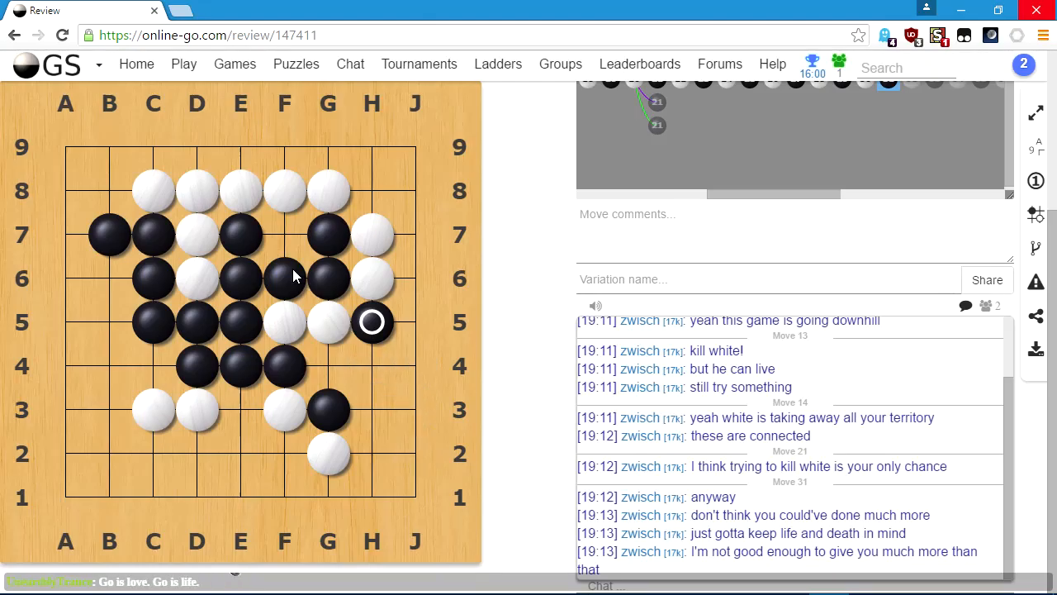
pyautogui.moveTo(183, 69)
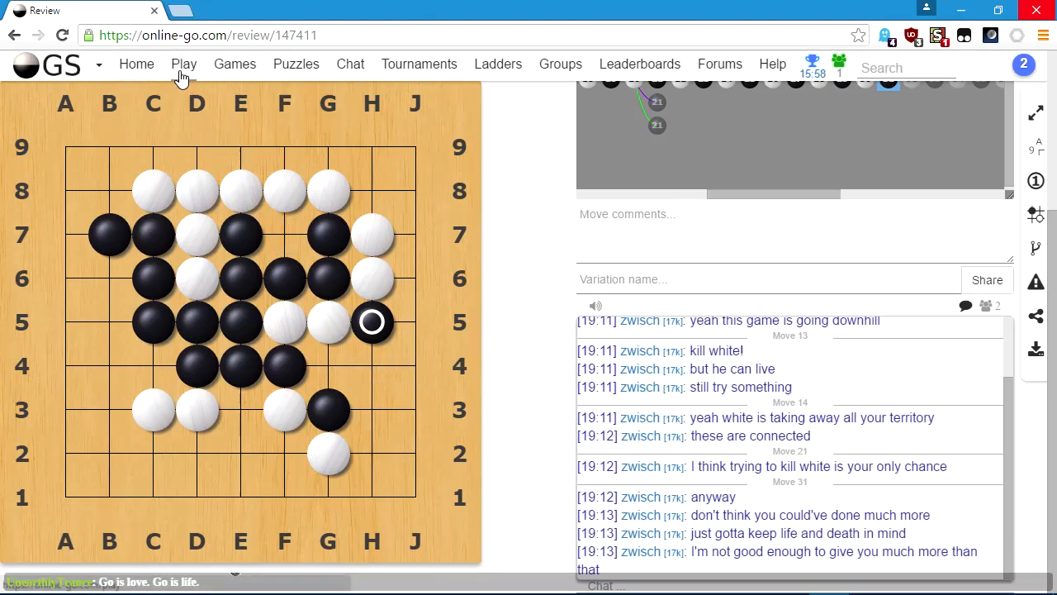
# Start a new game challenge from Play, showing the ranked 9x9 live Open Challenge form.
pyautogui.click(183, 63)
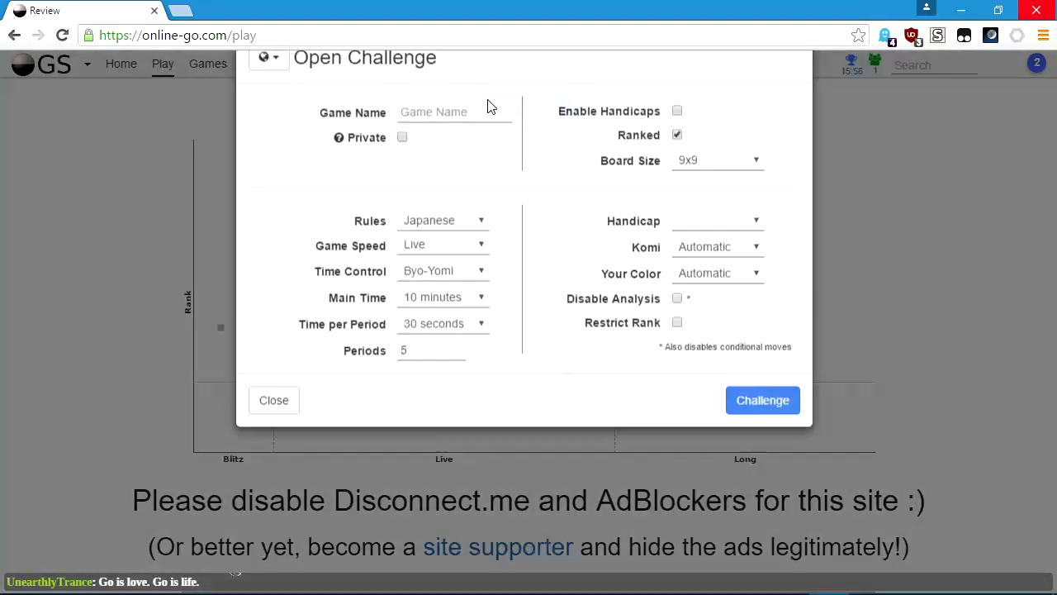
# Send the 9x9 challenge, close the options panel and play Black's first stone at E6.
pyautogui.click(761, 400)
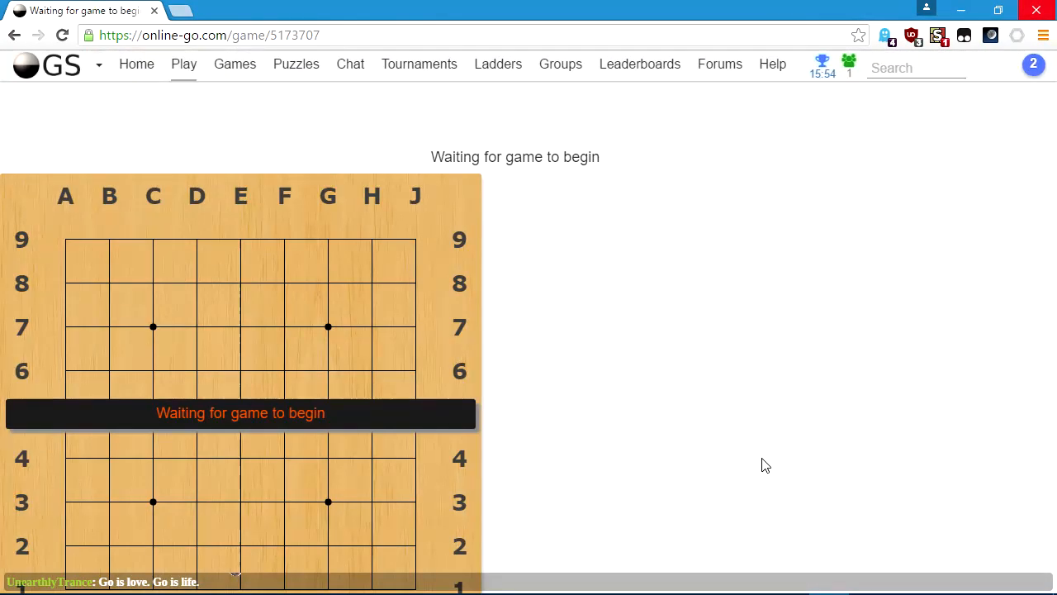
pyautogui.moveTo(751, 439)
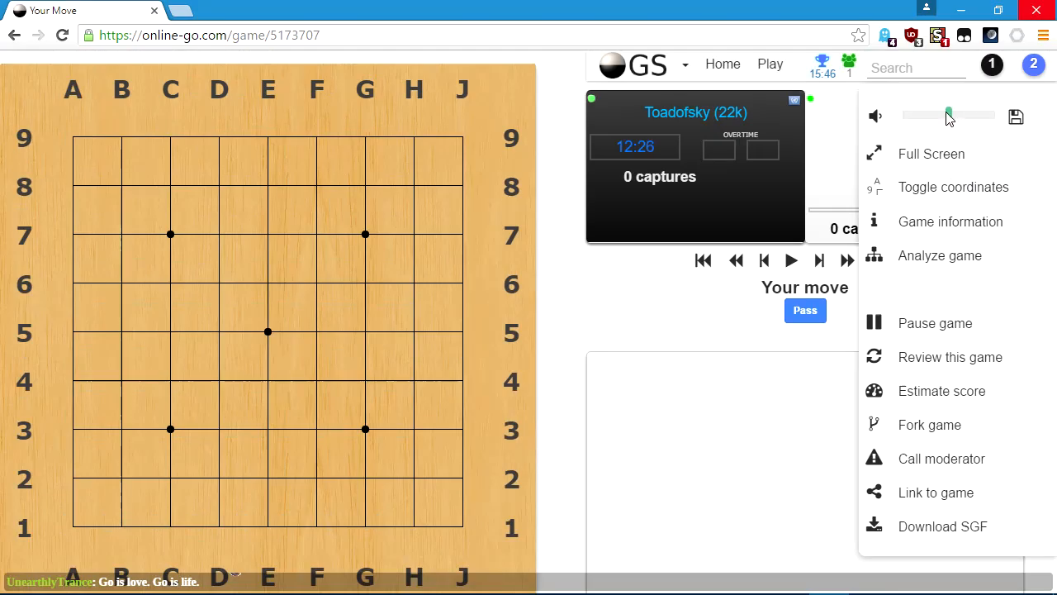
pyautogui.click(267, 380)
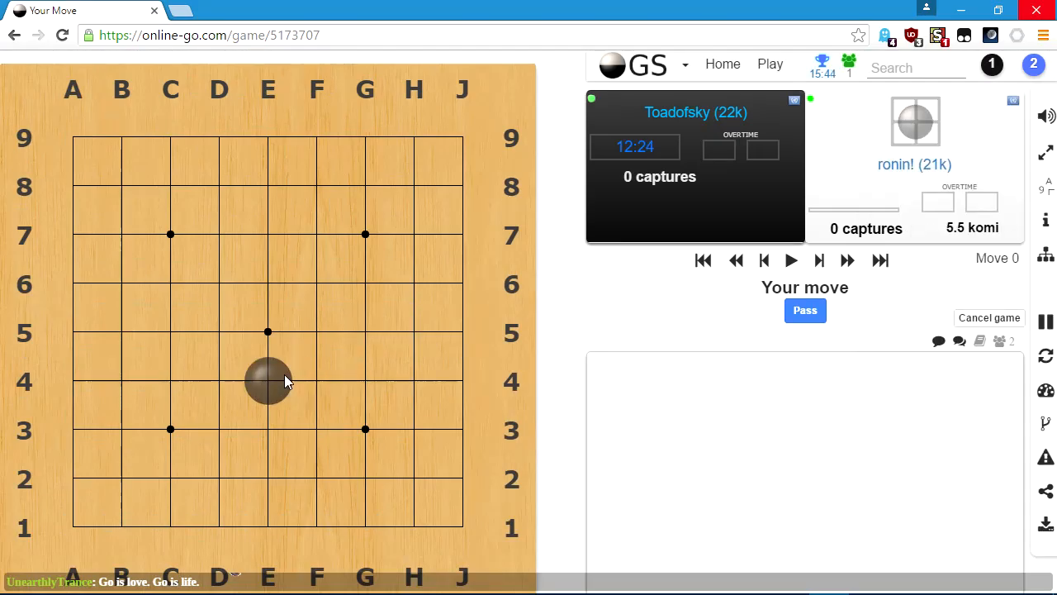
pyautogui.click(268, 284)
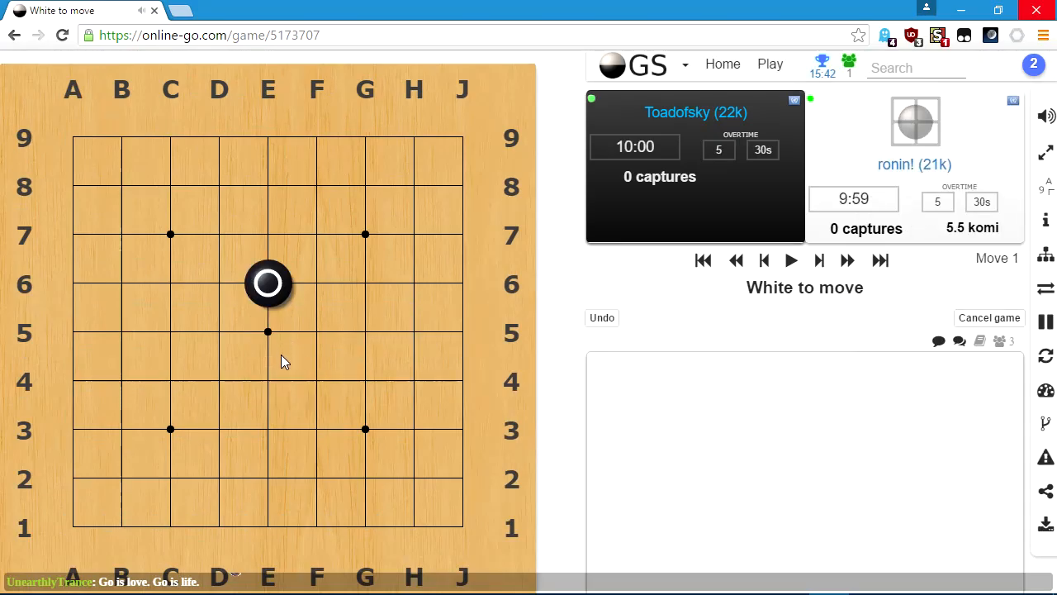
# Play Black at D7 and D8 against White's C6, C7 and C8 through move 6.
pyautogui.click(170, 234)
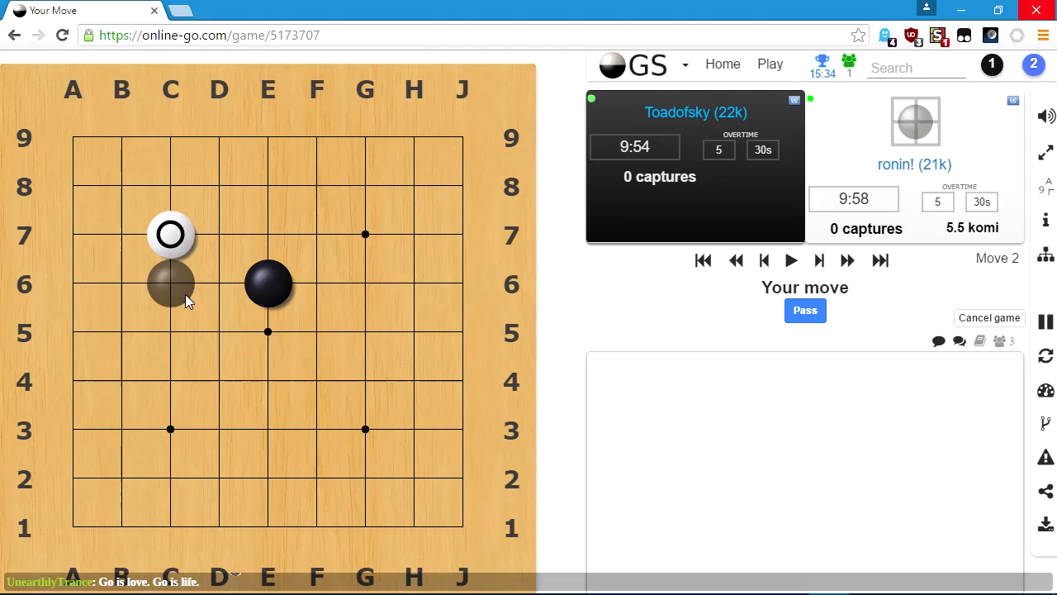
pyautogui.moveTo(192, 300)
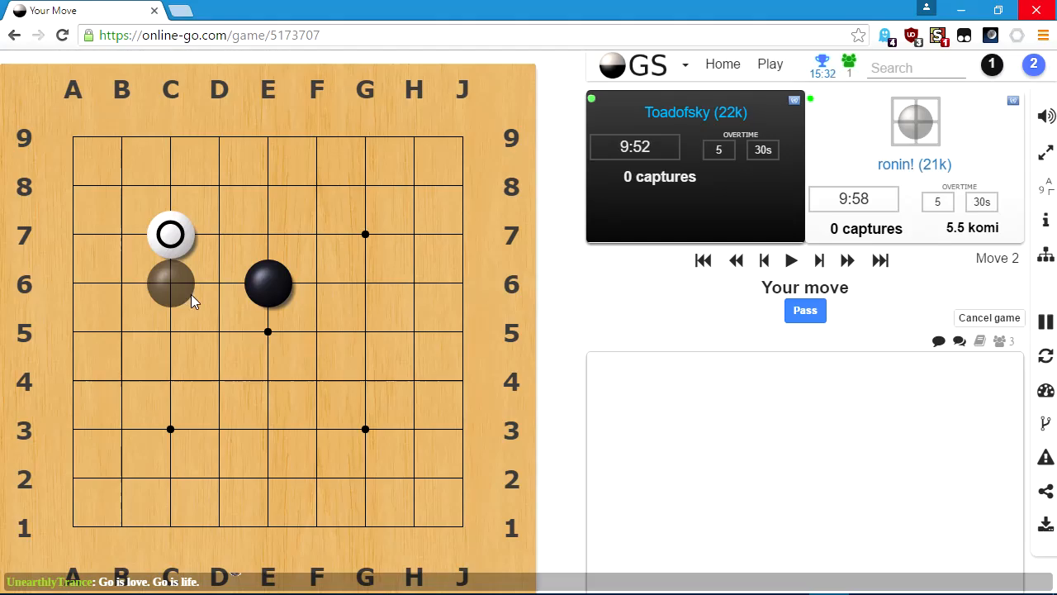
pyautogui.moveTo(218, 234)
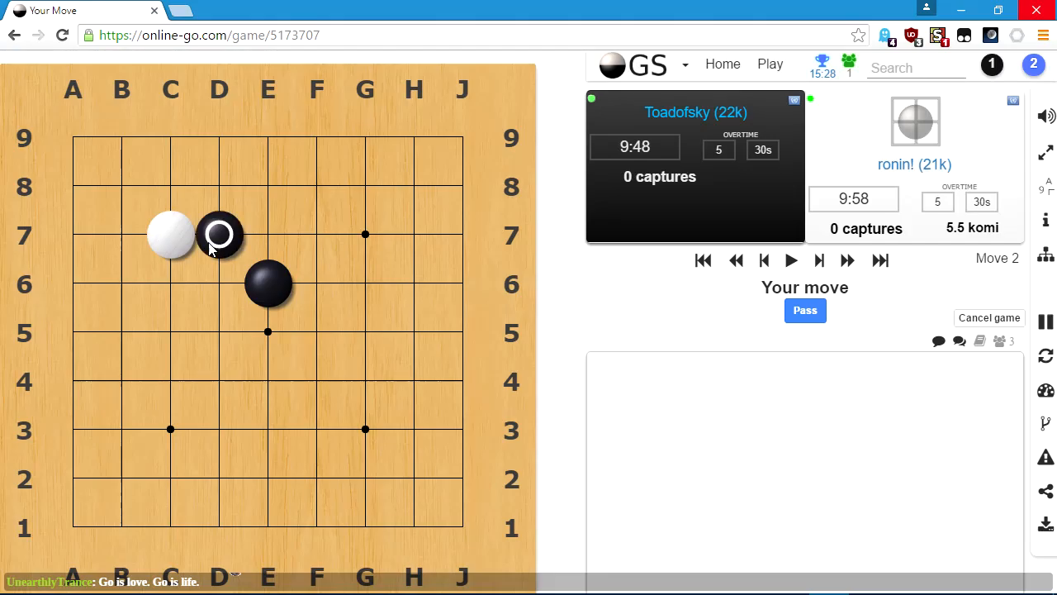
pyautogui.click(218, 234)
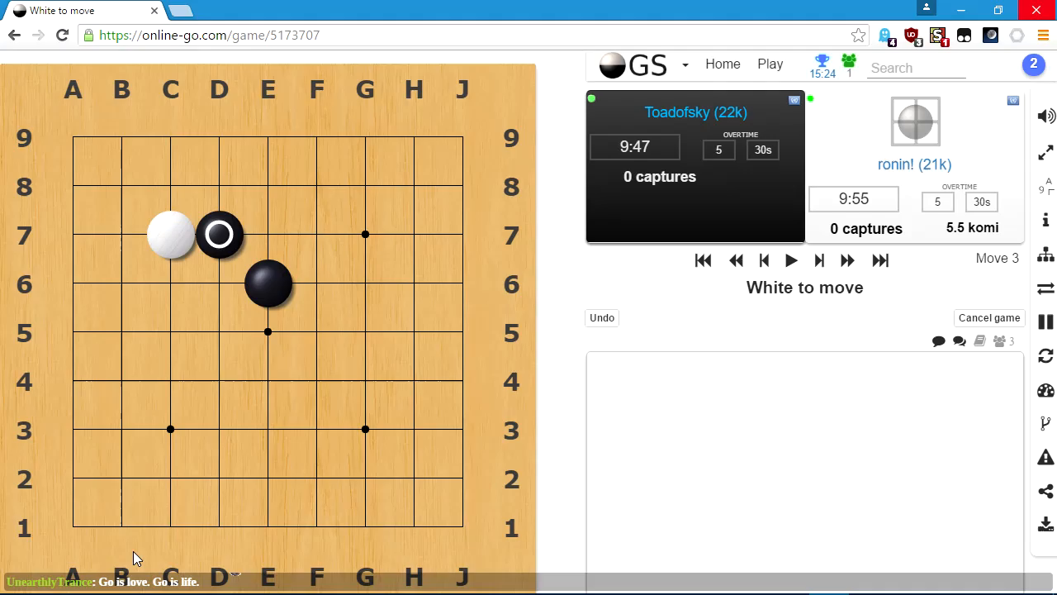
pyautogui.click(171, 284)
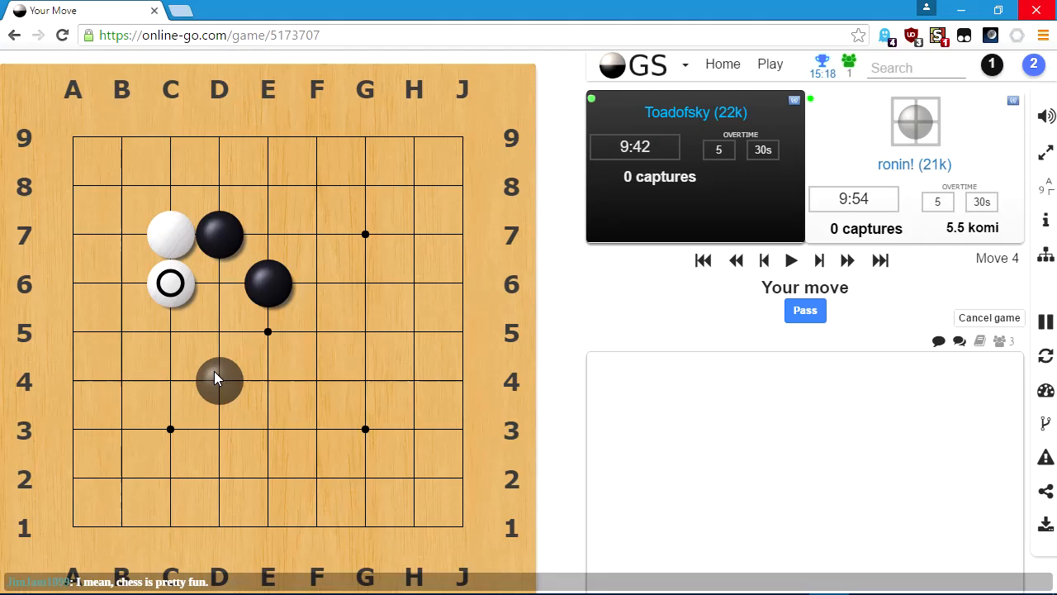
pyautogui.moveTo(171, 332)
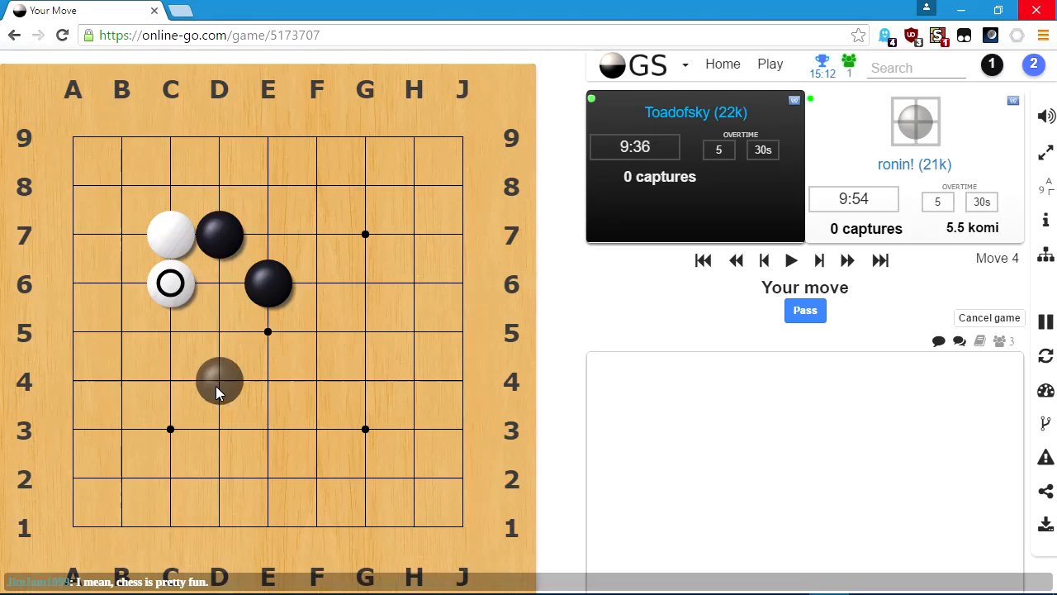
pyautogui.moveTo(218, 333)
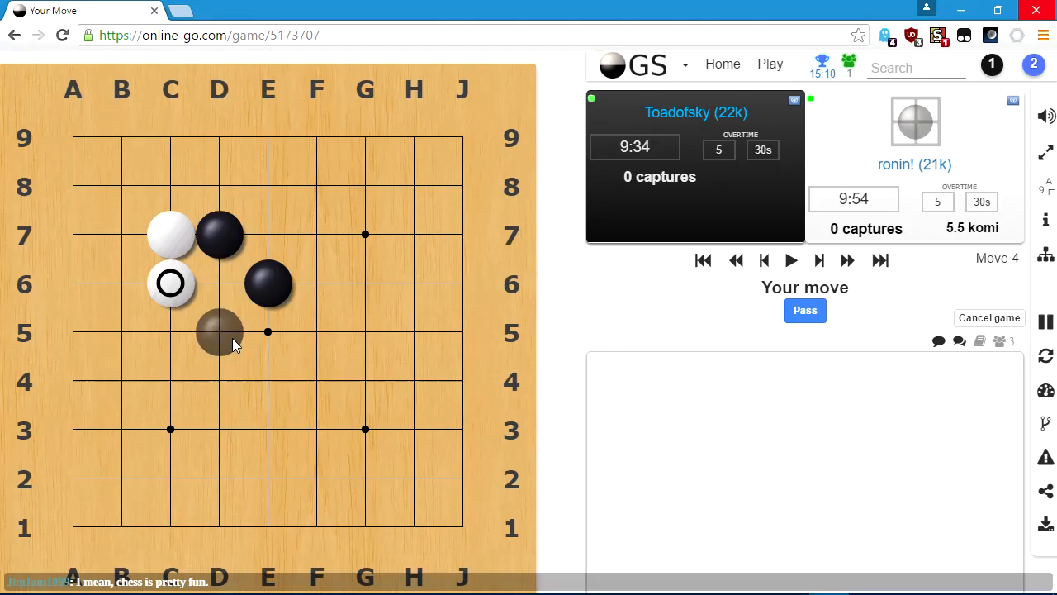
pyautogui.moveTo(268, 332)
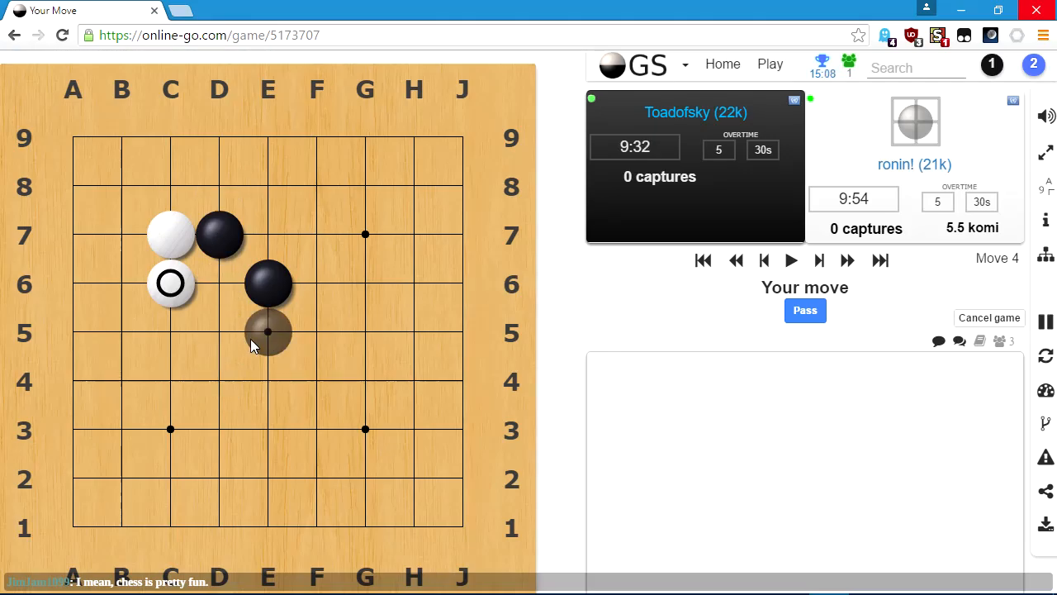
pyautogui.moveTo(218, 185)
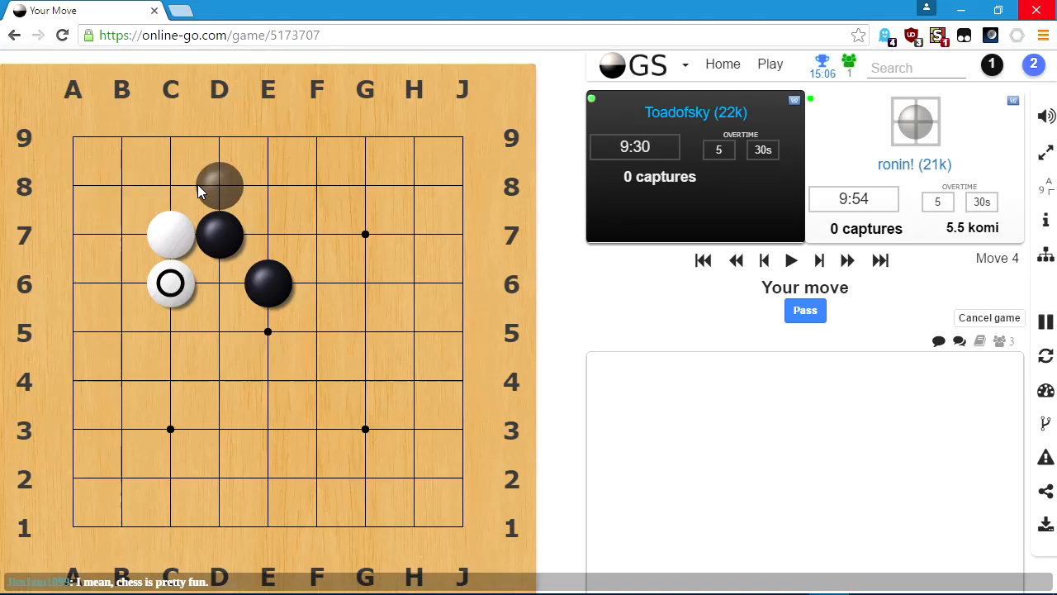
pyautogui.click(218, 185)
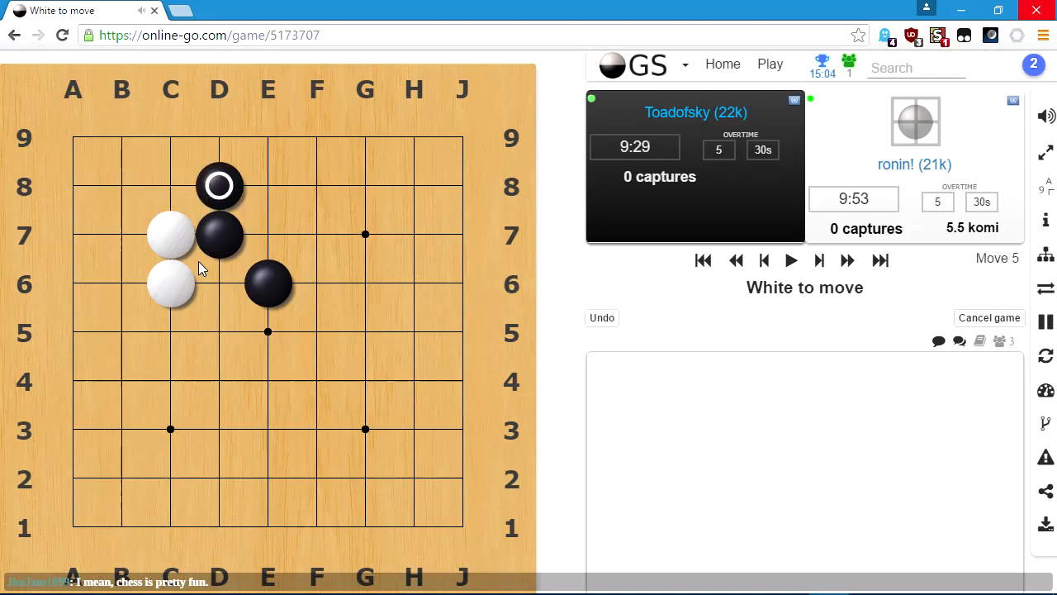
pyautogui.moveTo(213, 403)
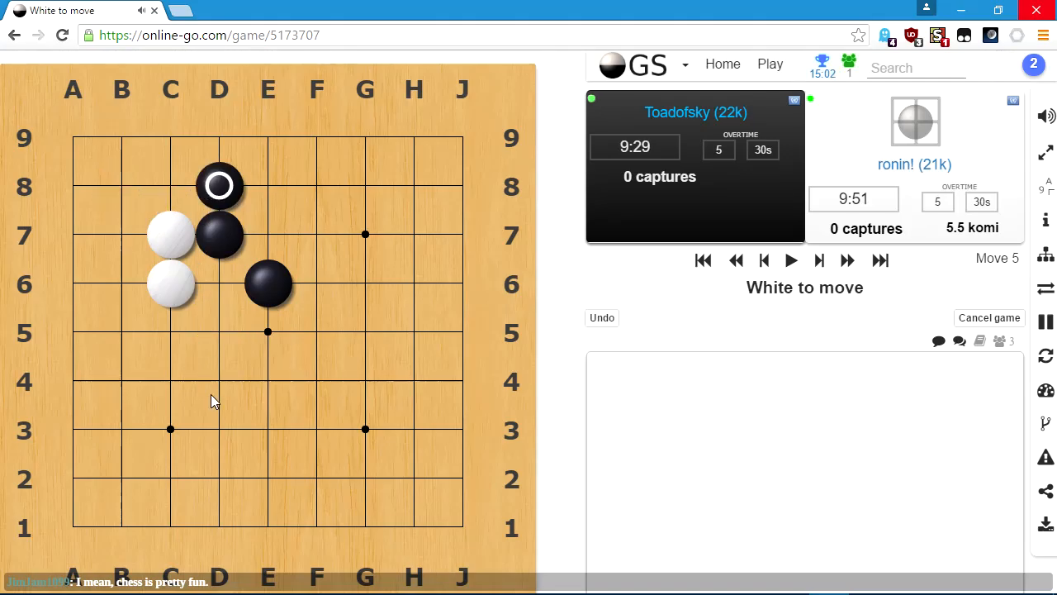
pyautogui.moveTo(206, 294)
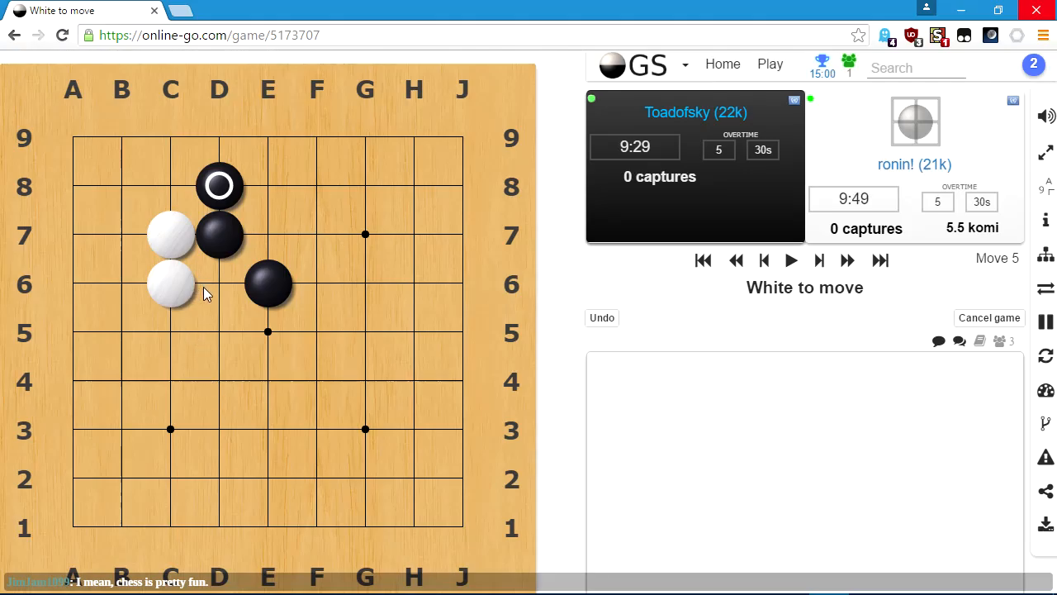
pyautogui.click(170, 185)
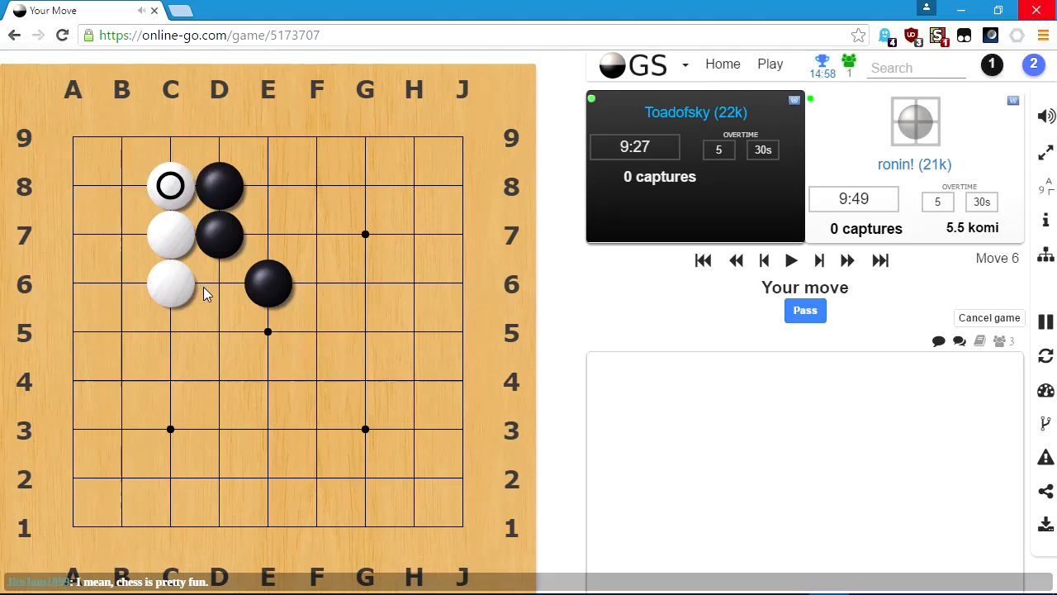
pyautogui.moveTo(170, 137)
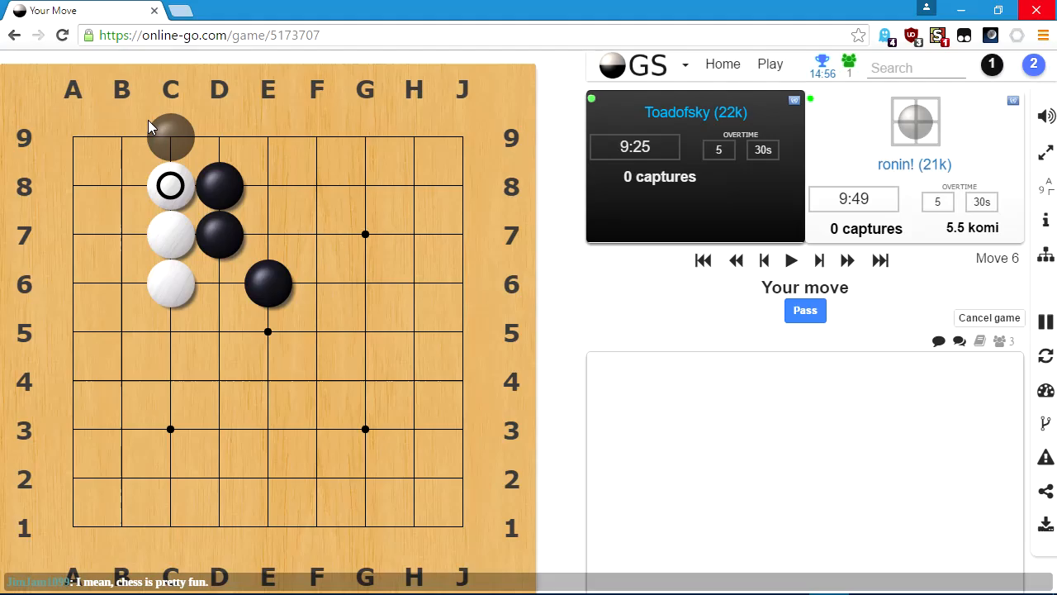
pyautogui.moveTo(182, 135)
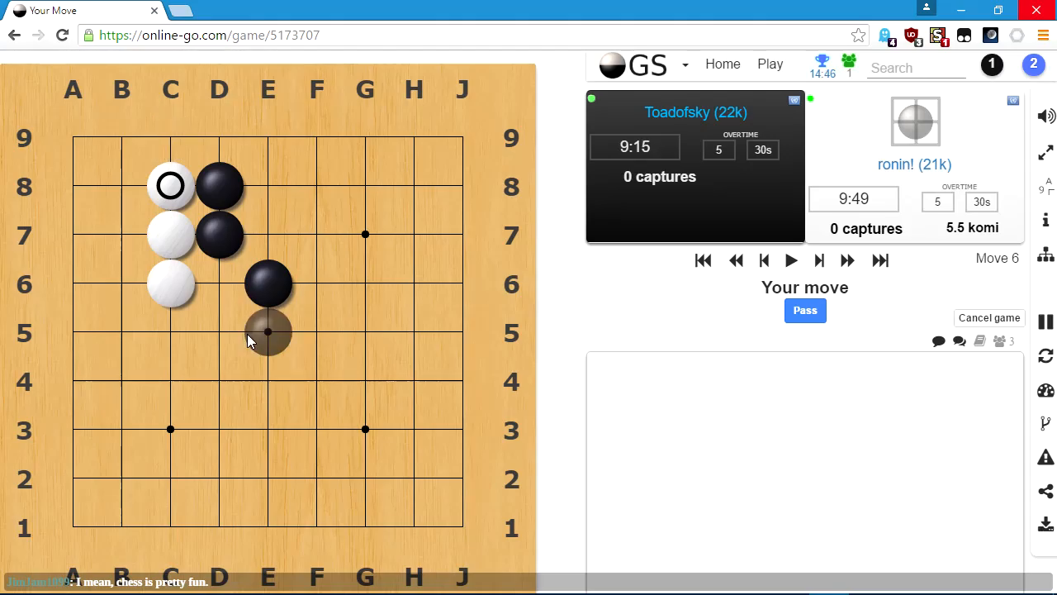
pyautogui.moveTo(218, 332)
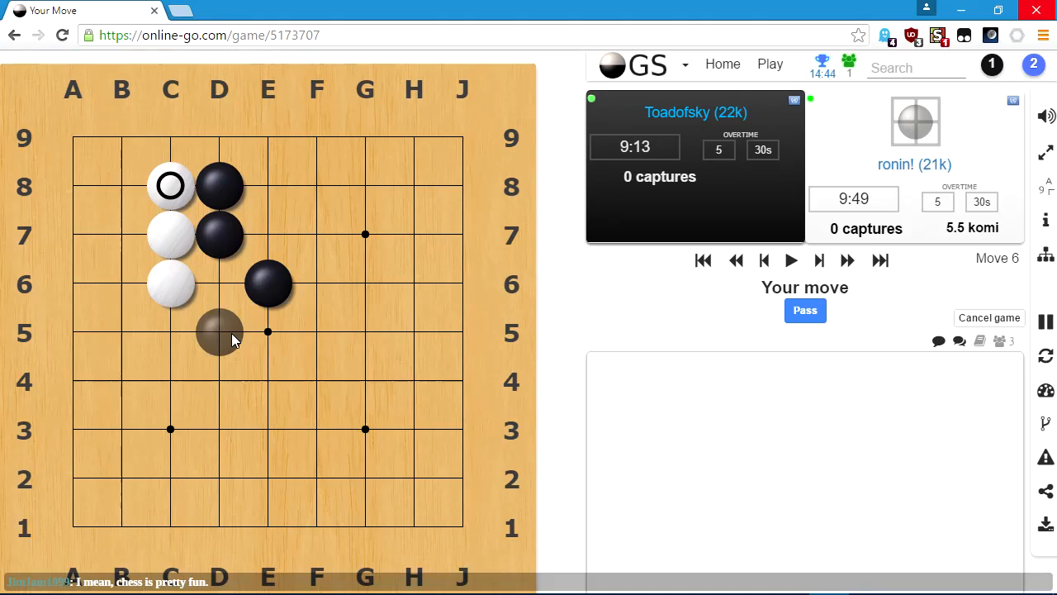
# Extend Black's wall down the D column with D5, D4, D3, D2, then play E5.
pyautogui.click(218, 332)
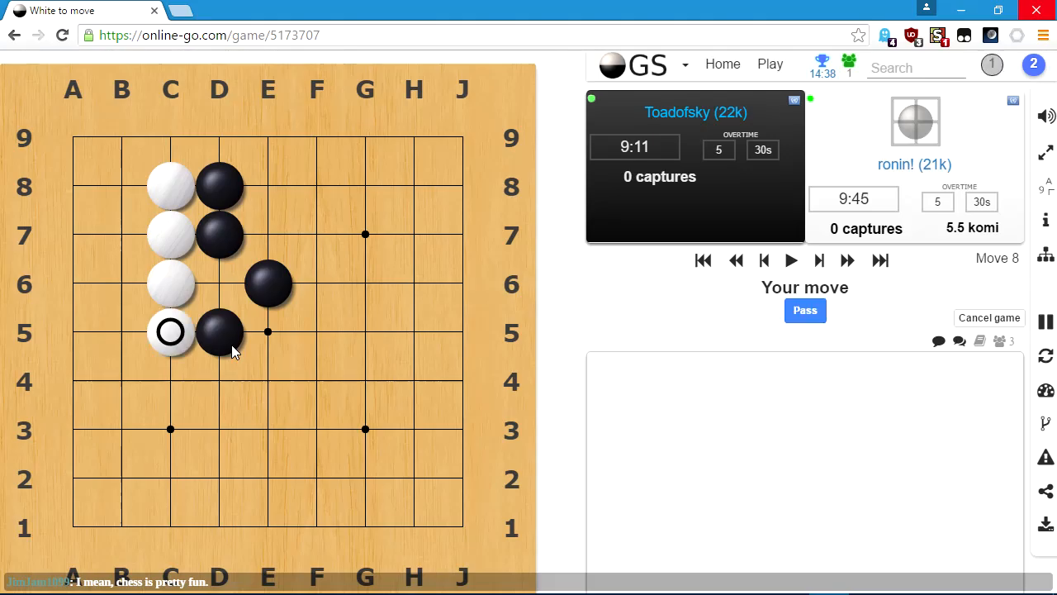
pyautogui.click(218, 380)
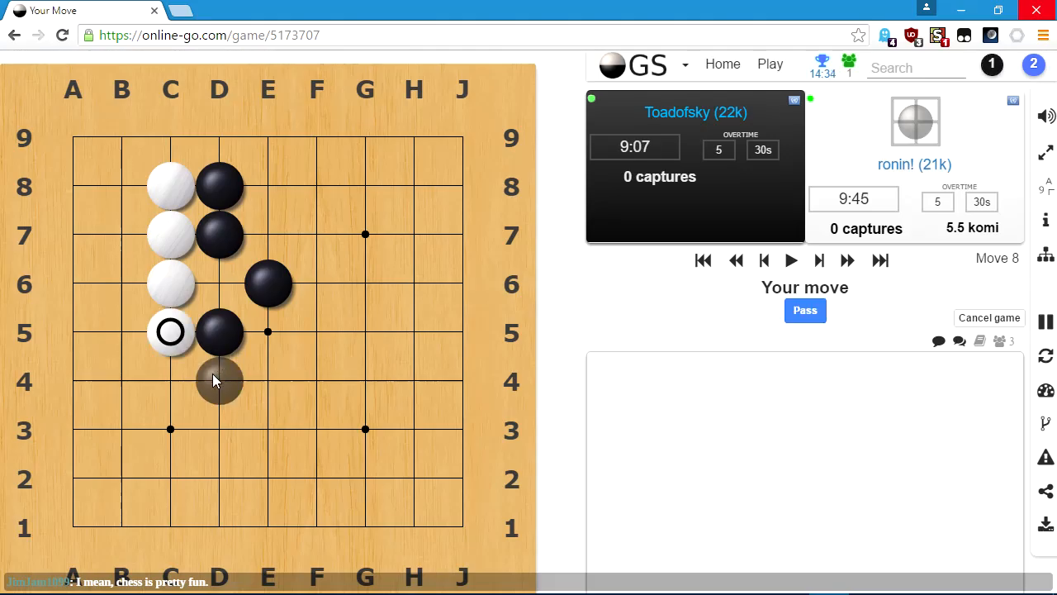
pyautogui.moveTo(211, 379)
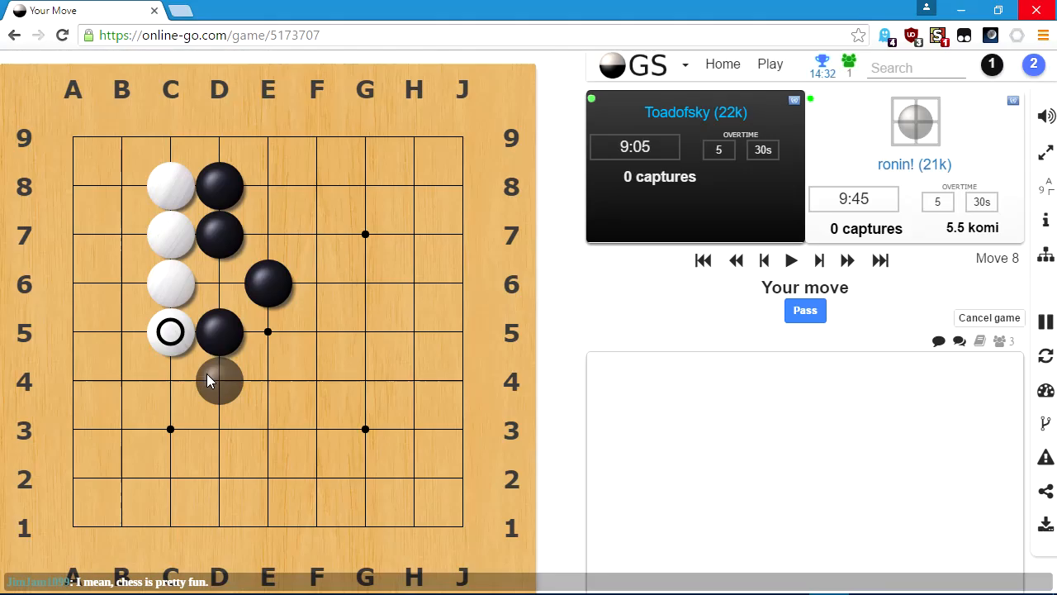
pyautogui.click(220, 380)
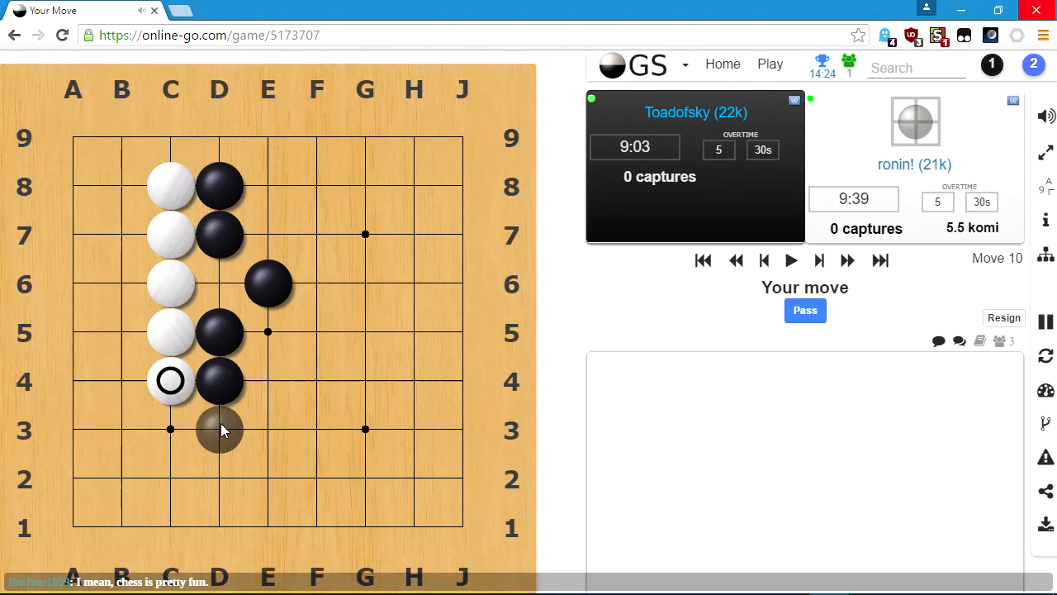
pyautogui.click(218, 430)
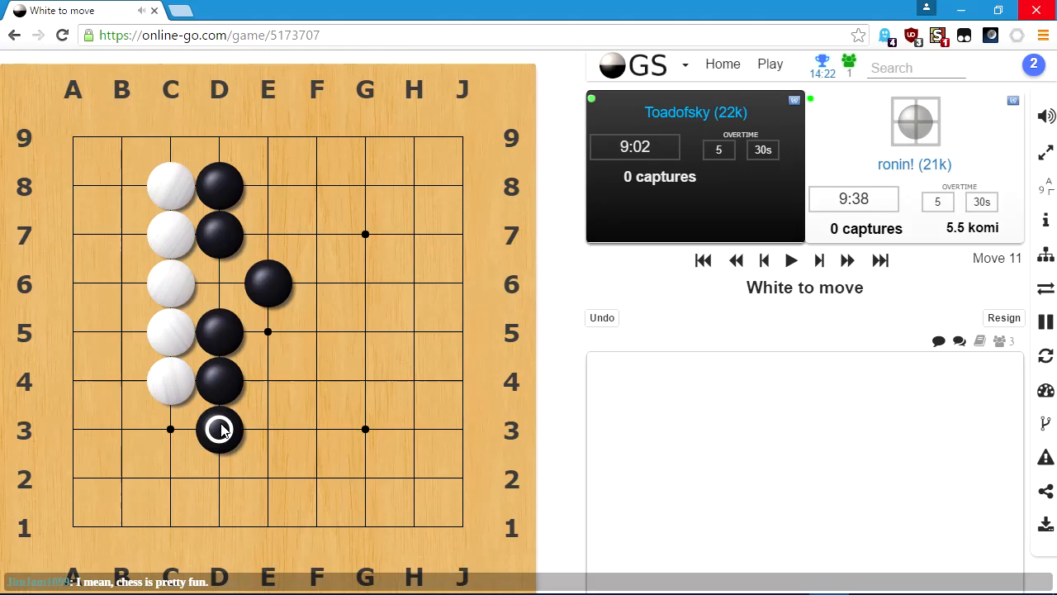
pyautogui.click(170, 429)
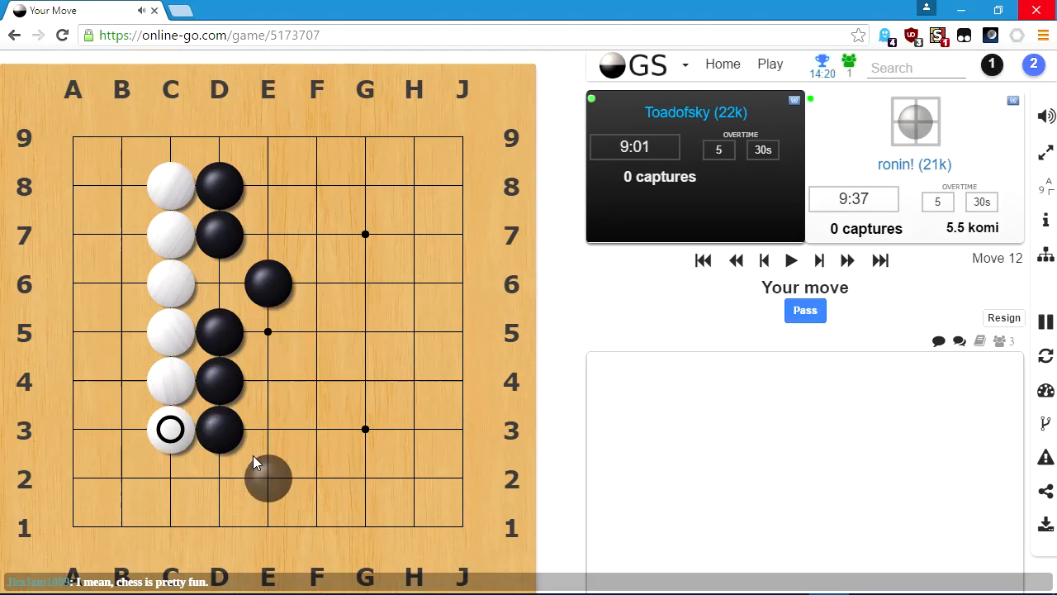
pyautogui.click(218, 479)
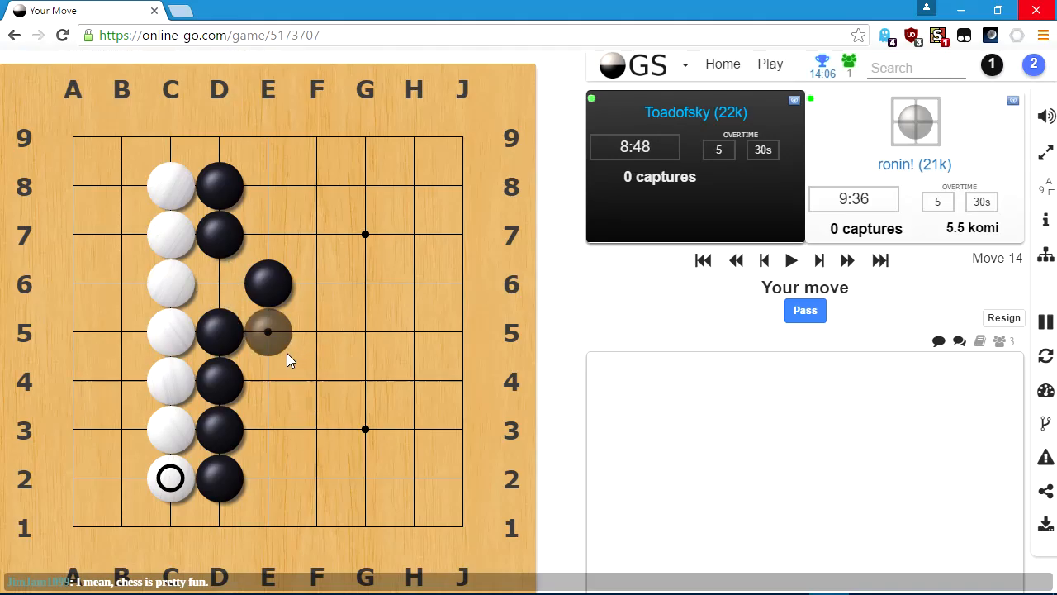
pyautogui.click(267, 332)
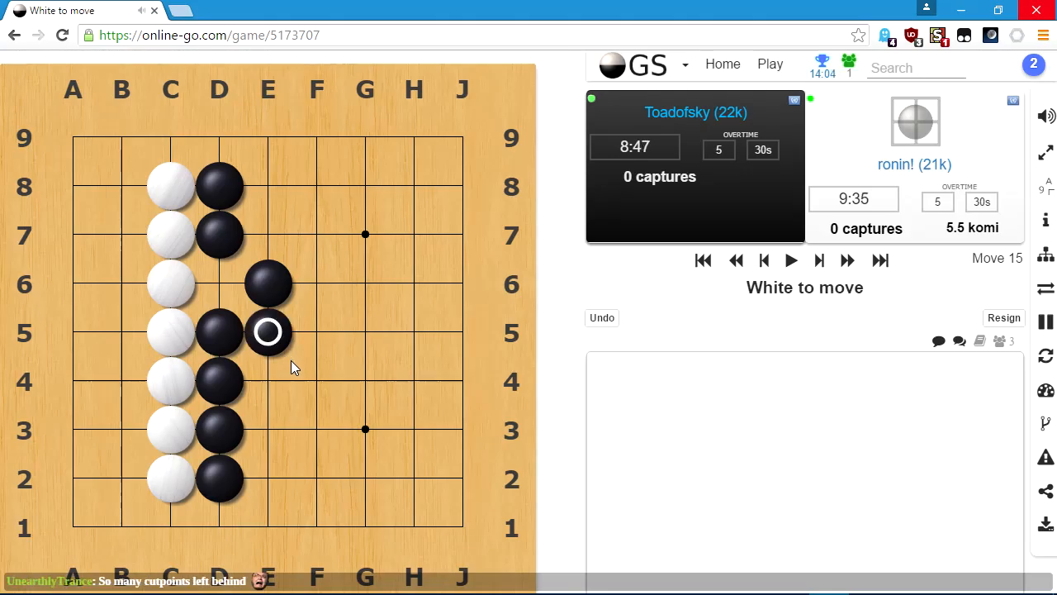
pyautogui.moveTo(324, 401)
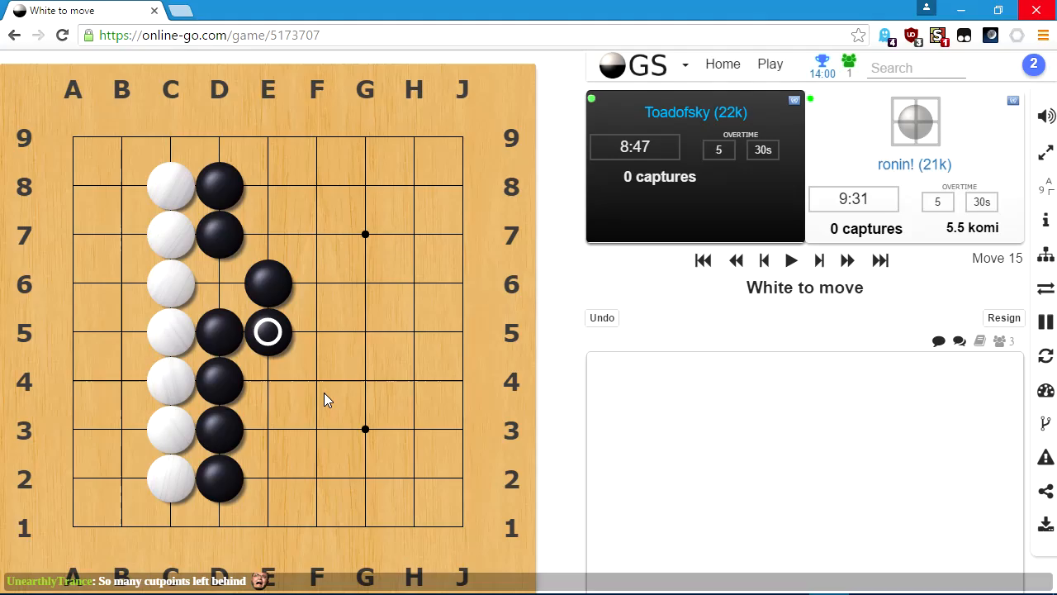
# Play Black's second-line stones E2, F2, G2 and then H1 against White's first line.
pyautogui.click(218, 527)
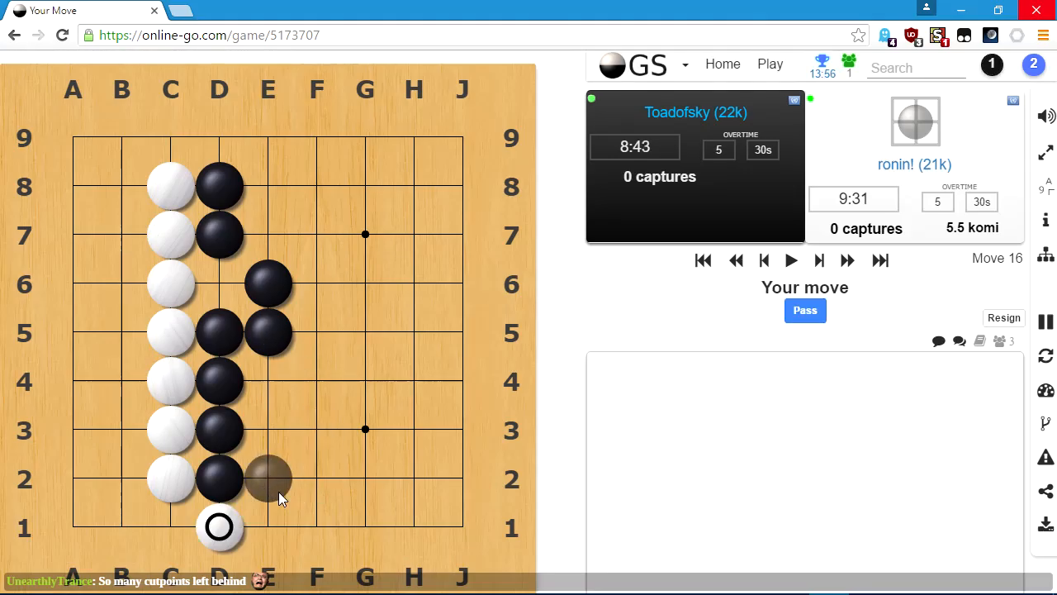
pyautogui.moveTo(279, 521)
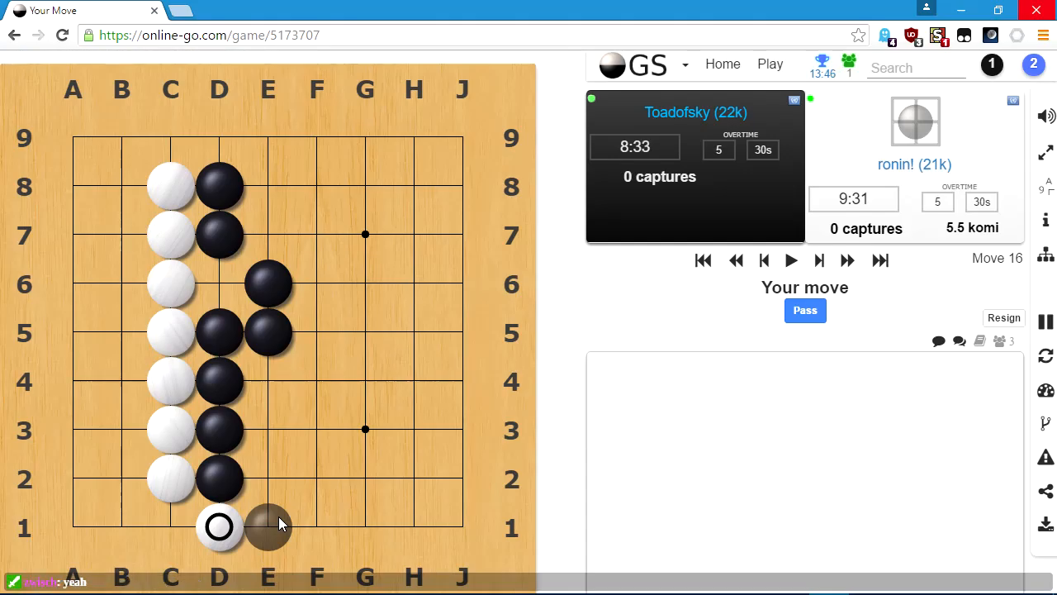
pyautogui.moveTo(268, 477)
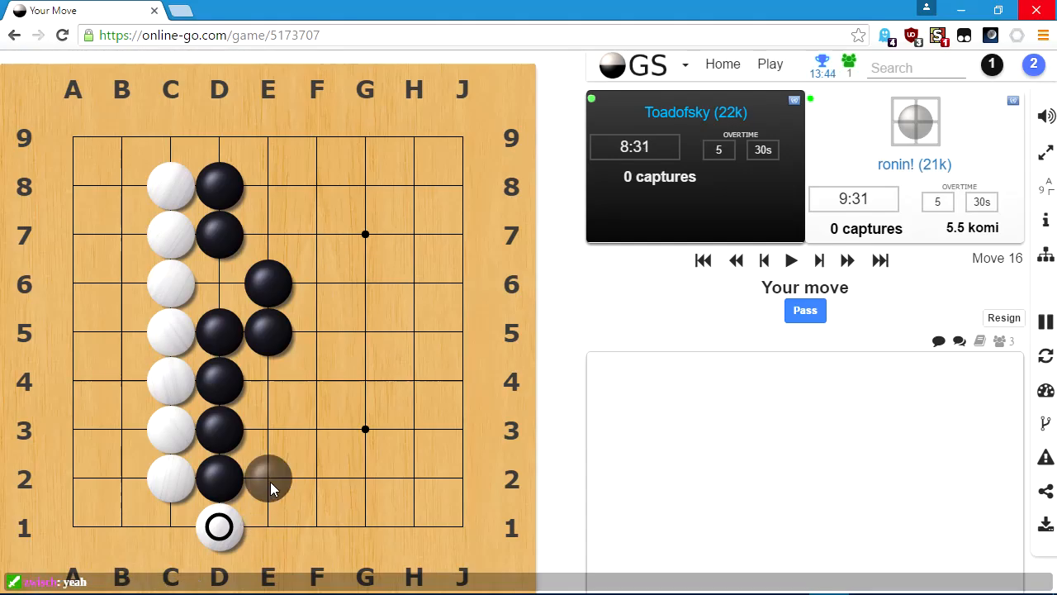
pyautogui.click(268, 479)
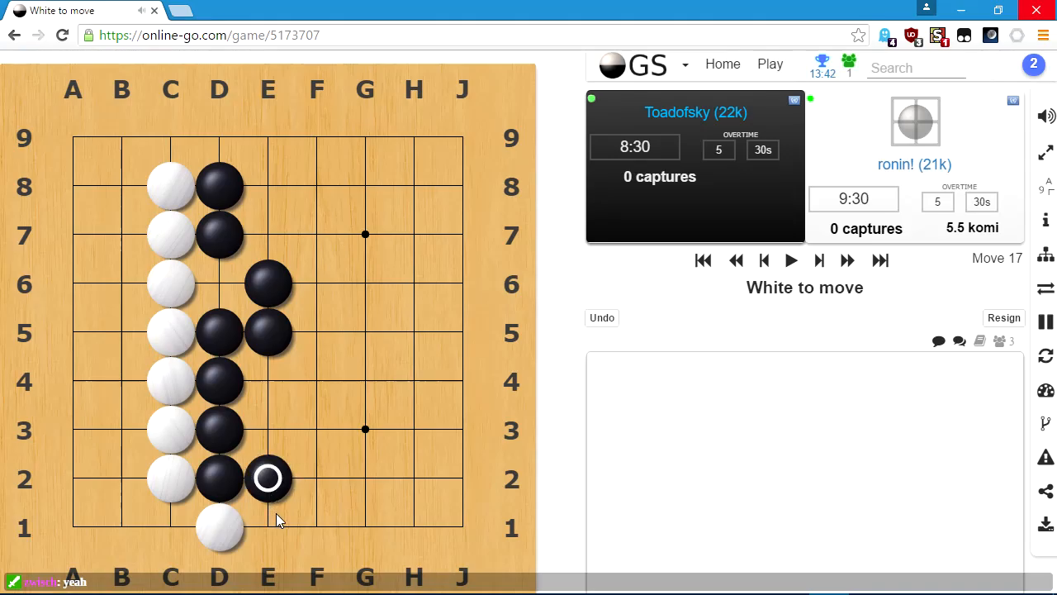
pyautogui.moveTo(254, 539)
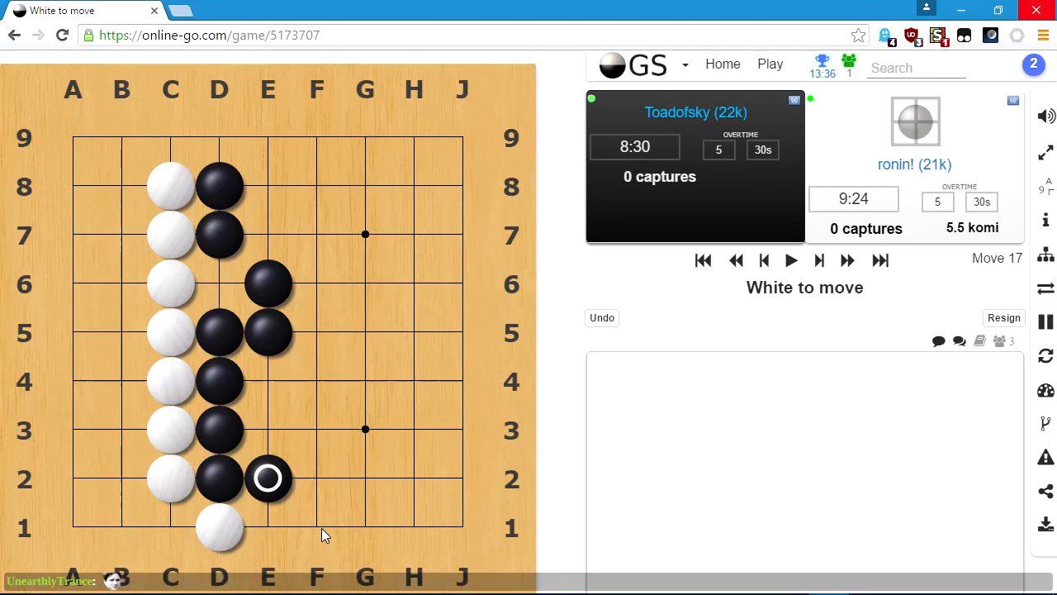
pyautogui.click(268, 527)
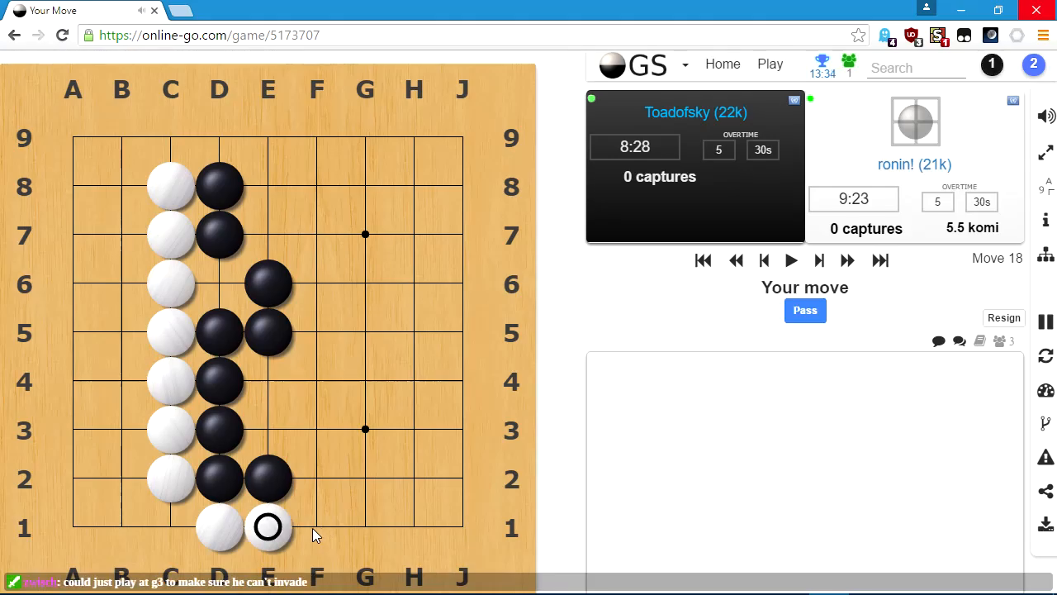
pyautogui.moveTo(317, 527)
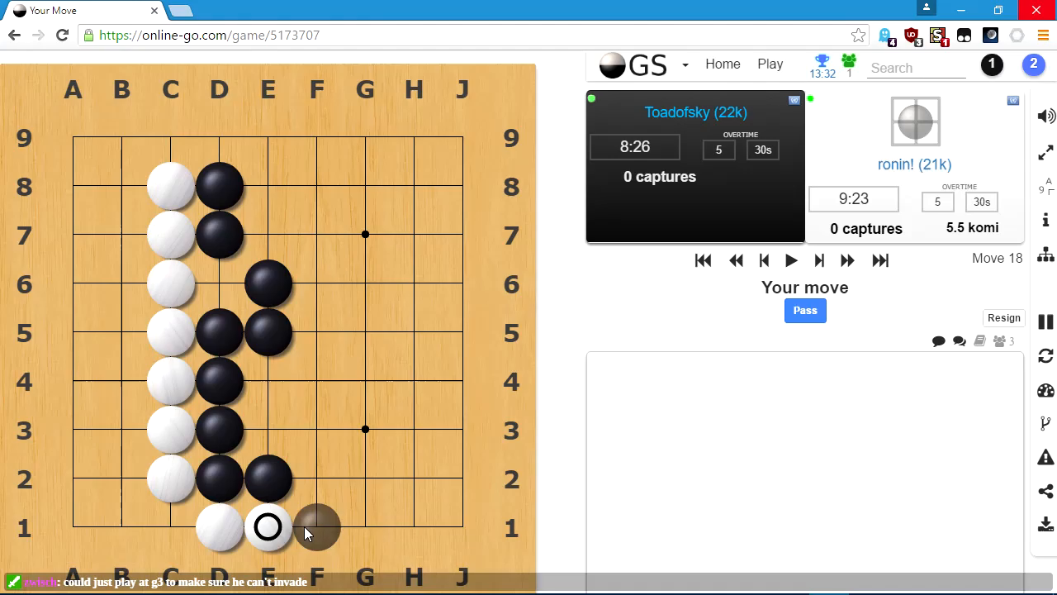
pyautogui.moveTo(365, 479)
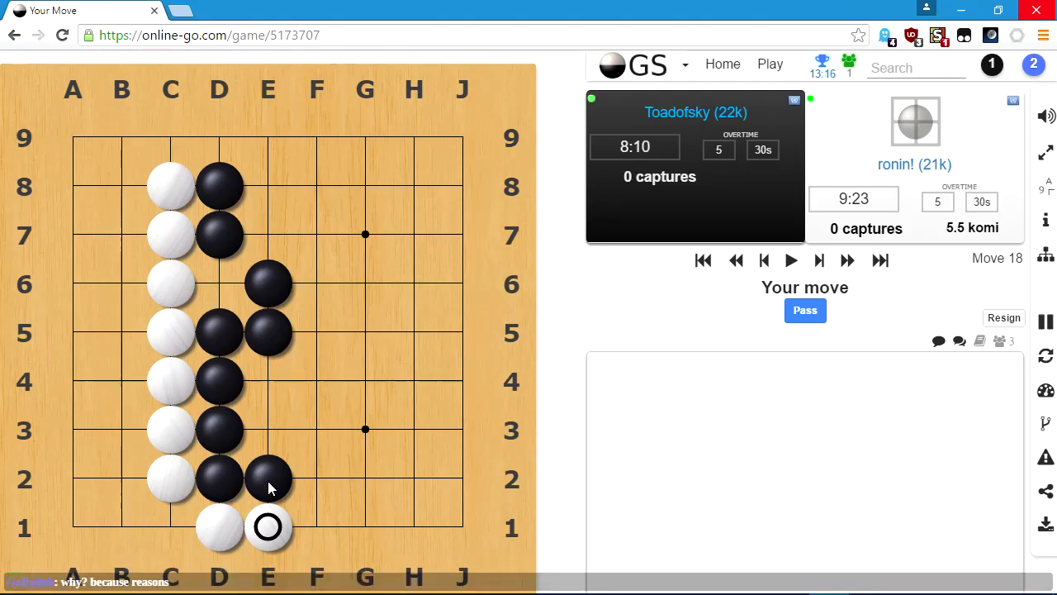
pyautogui.moveTo(317, 477)
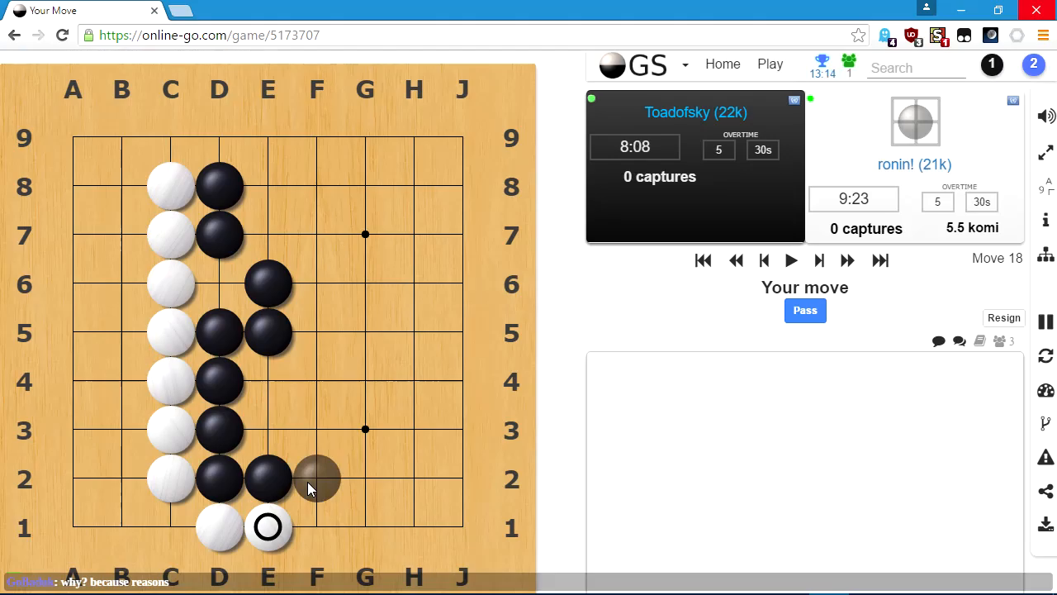
pyautogui.click(317, 478)
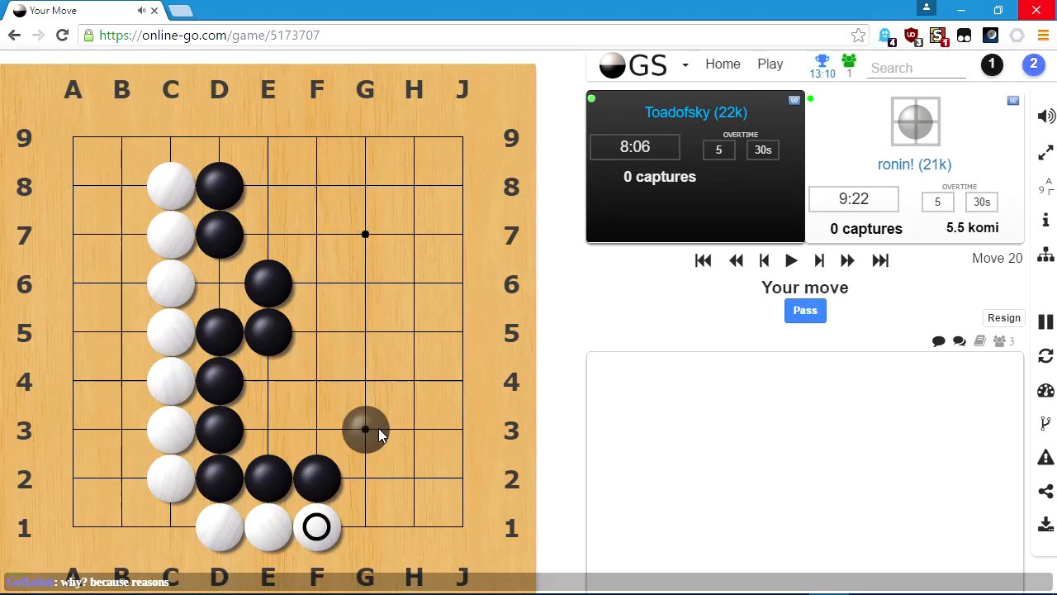
pyautogui.moveTo(367, 478)
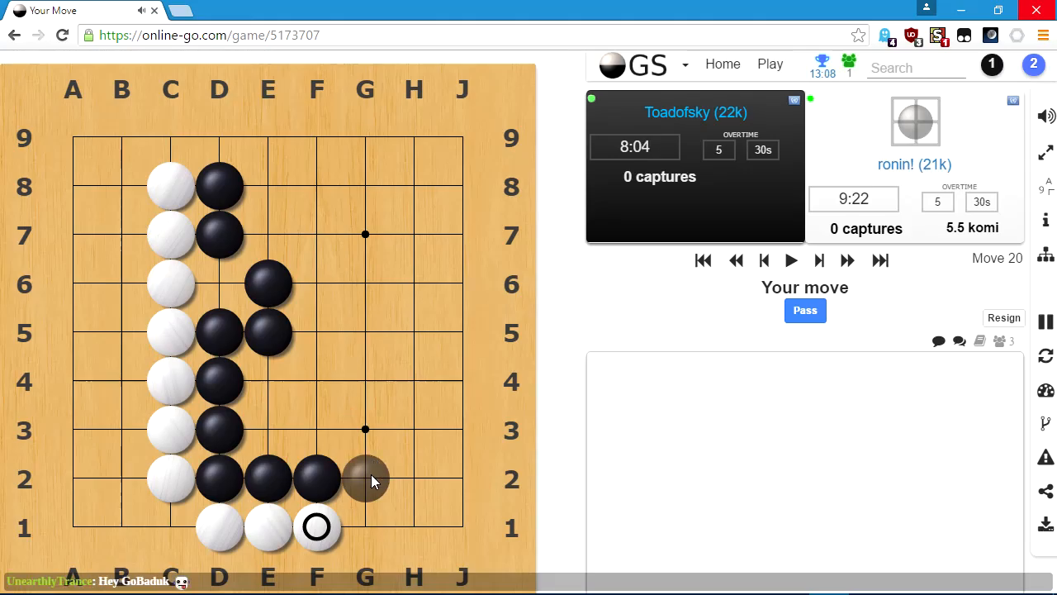
pyautogui.click(365, 479)
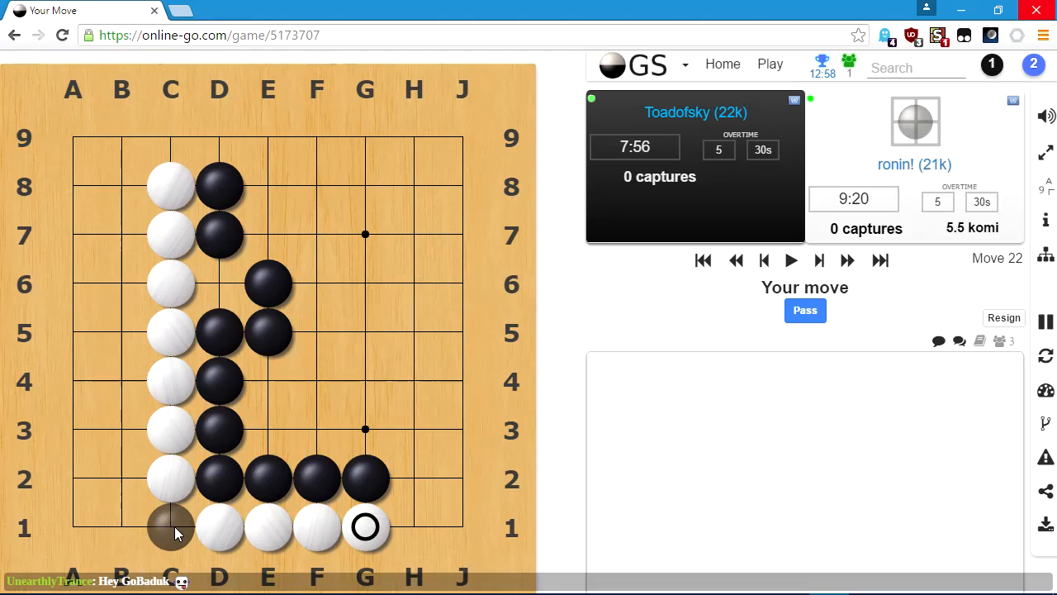
pyautogui.moveTo(393, 520)
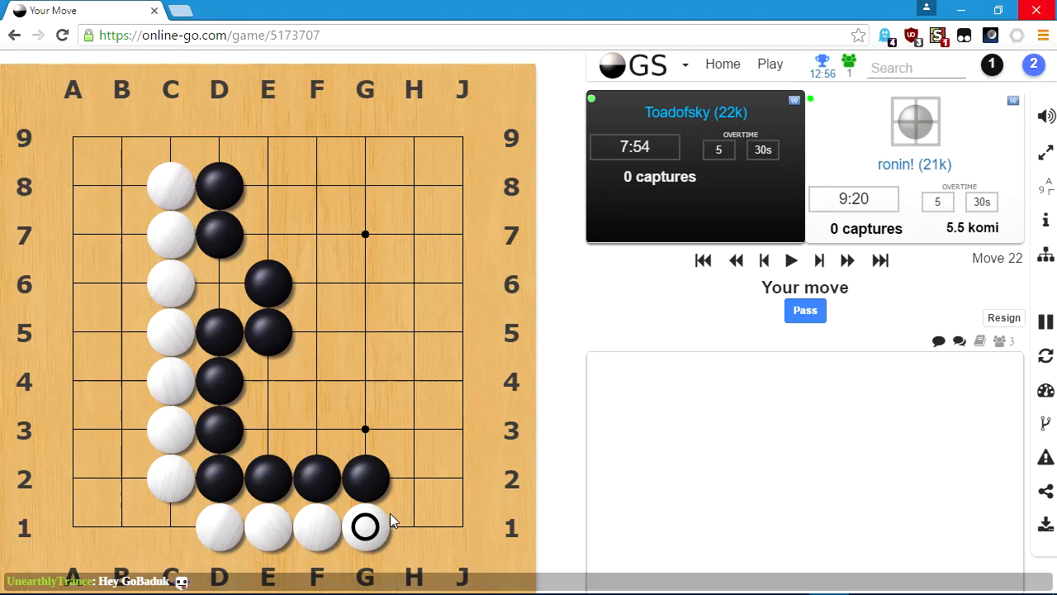
pyautogui.moveTo(412, 479)
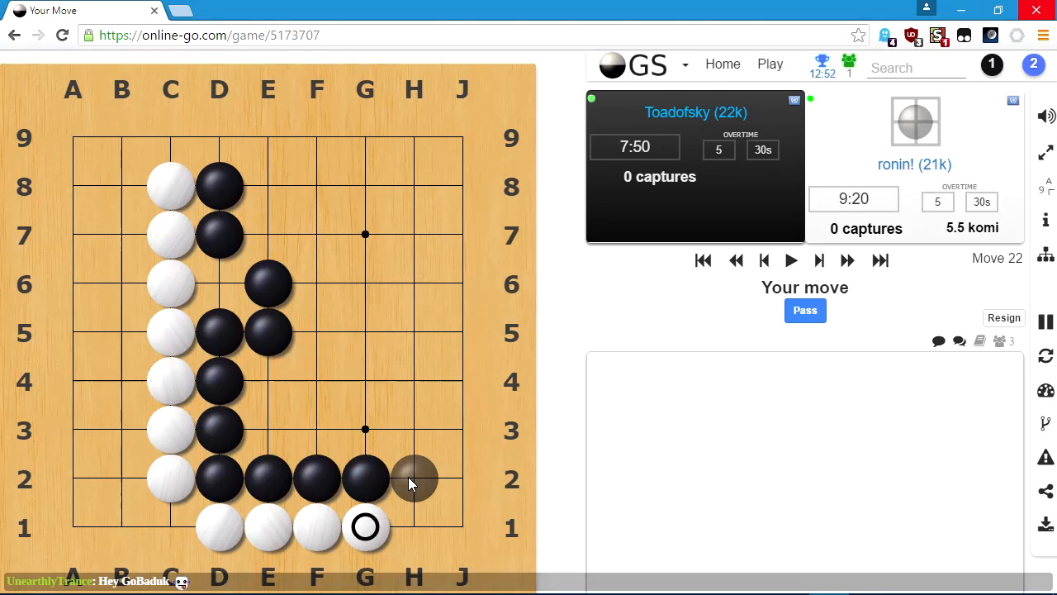
pyautogui.moveTo(413, 515)
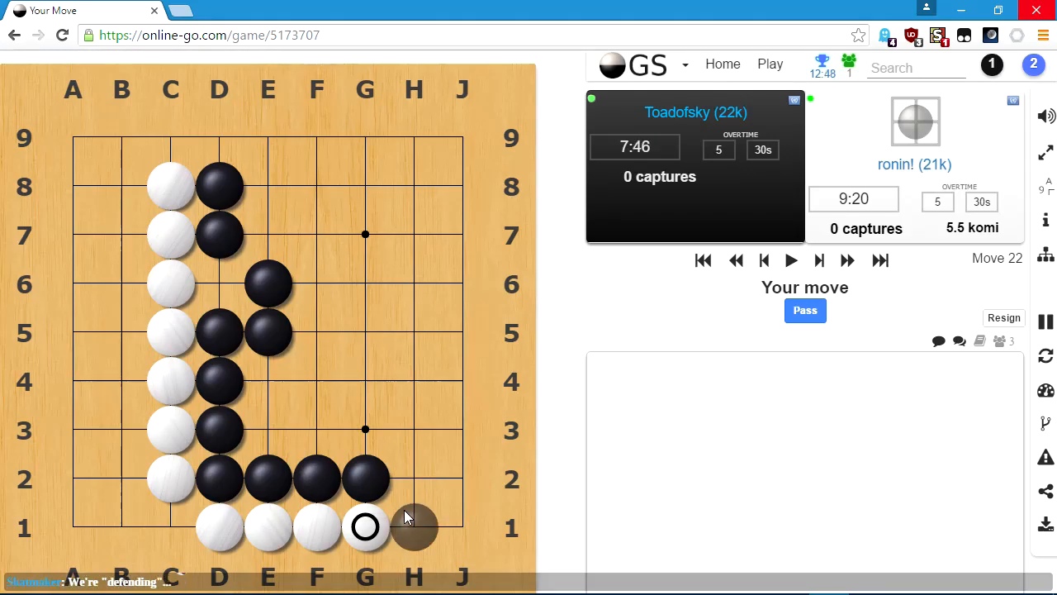
pyautogui.click(413, 527)
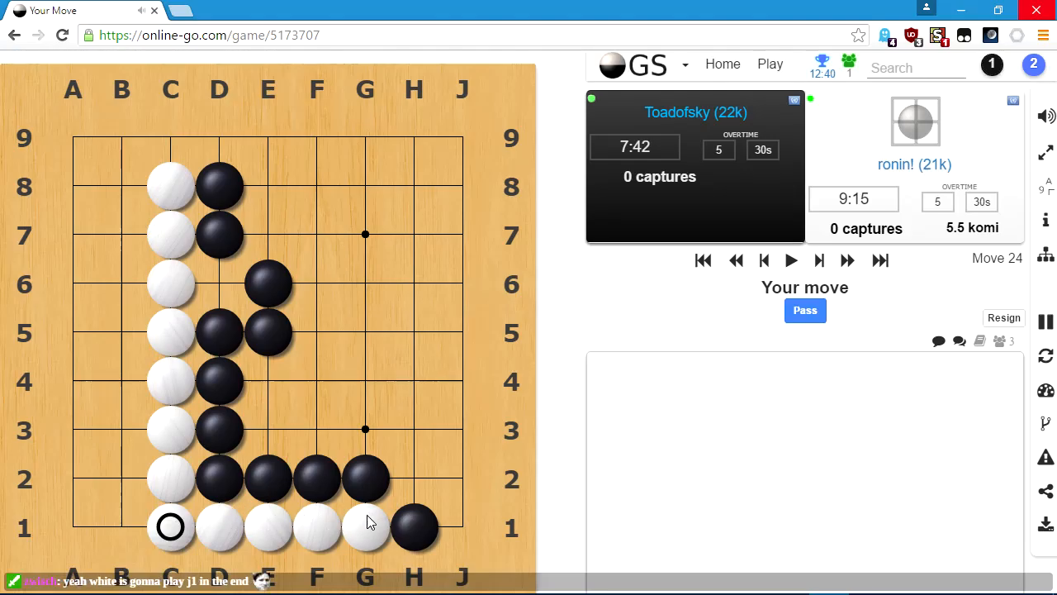
pyautogui.moveTo(412, 477)
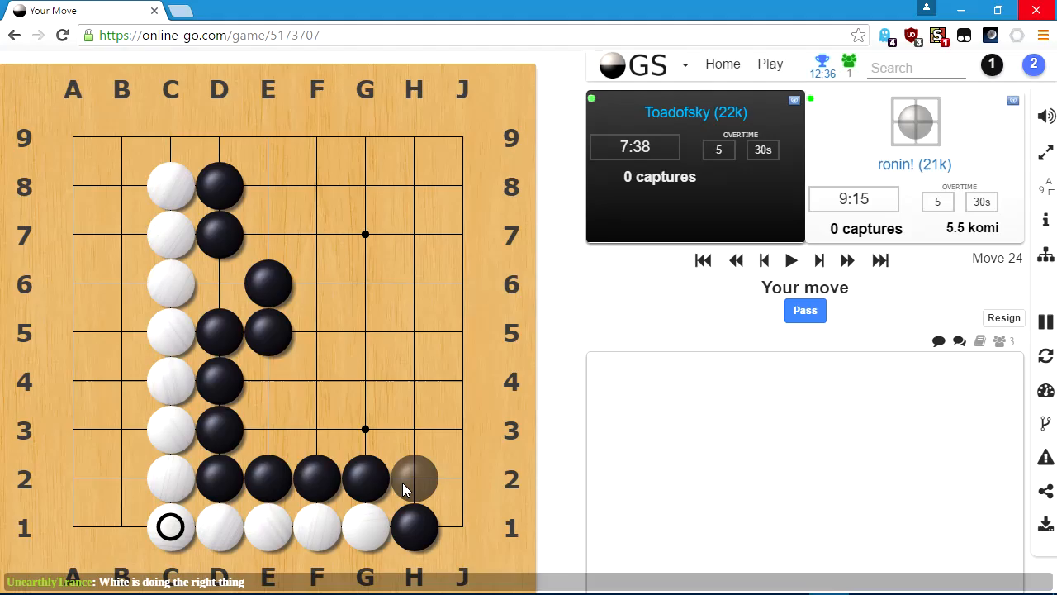
pyautogui.moveTo(405, 494)
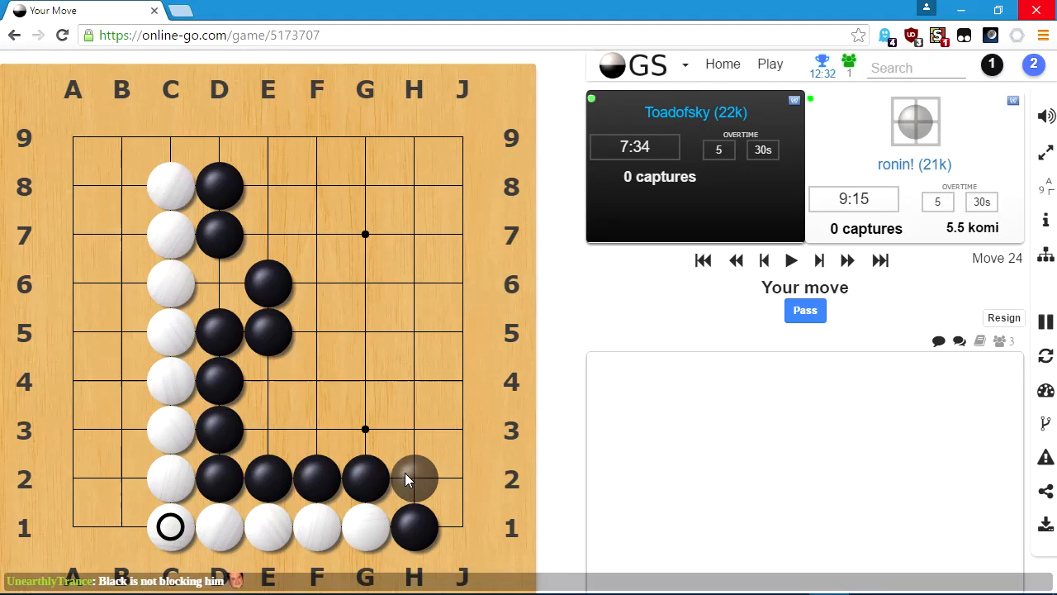
pyautogui.moveTo(172, 137)
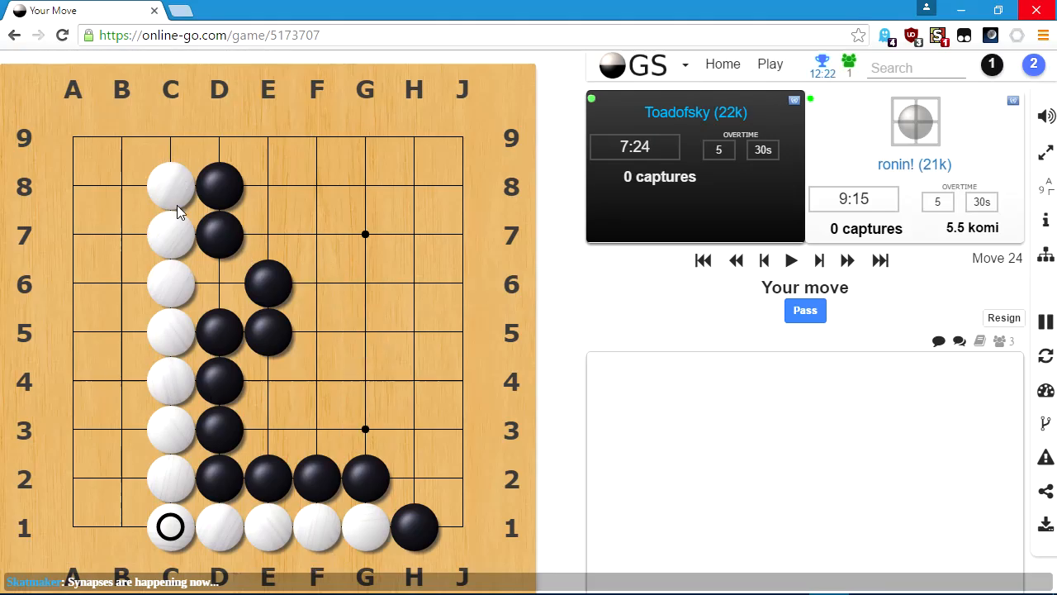
pyautogui.moveTo(218, 135)
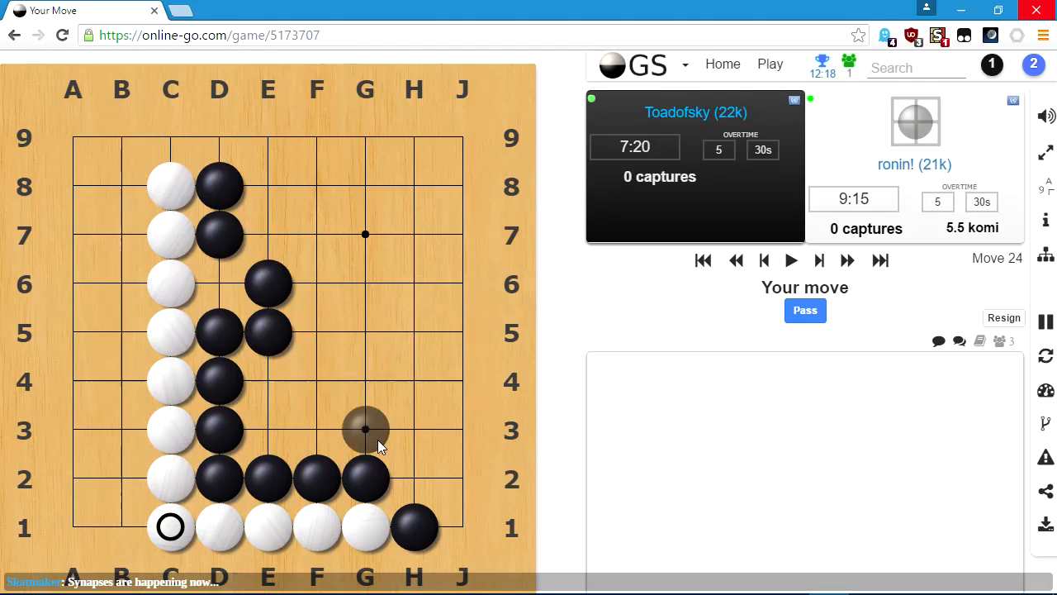
pyautogui.moveTo(412, 477)
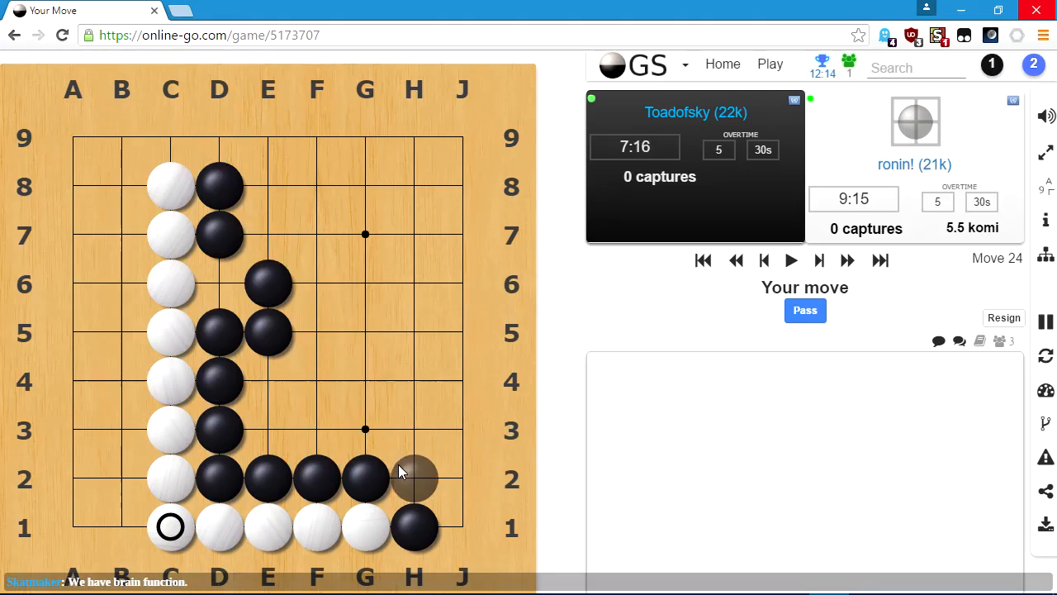
# Play Black at H2, E7 and E9 to seal the top, with White answering at G7.
pyautogui.click(412, 477)
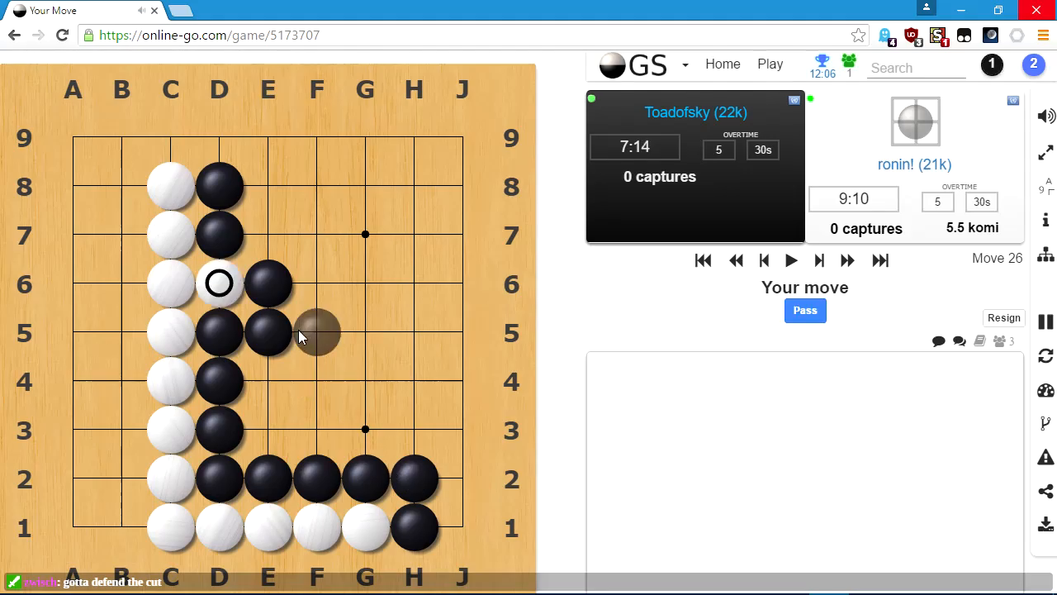
pyautogui.click(268, 235)
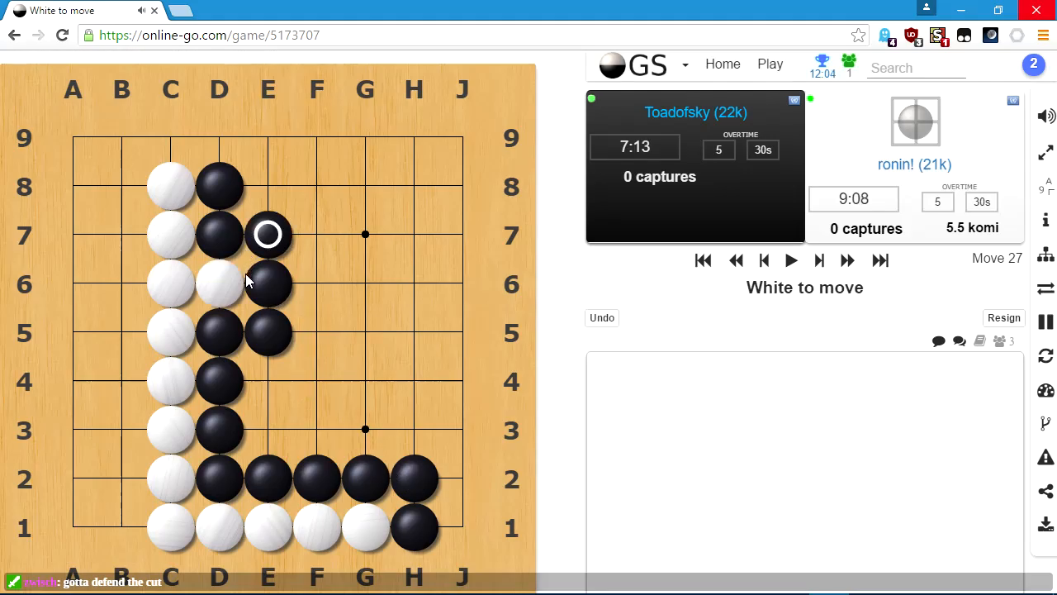
pyautogui.click(218, 137)
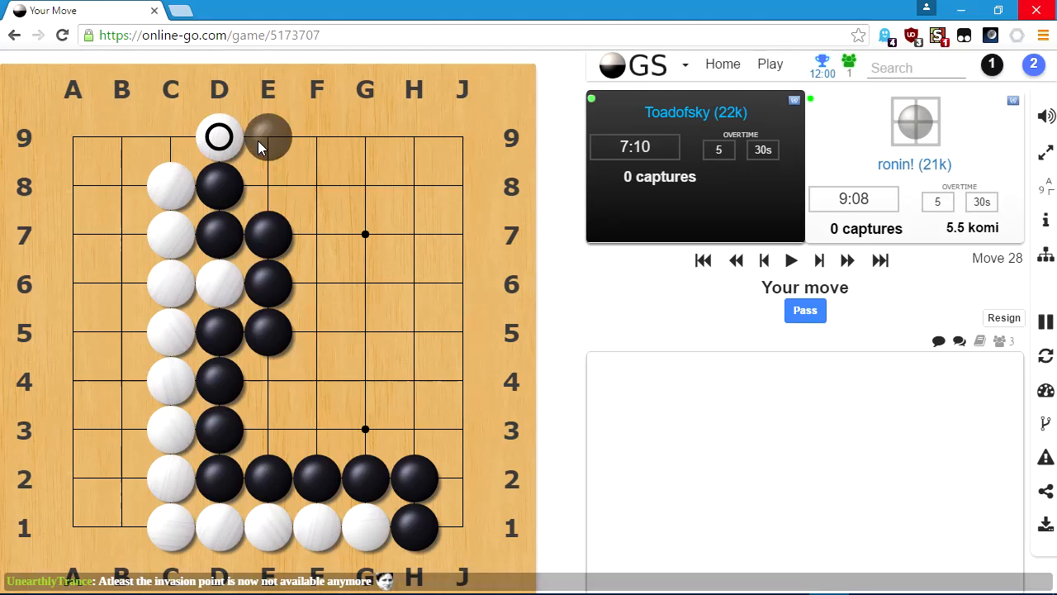
pyautogui.click(268, 135)
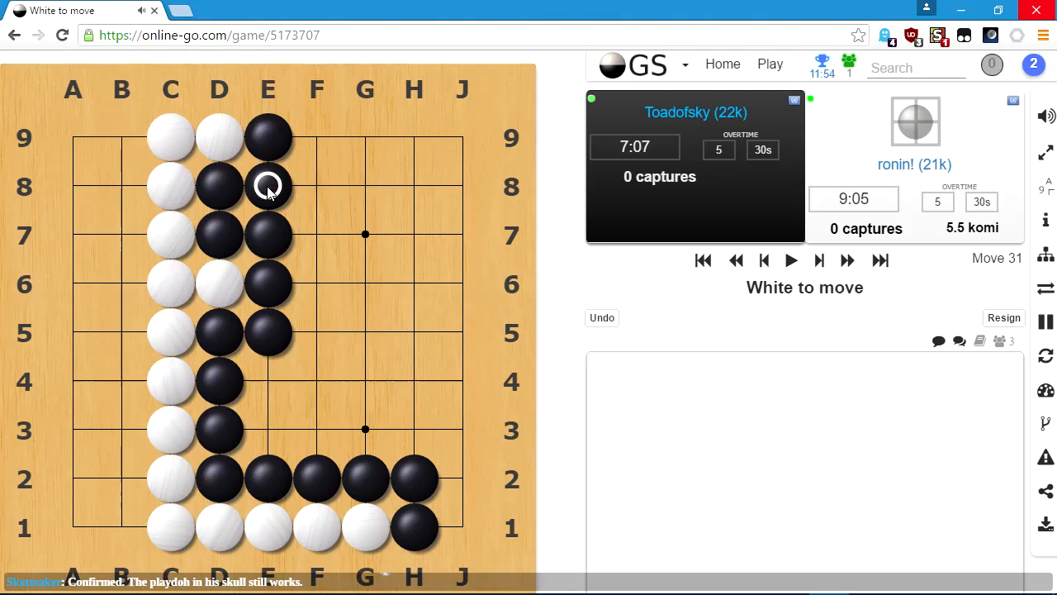
pyautogui.moveTo(79, 274)
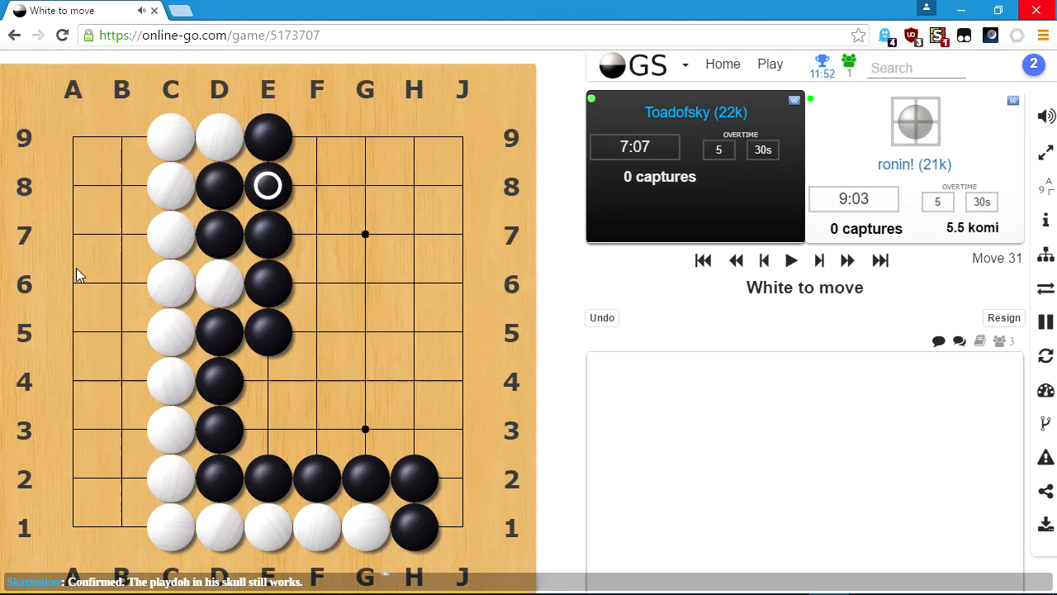
pyautogui.moveTo(135, 239)
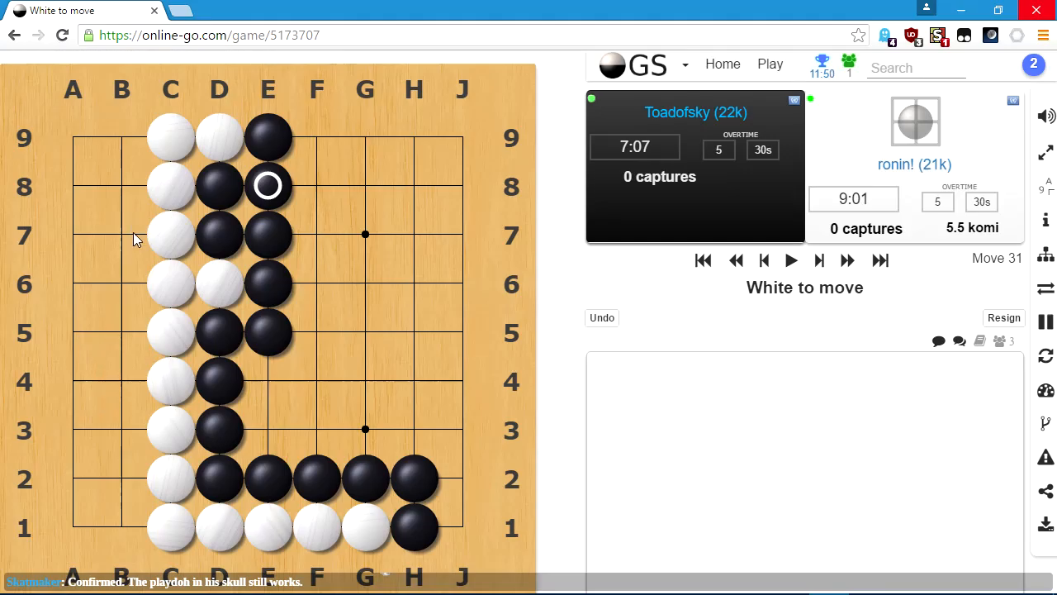
pyautogui.click(365, 235)
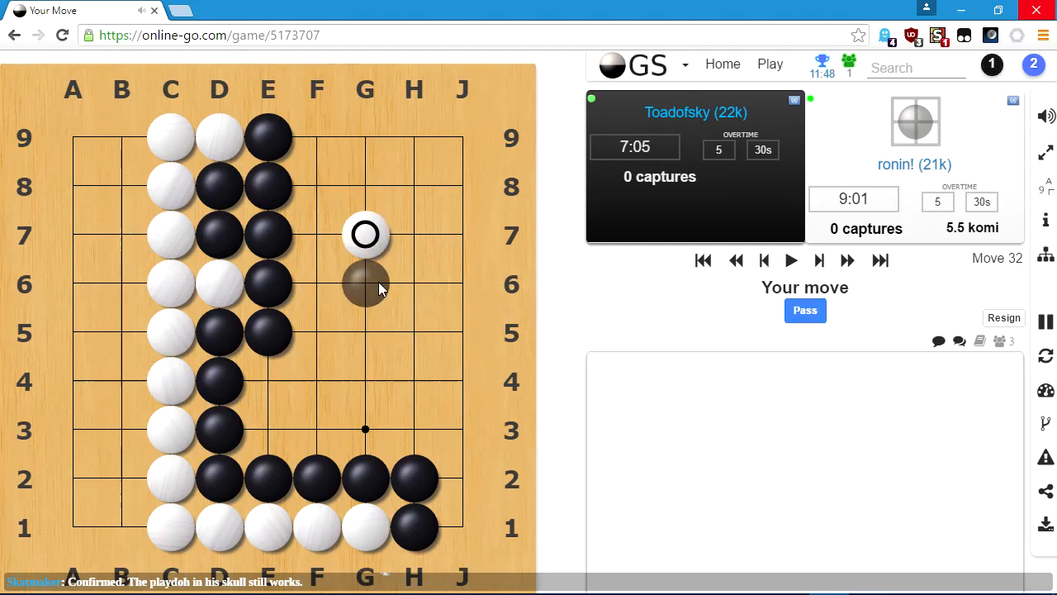
pyautogui.moveTo(388, 287)
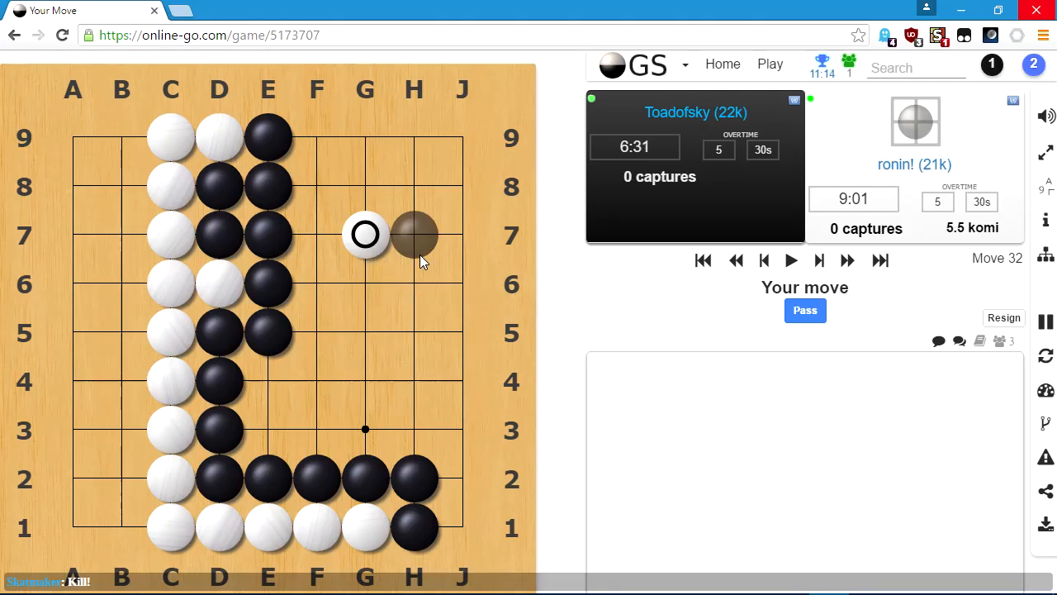
pyautogui.moveTo(365, 285)
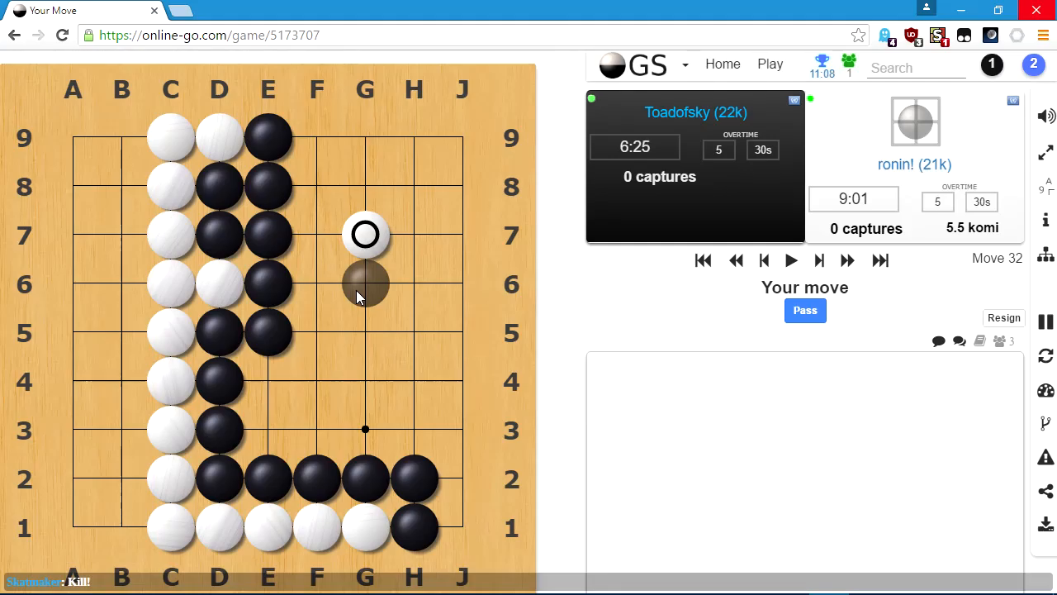
pyautogui.moveTo(414, 284)
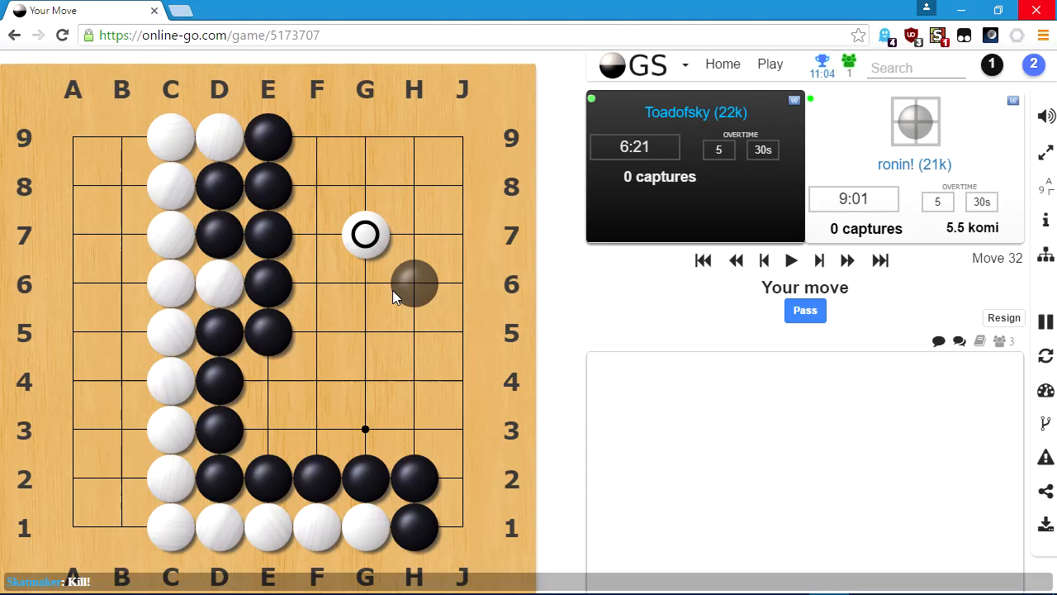
pyautogui.moveTo(365, 284)
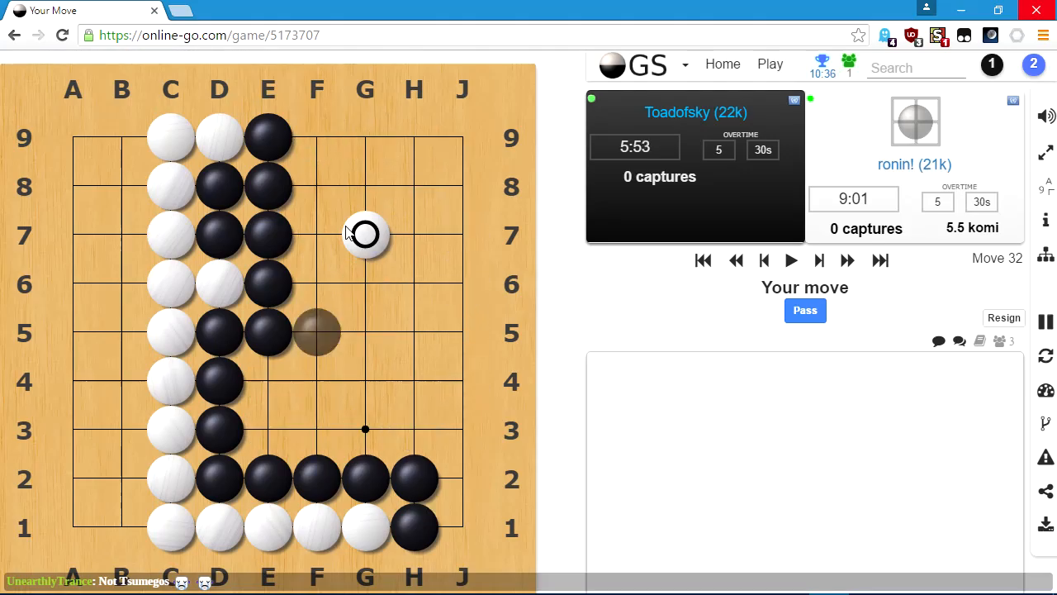
pyautogui.click(365, 234)
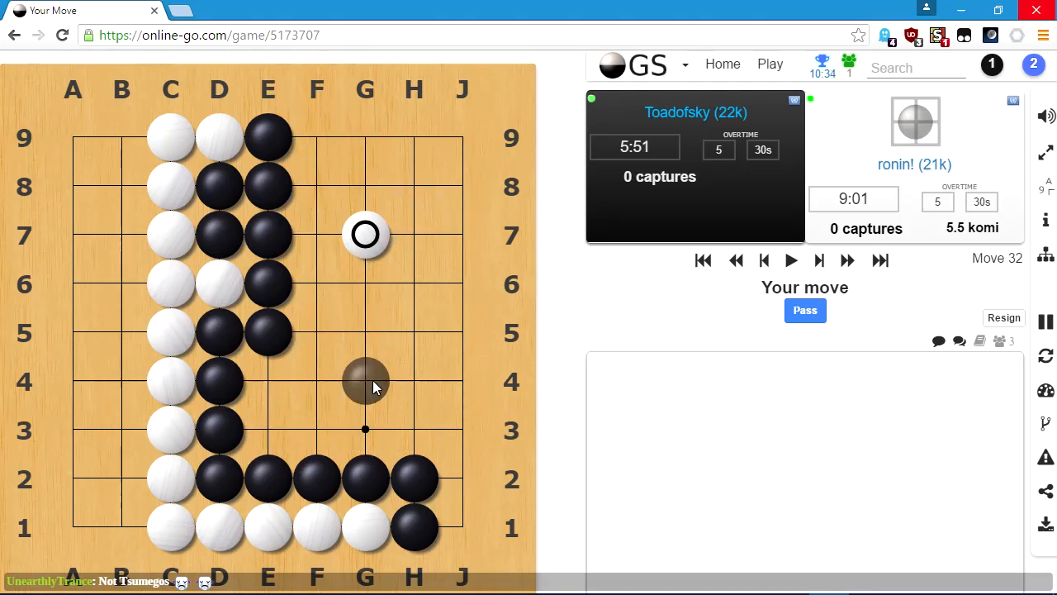
pyautogui.moveTo(366, 347)
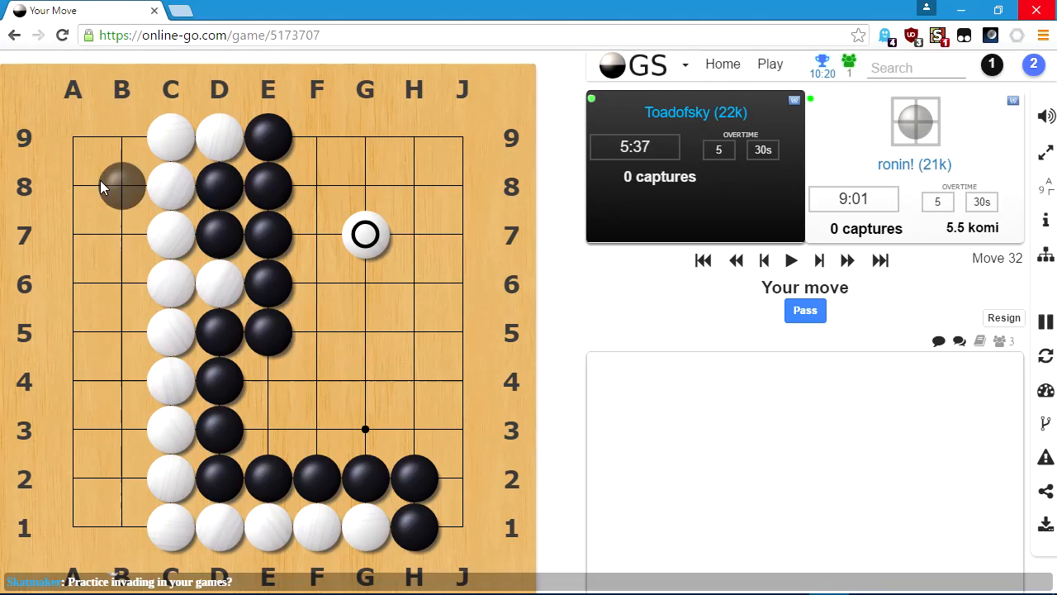
pyautogui.moveTo(365, 284)
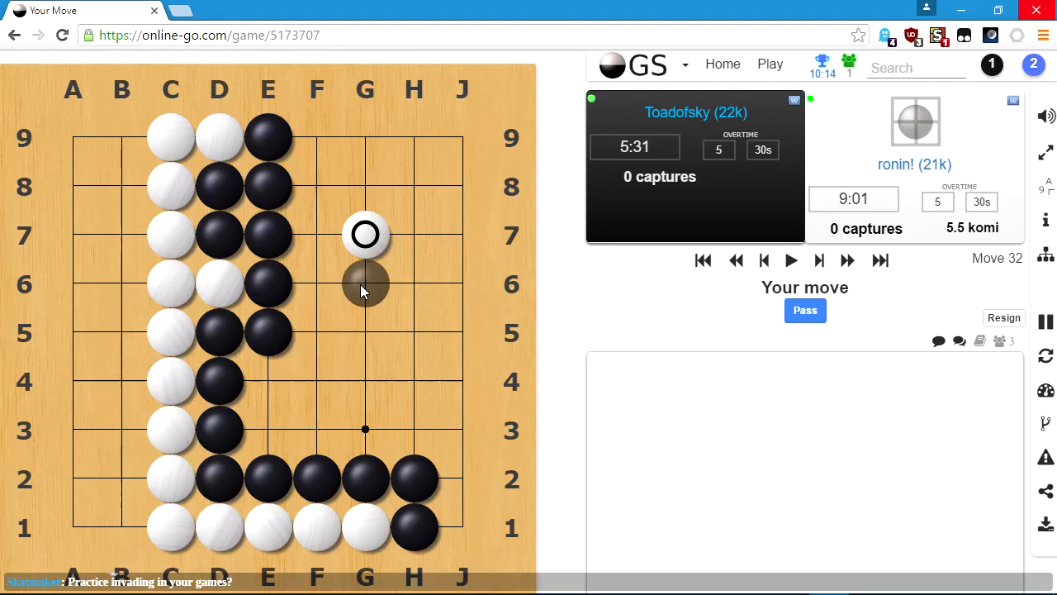
# Play a black stone at G6 below White's G7.
pyautogui.click(365, 284)
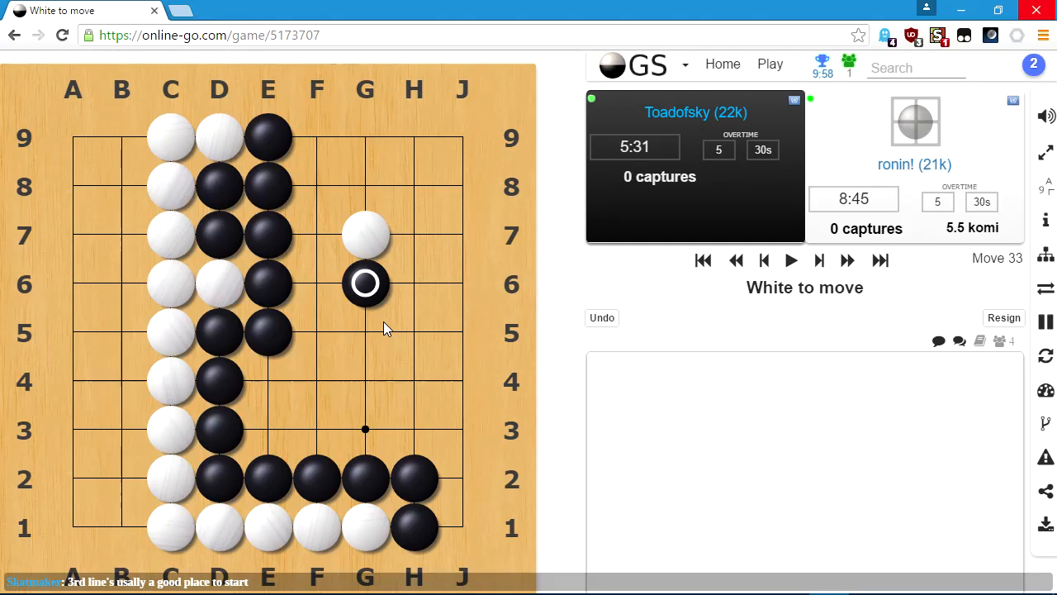
pyautogui.moveTo(403, 241)
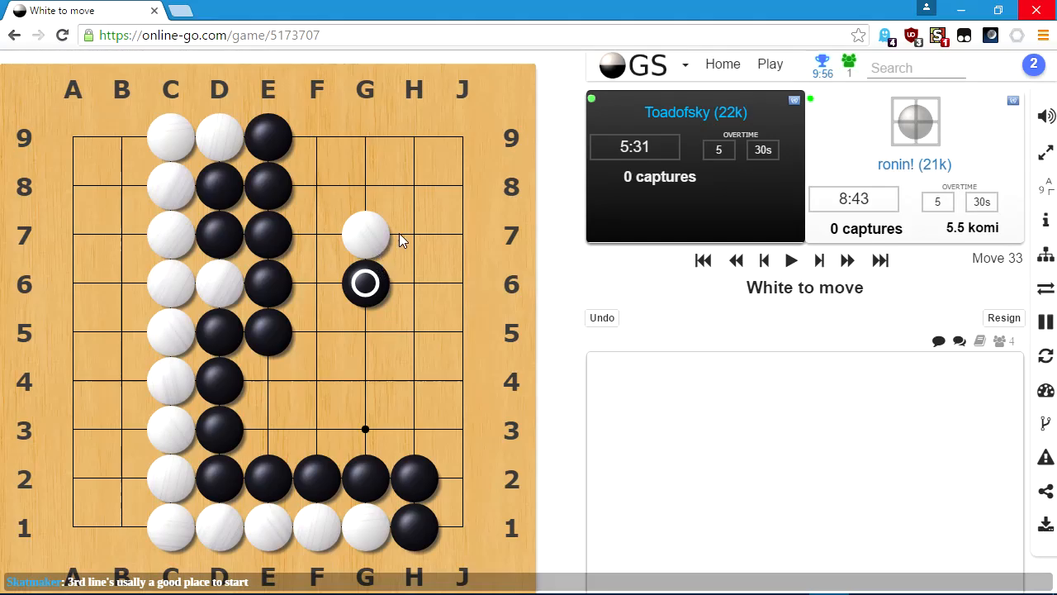
pyautogui.moveTo(382, 241)
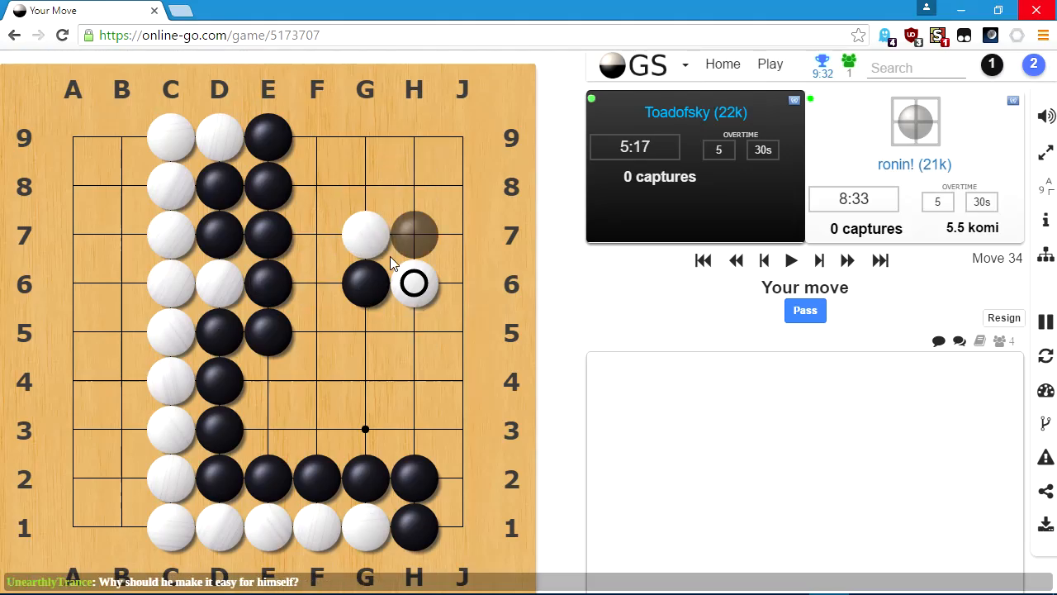
pyautogui.moveTo(366, 281)
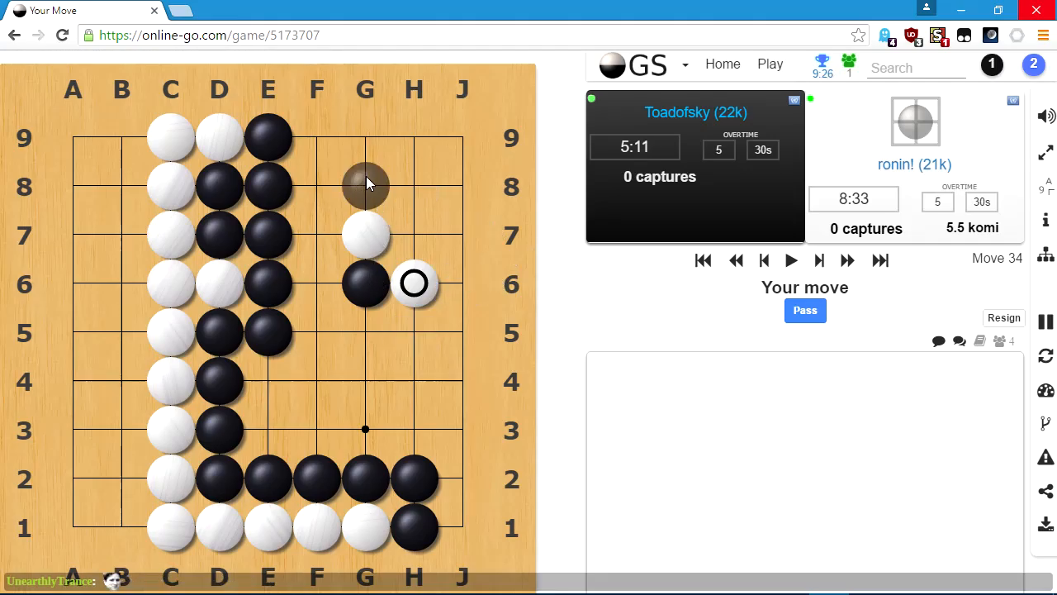
pyautogui.moveTo(413, 184)
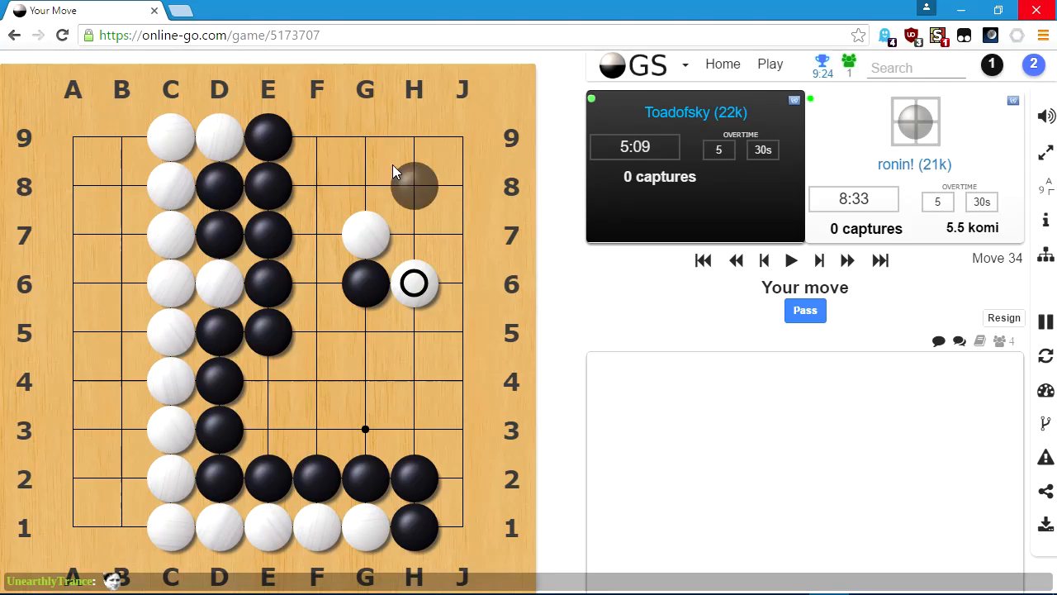
pyautogui.moveTo(395, 152)
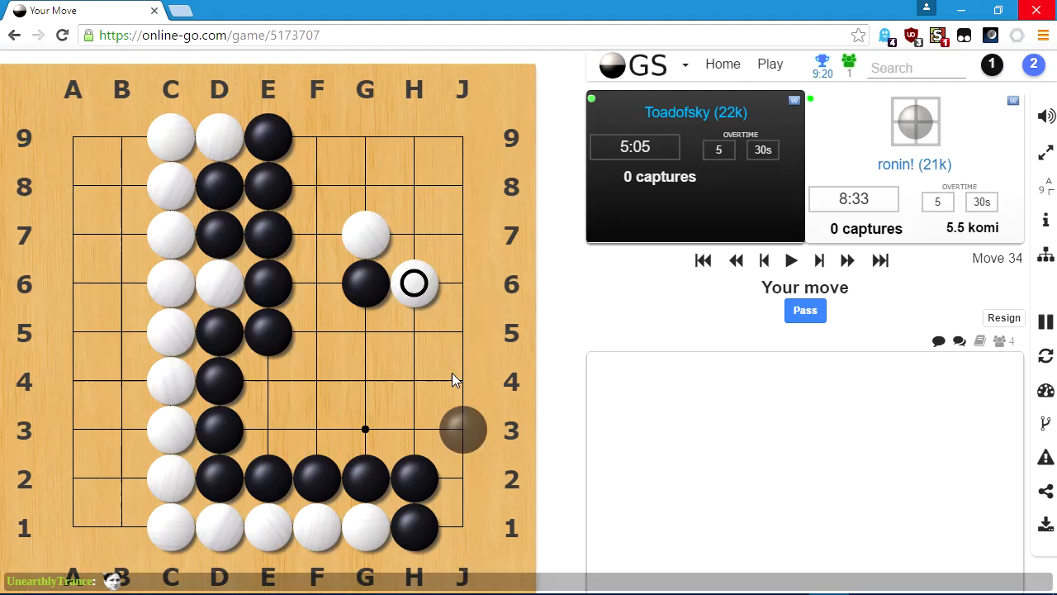
pyautogui.moveTo(462, 185)
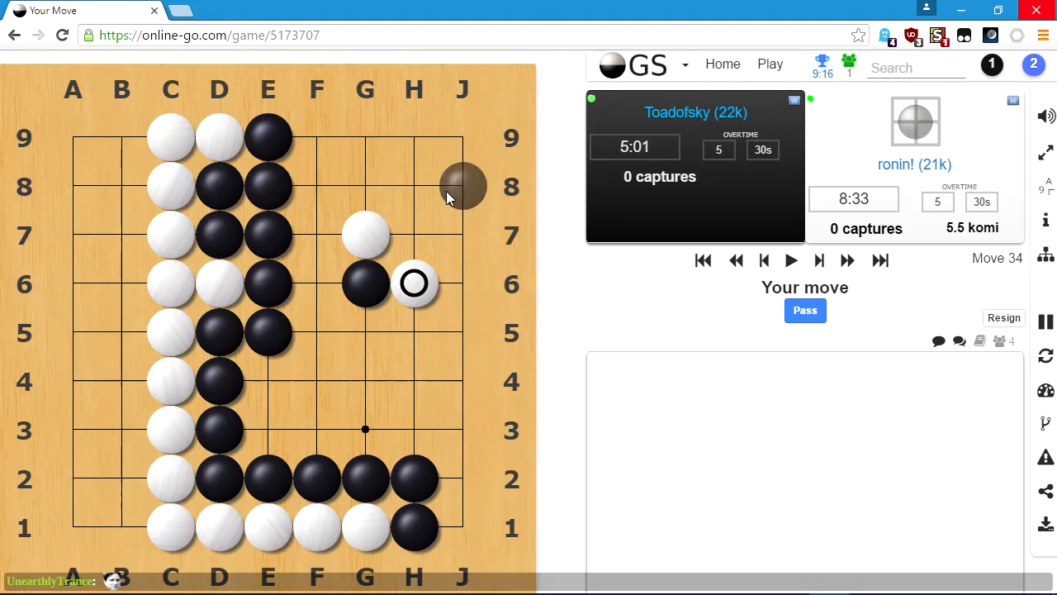
pyautogui.moveTo(462, 228)
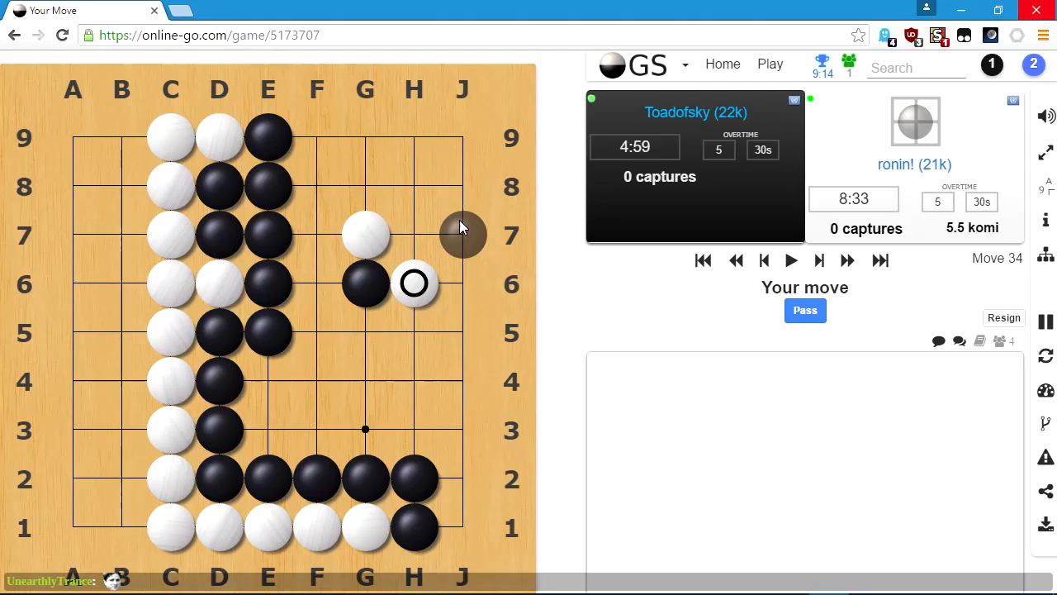
pyautogui.moveTo(459, 247)
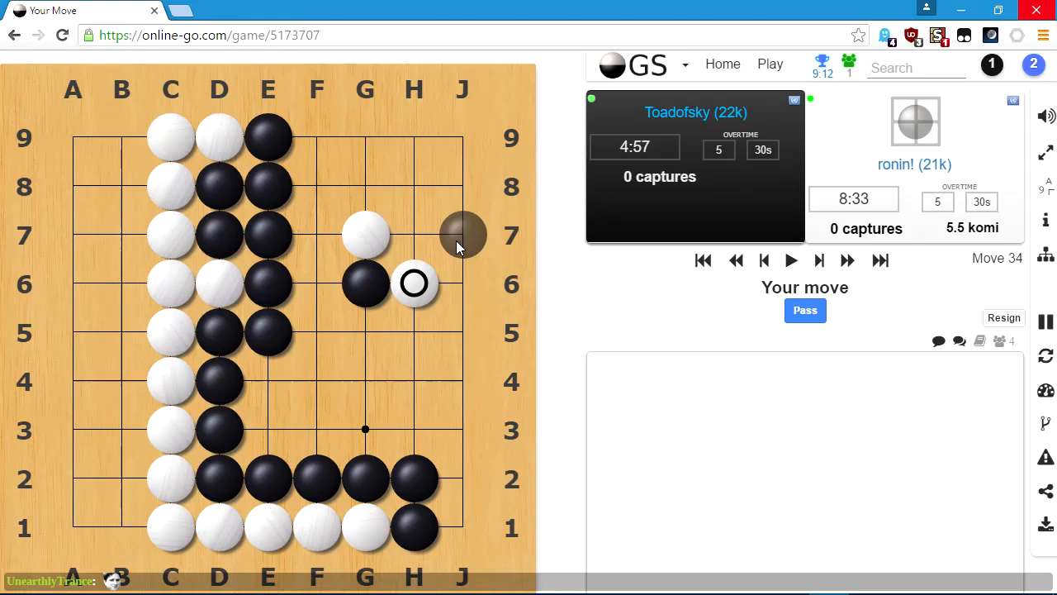
pyautogui.moveTo(413, 185)
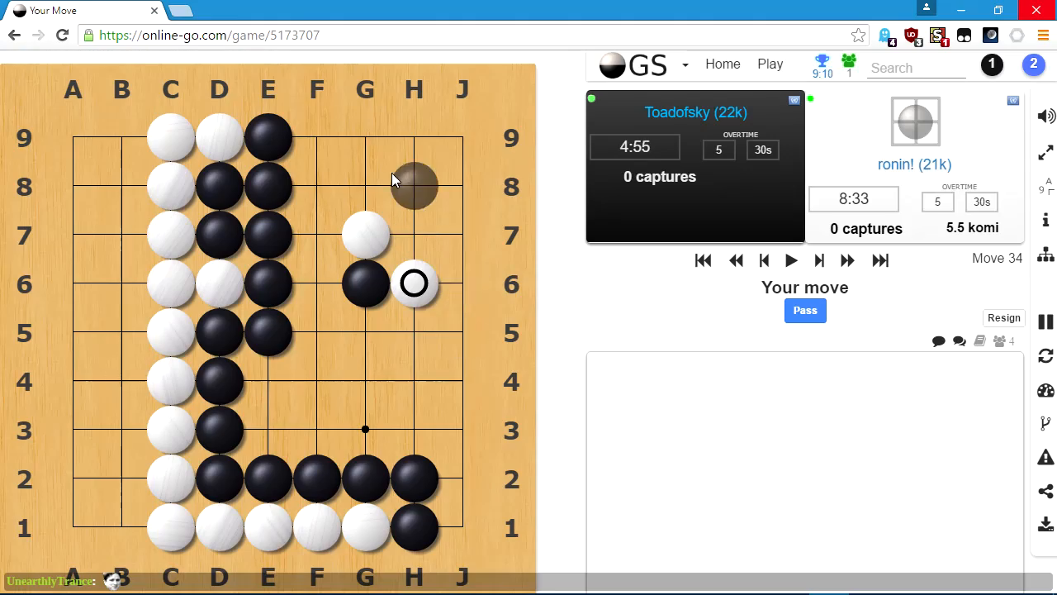
pyautogui.moveTo(365, 185)
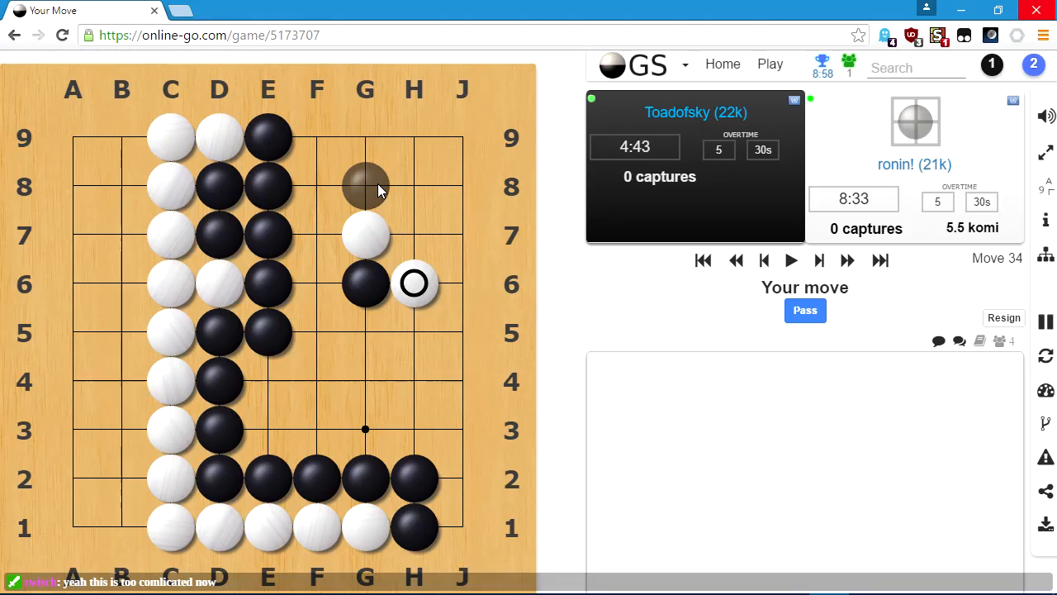
pyautogui.moveTo(413, 234)
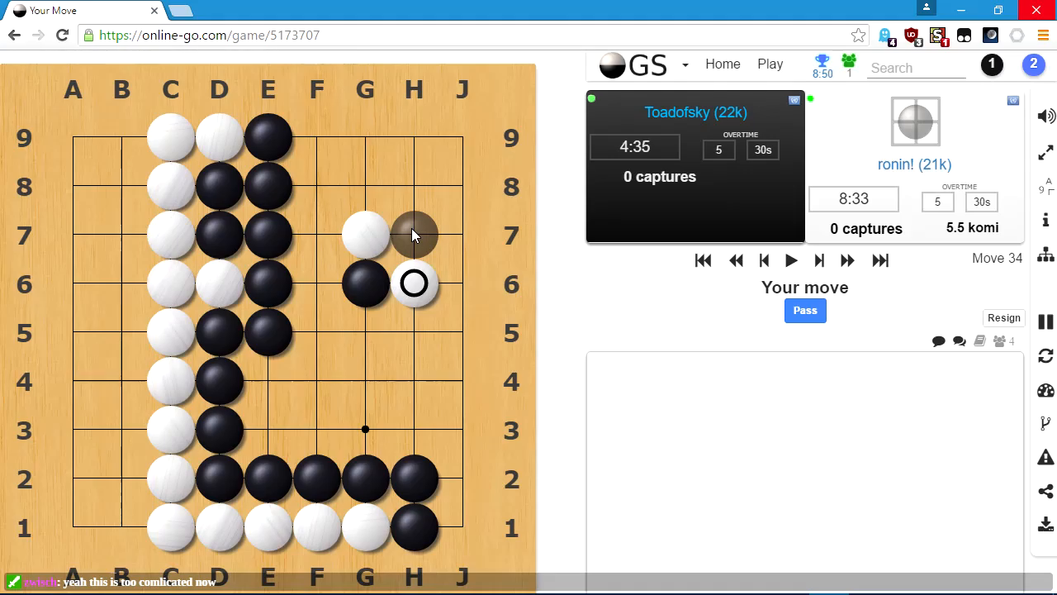
# Play Black at H7 above White's H6, then F6 beside G6.
pyautogui.click(413, 234)
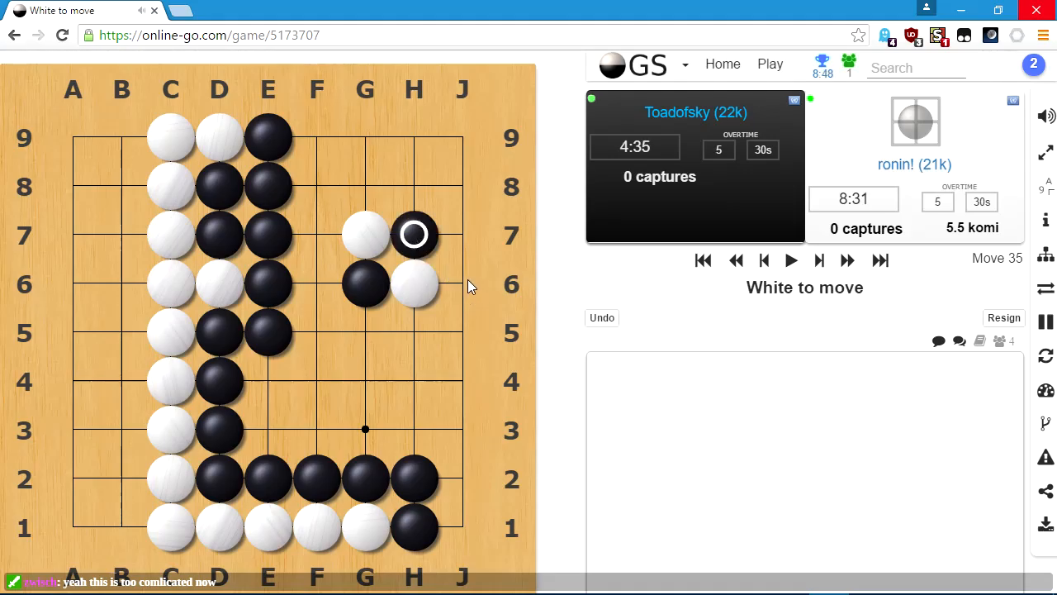
pyautogui.moveTo(436, 256)
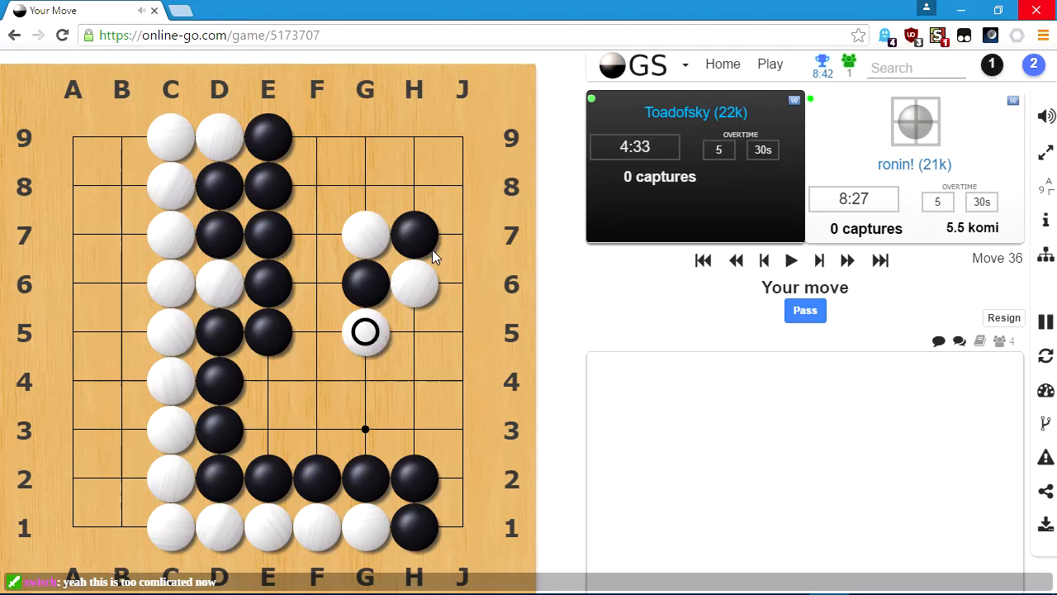
pyautogui.moveTo(317, 284)
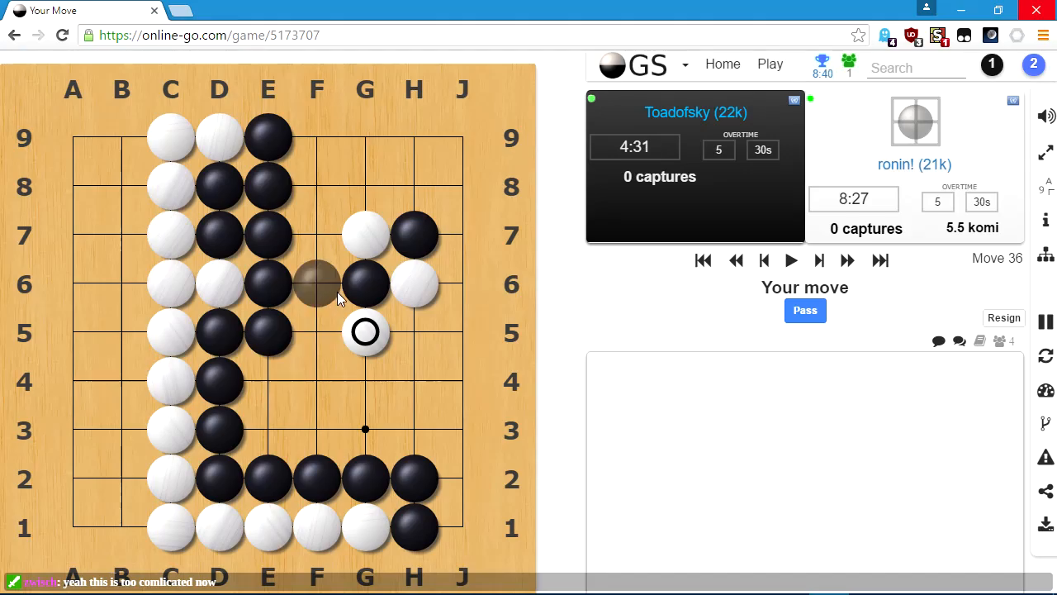
pyautogui.moveTo(365, 284)
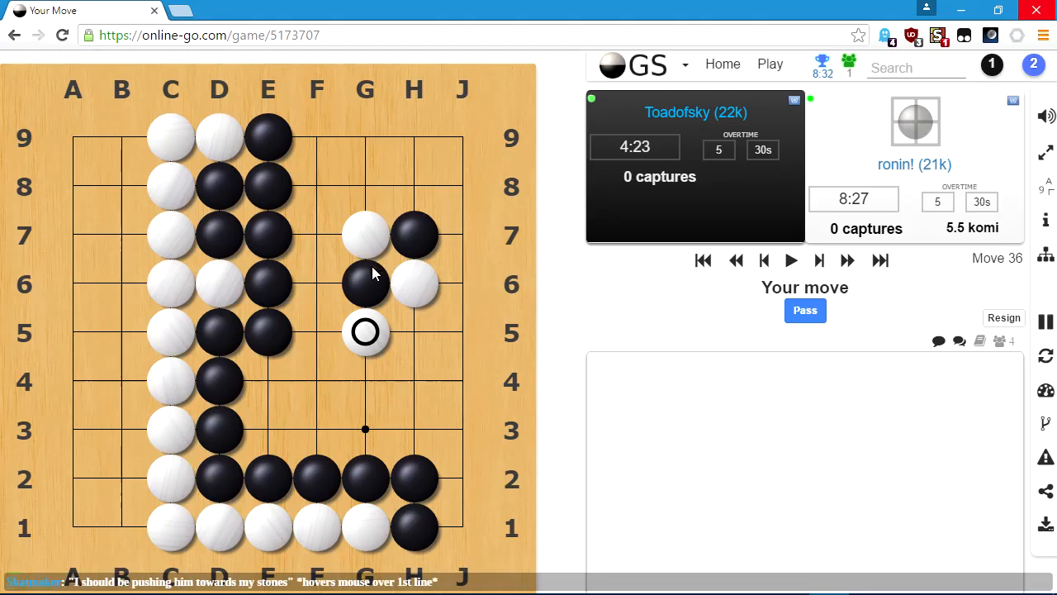
pyautogui.moveTo(380, 282)
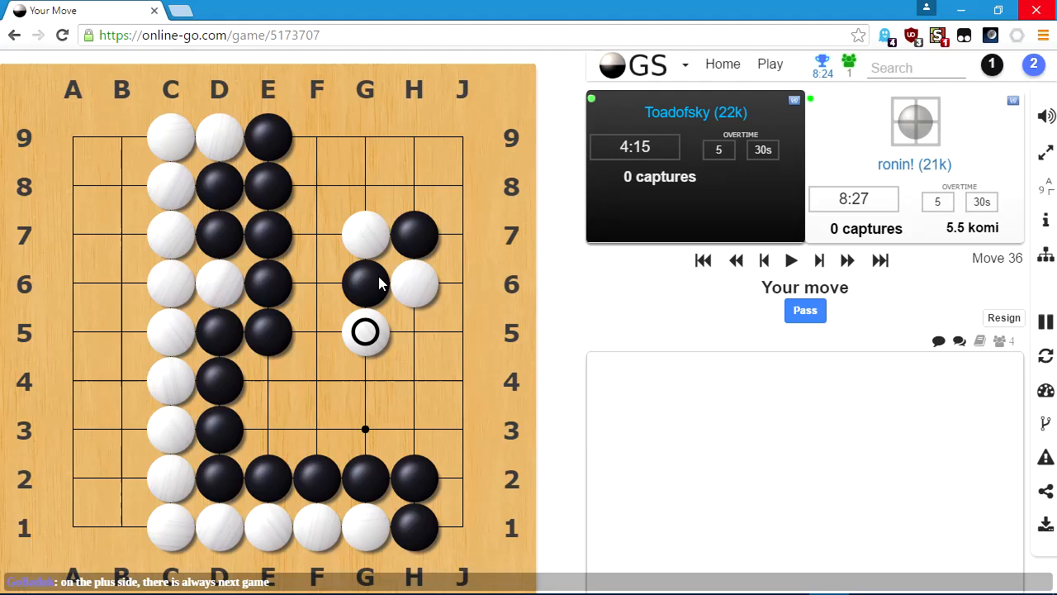
pyautogui.moveTo(365, 379)
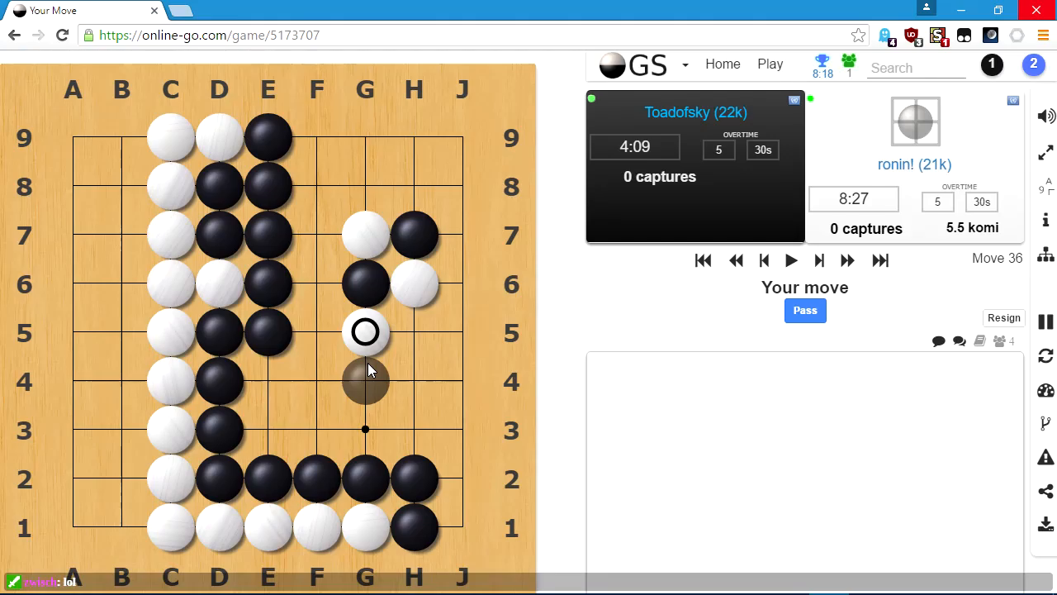
pyautogui.moveTo(413, 330)
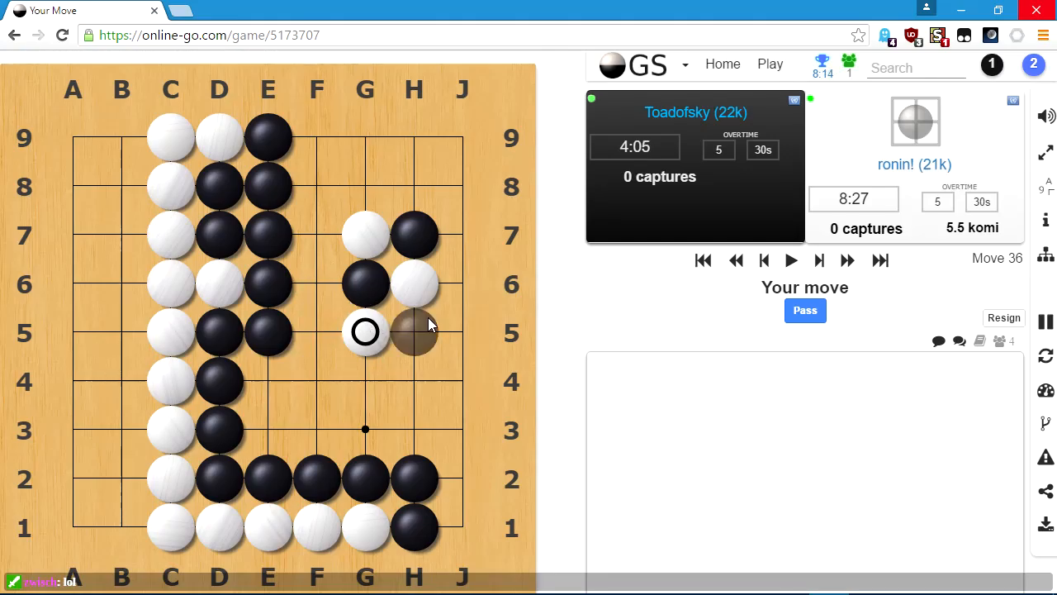
pyautogui.moveTo(365, 185)
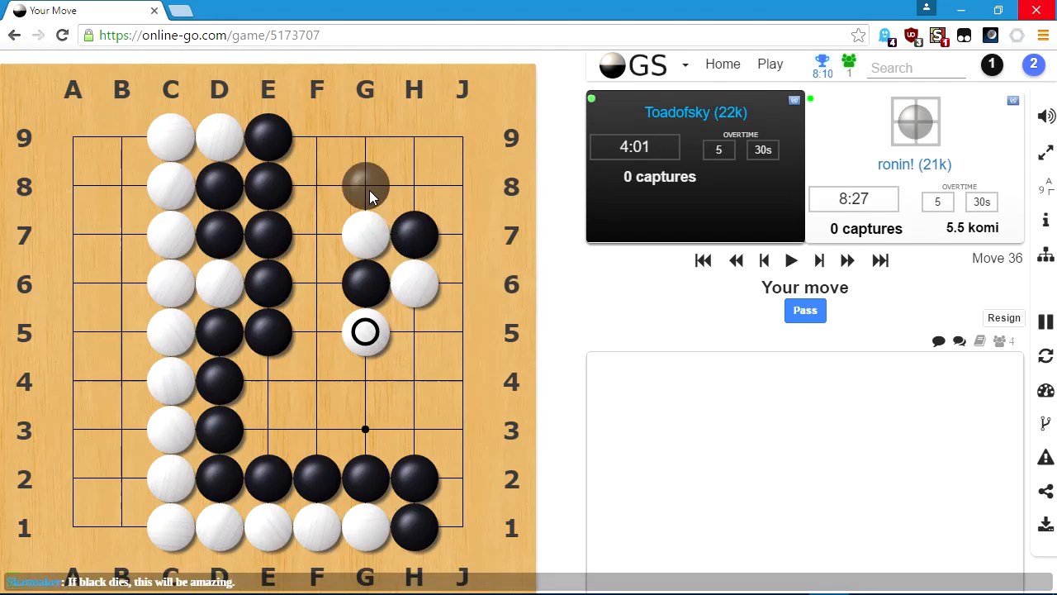
pyautogui.moveTo(413, 330)
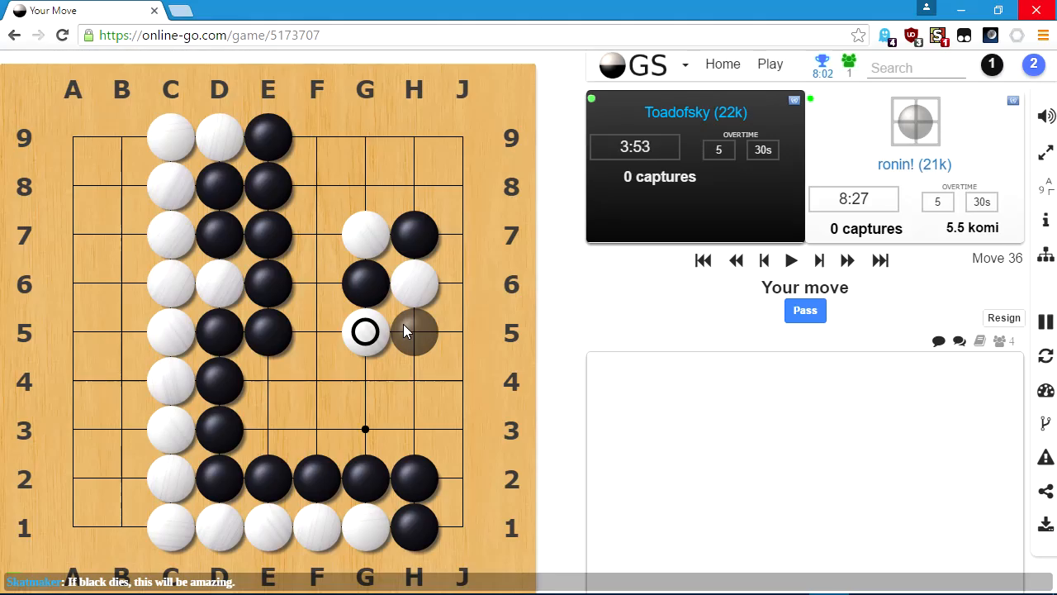
pyautogui.moveTo(365, 185)
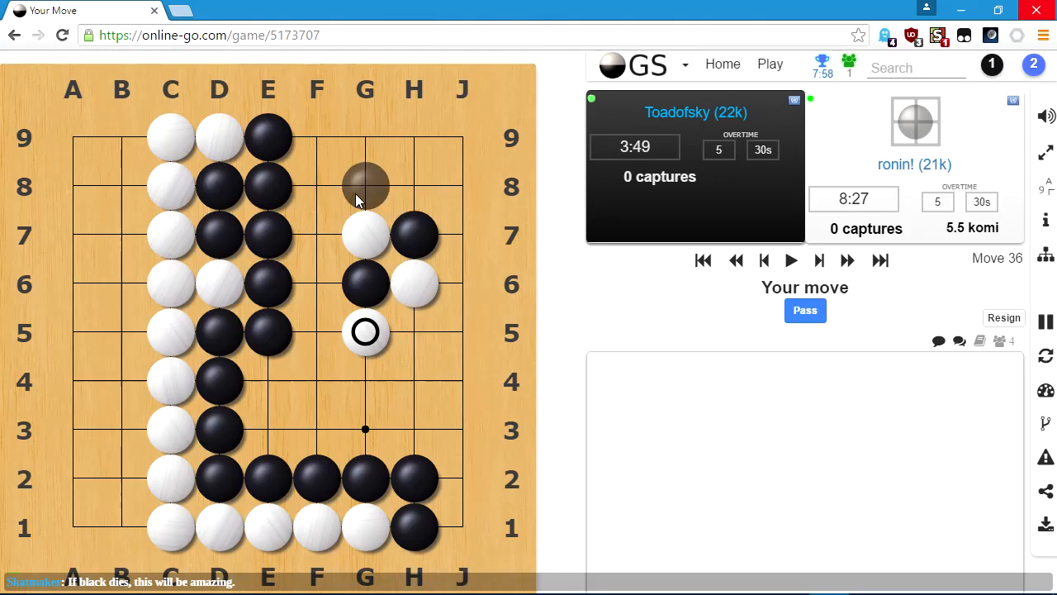
pyautogui.moveTo(365, 380)
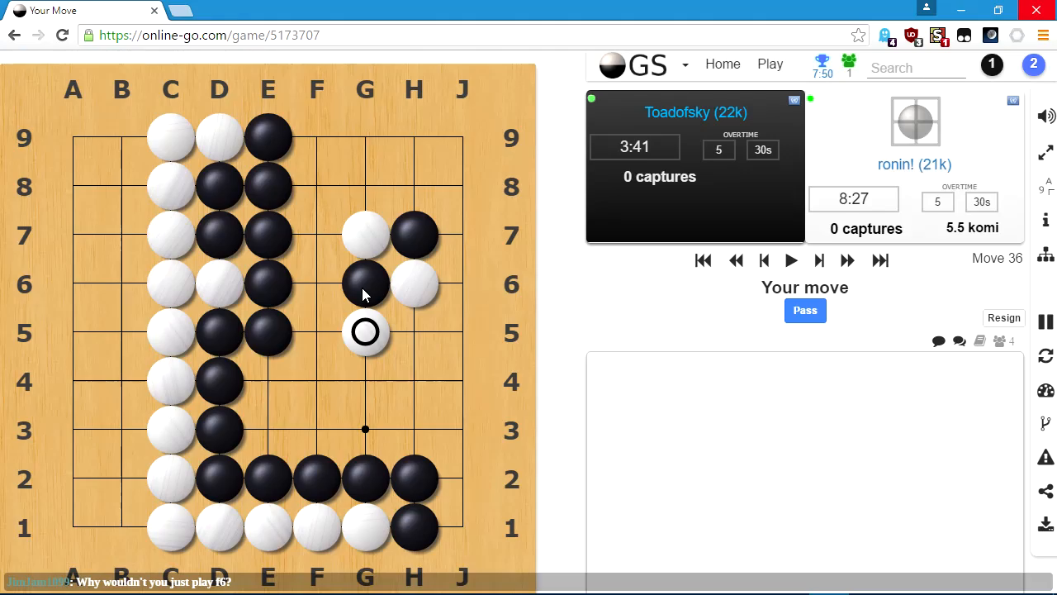
pyautogui.click(317, 282)
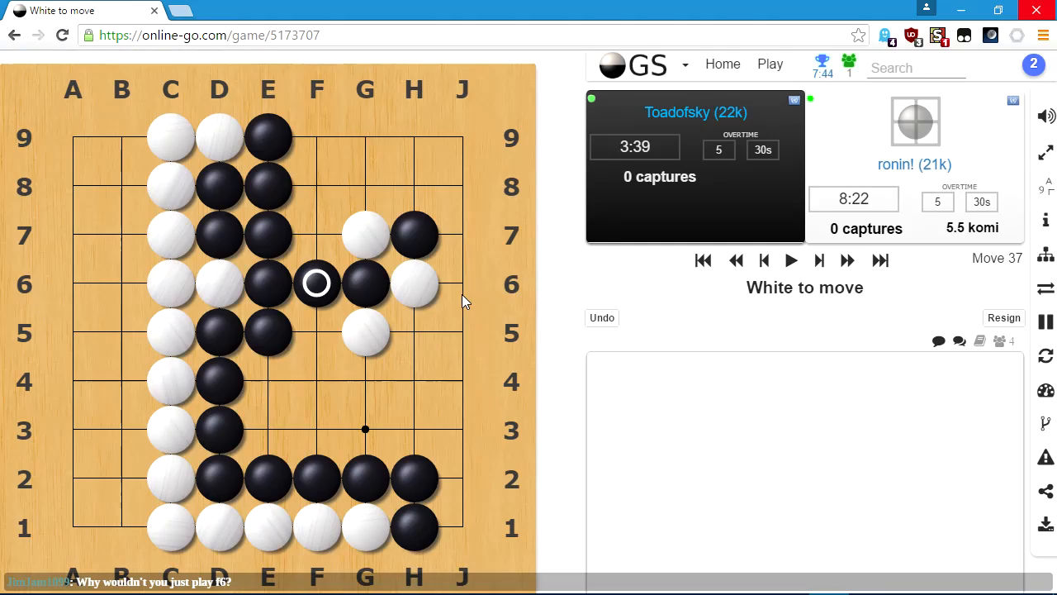
pyautogui.moveTo(322, 305)
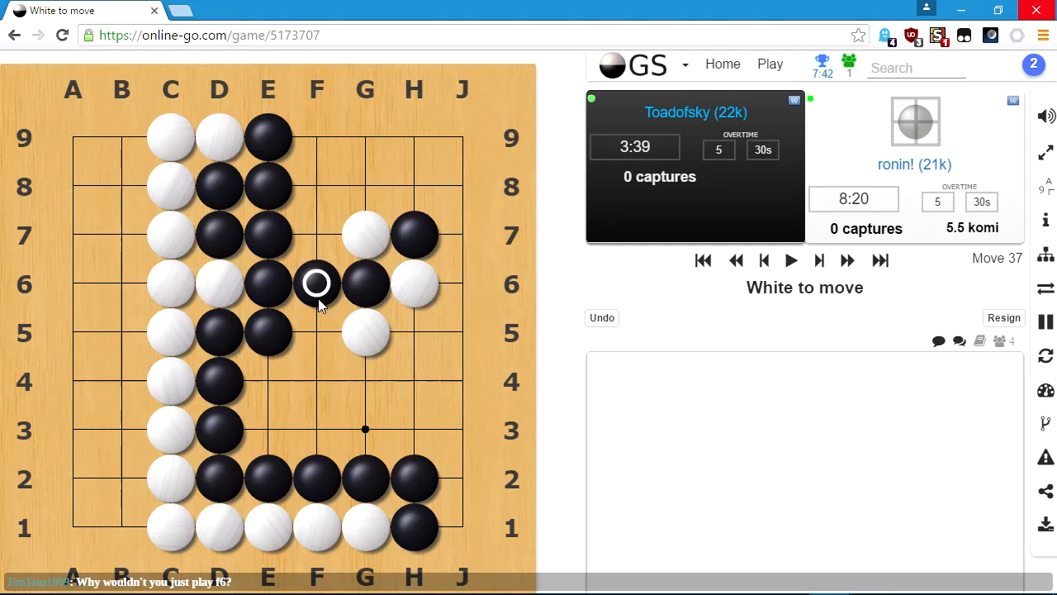
# After White's J7, play a black stone at H8 above H7.
pyautogui.click(463, 234)
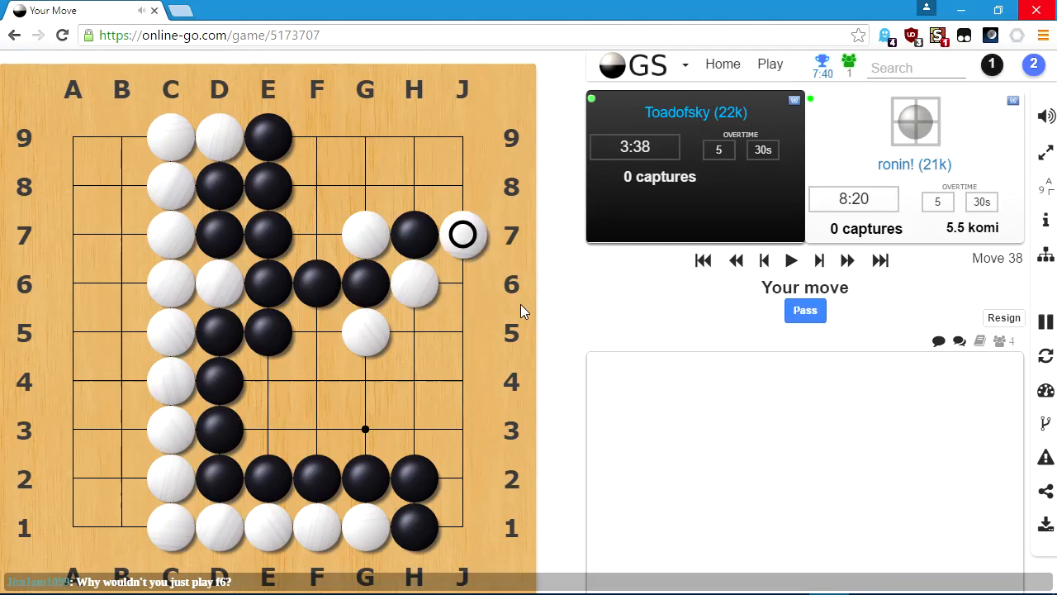
pyautogui.moveTo(511, 312)
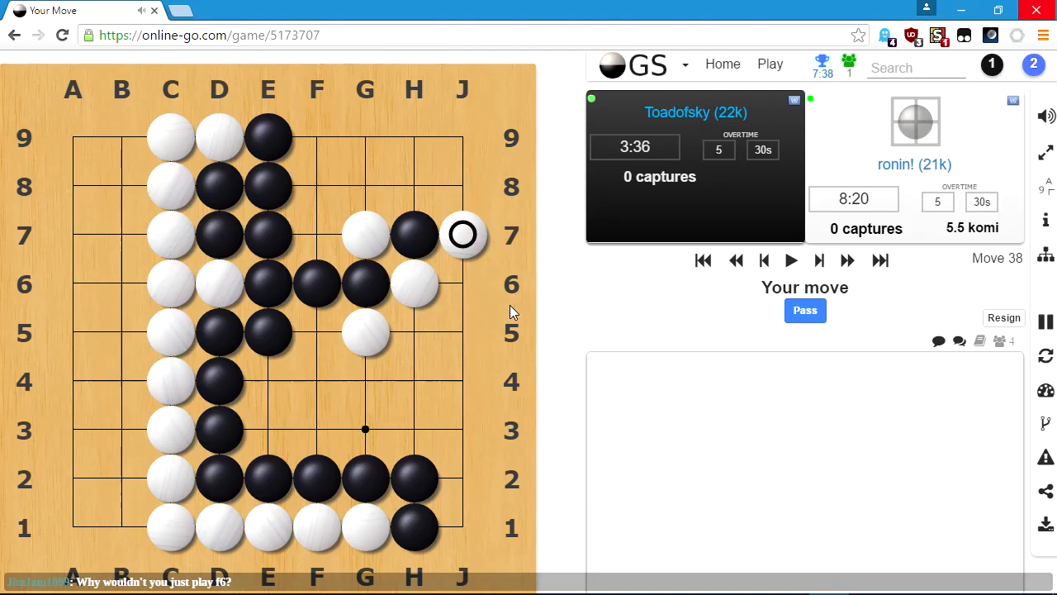
pyautogui.moveTo(452, 241)
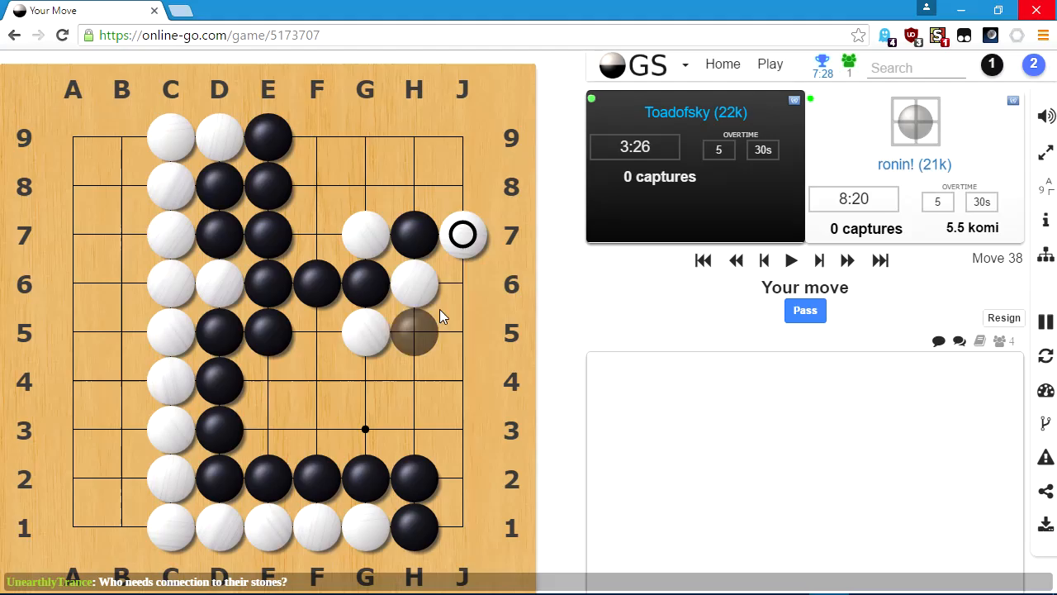
pyautogui.moveTo(415, 223)
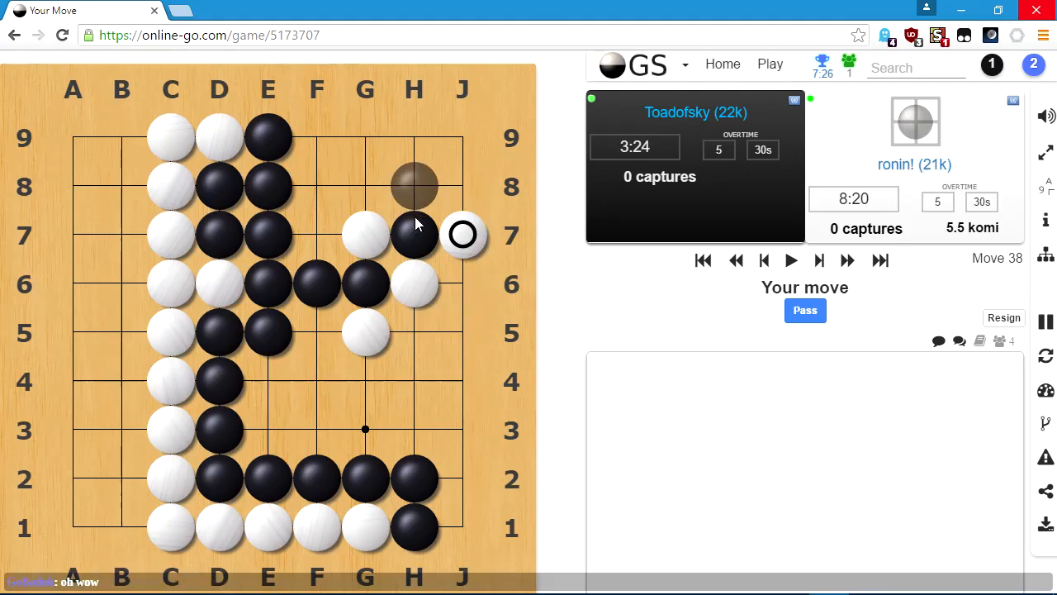
pyautogui.moveTo(415, 333)
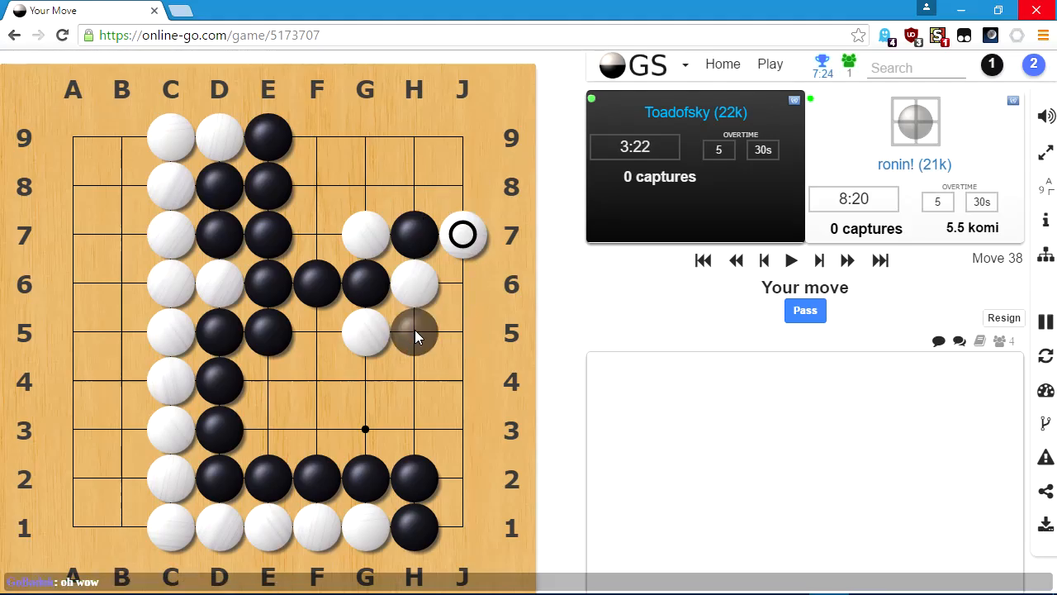
pyautogui.moveTo(413, 185)
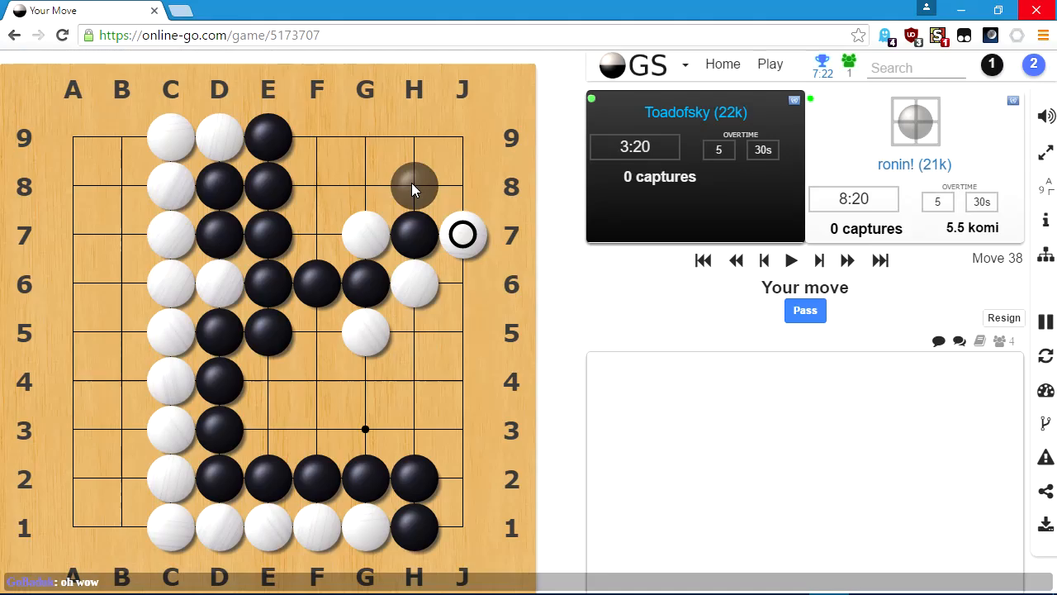
pyautogui.moveTo(365, 182)
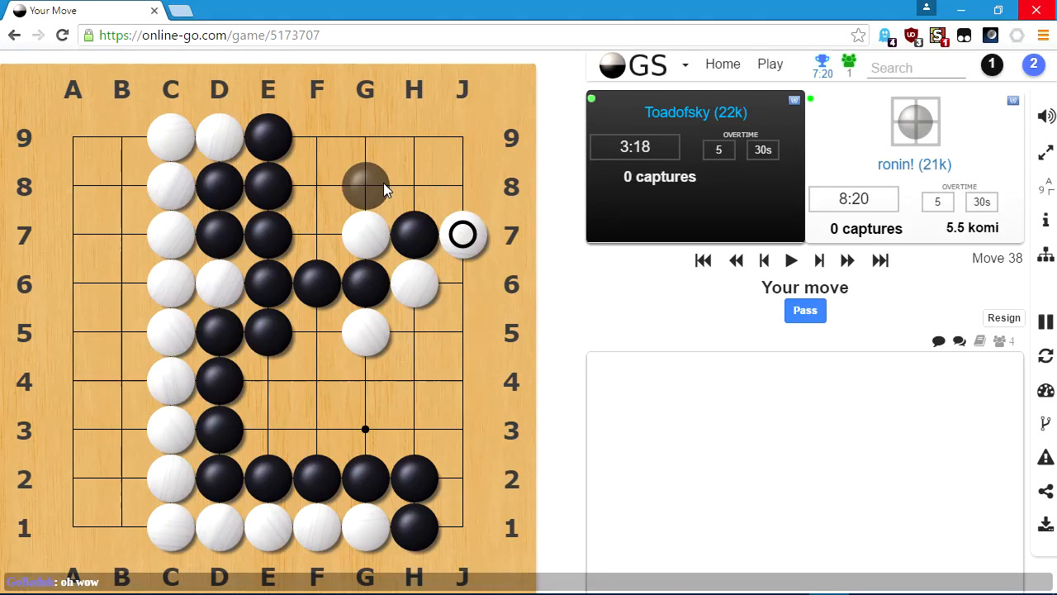
pyautogui.moveTo(414, 185)
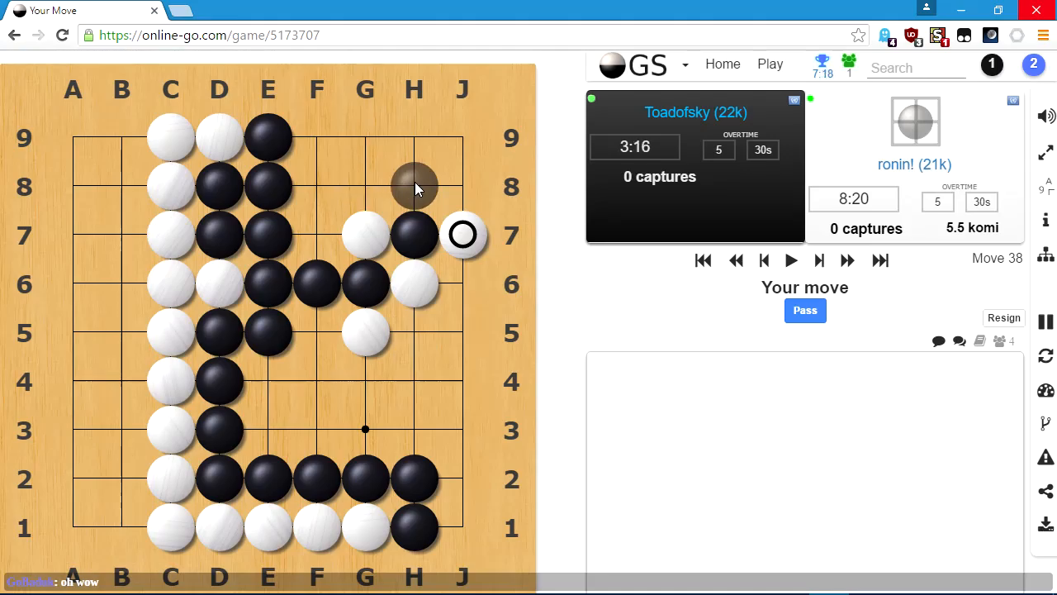
pyautogui.click(413, 185)
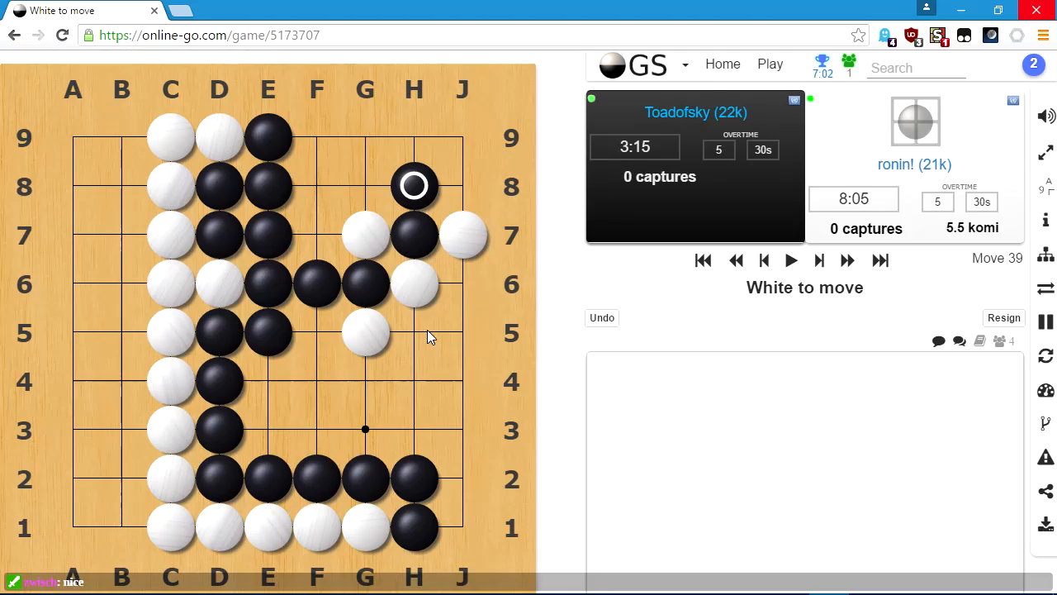
# After White's G8, play a black stone at H5, reaching move 41.
pyautogui.click(365, 185)
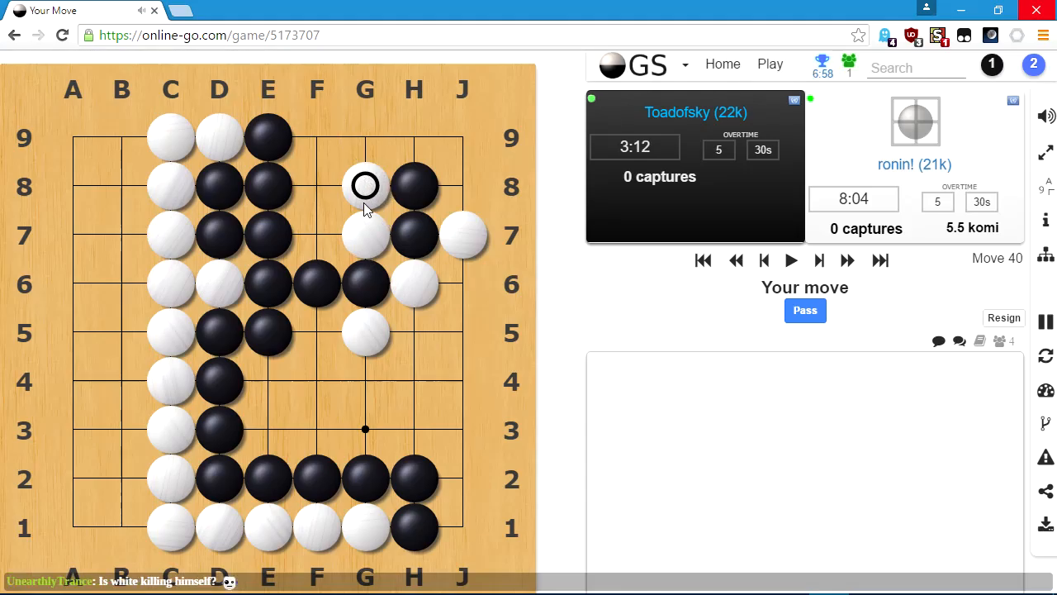
pyautogui.moveTo(413, 188)
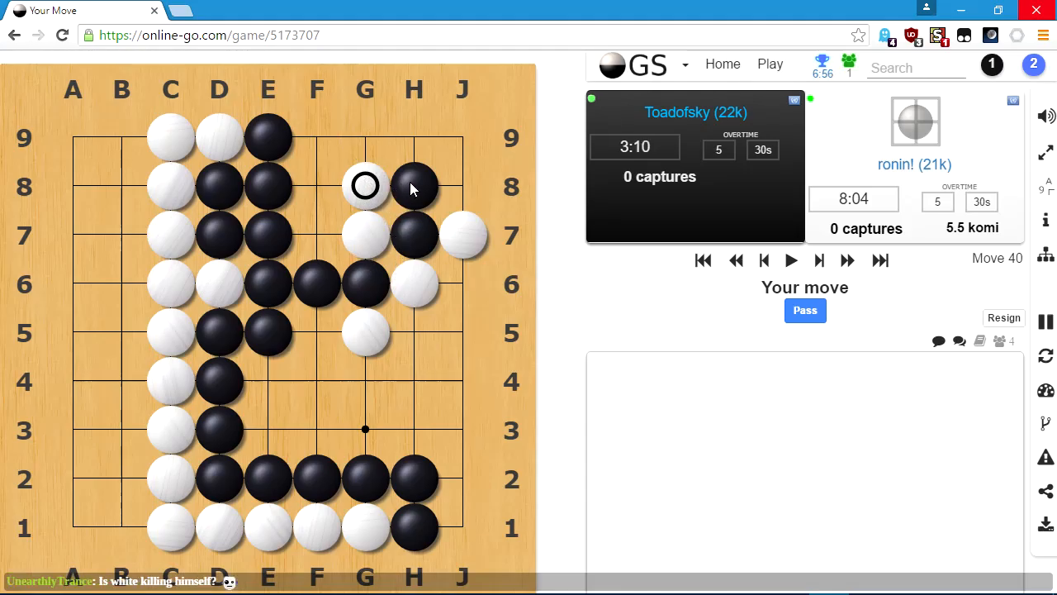
pyautogui.moveTo(463, 284)
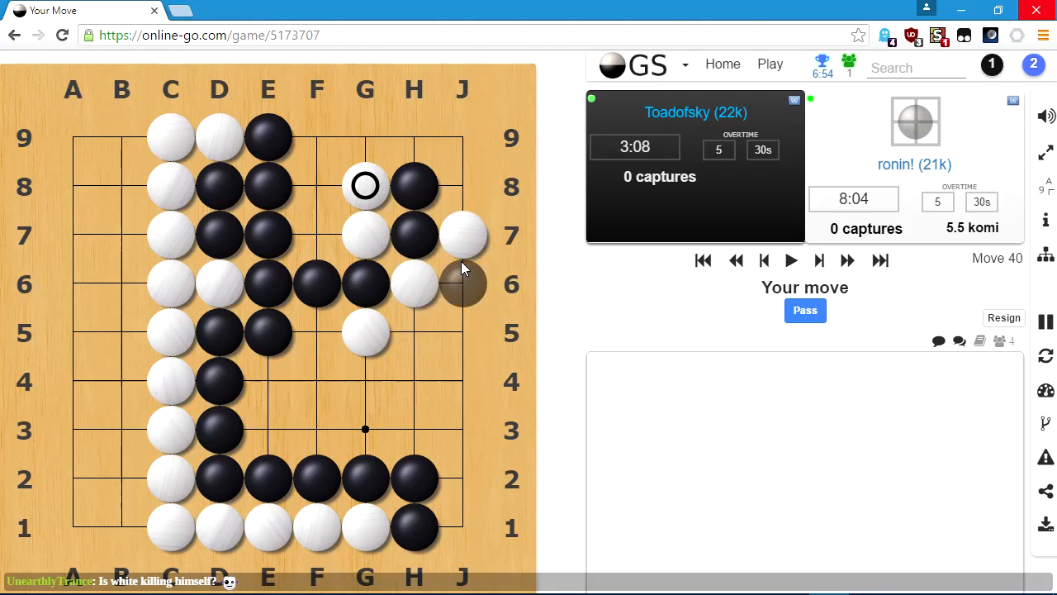
pyautogui.moveTo(429, 314)
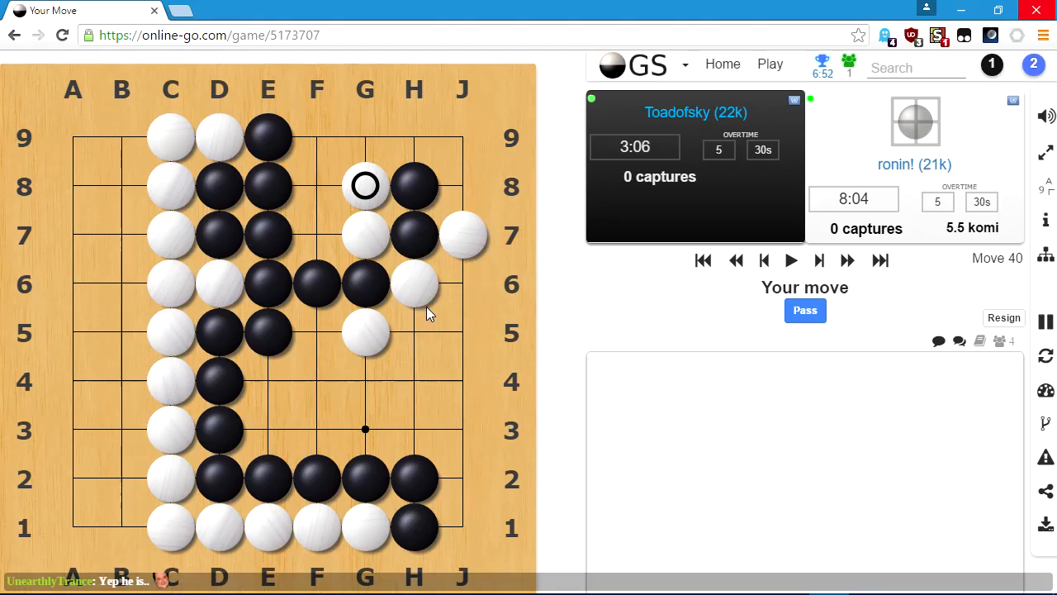
pyautogui.moveTo(414, 332)
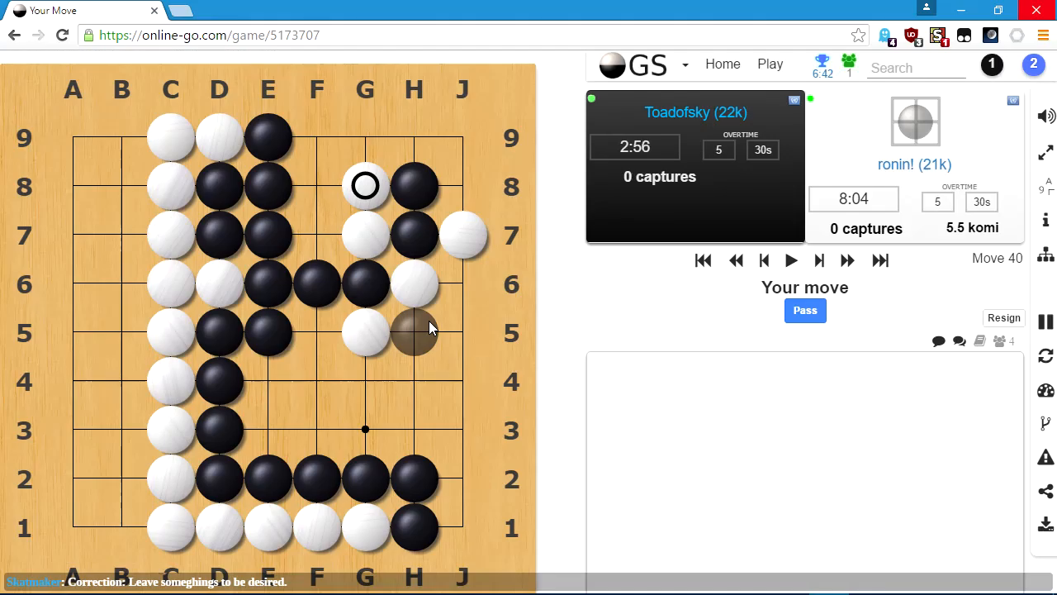
pyautogui.moveTo(411, 355)
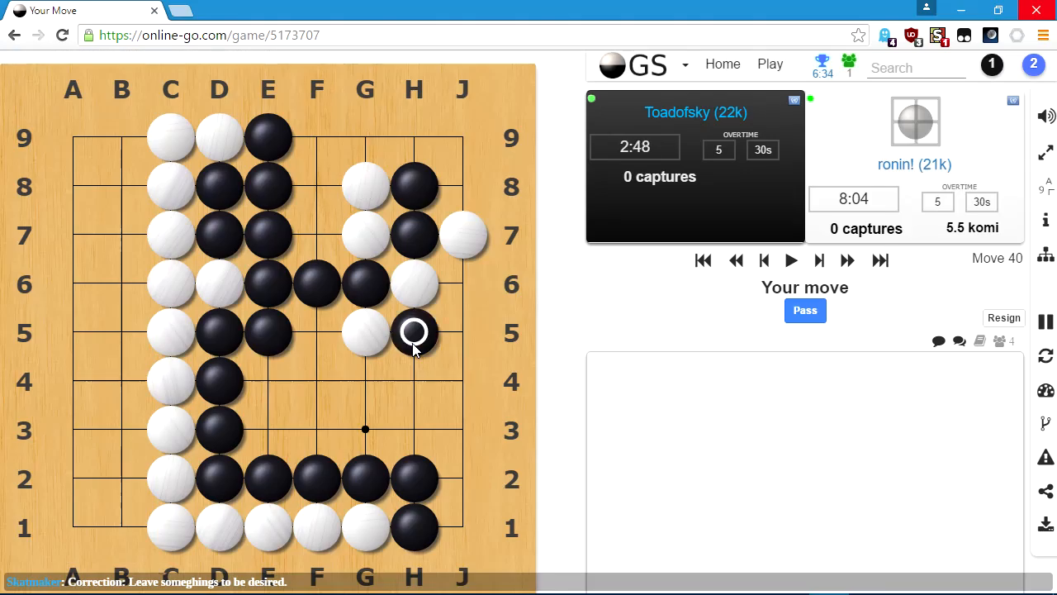
pyautogui.click(413, 330)
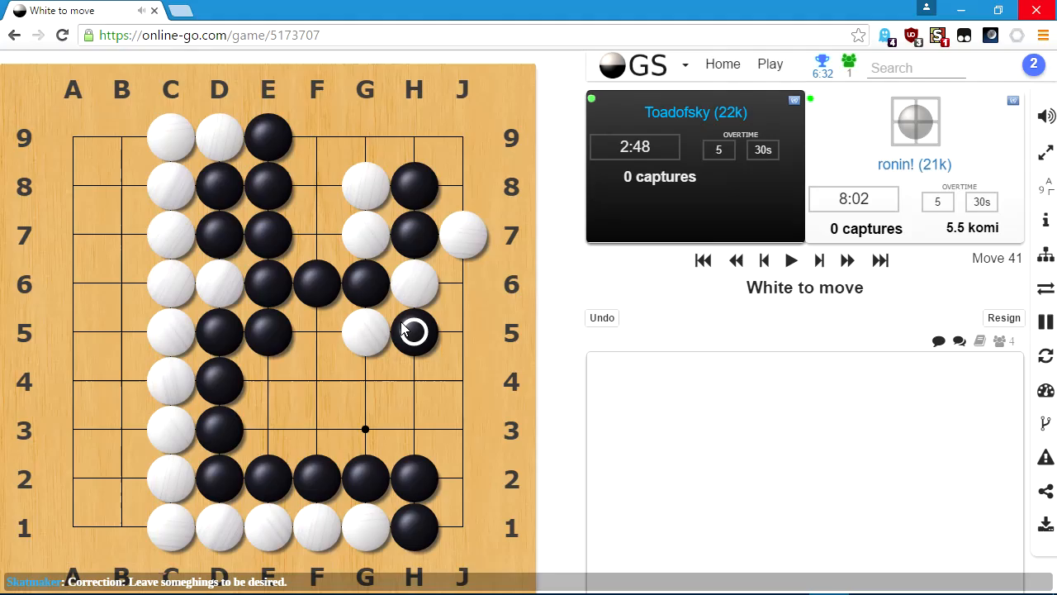
pyautogui.moveTo(421, 299)
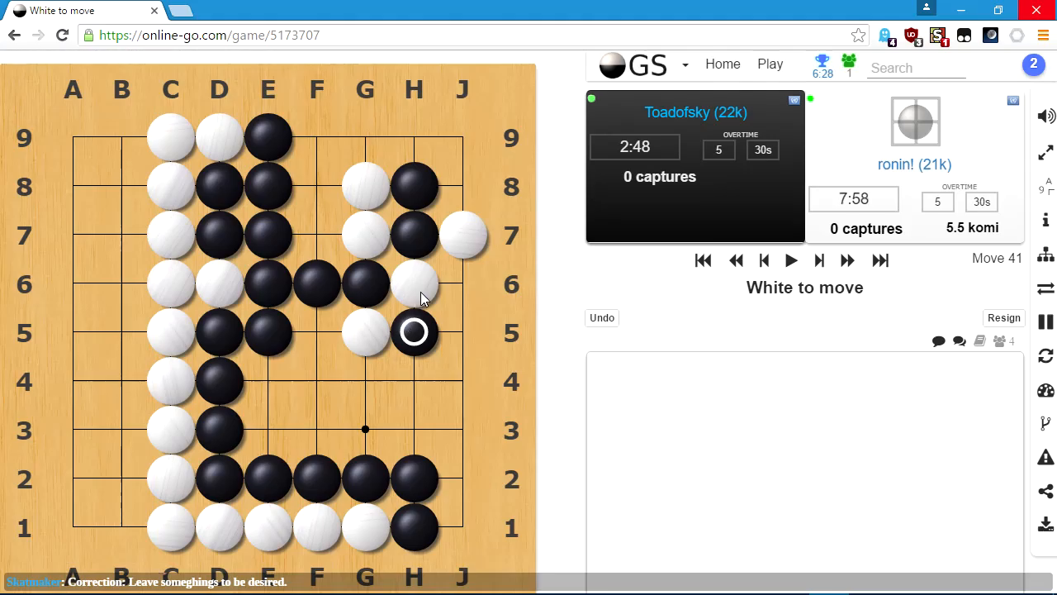
pyautogui.moveTo(421, 310)
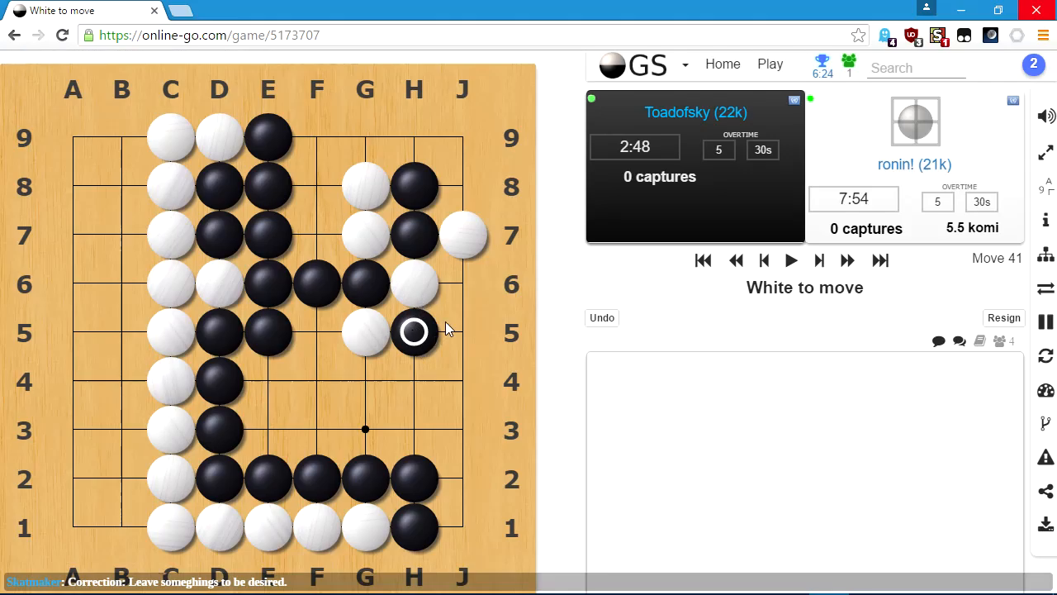
pyautogui.moveTo(453, 361)
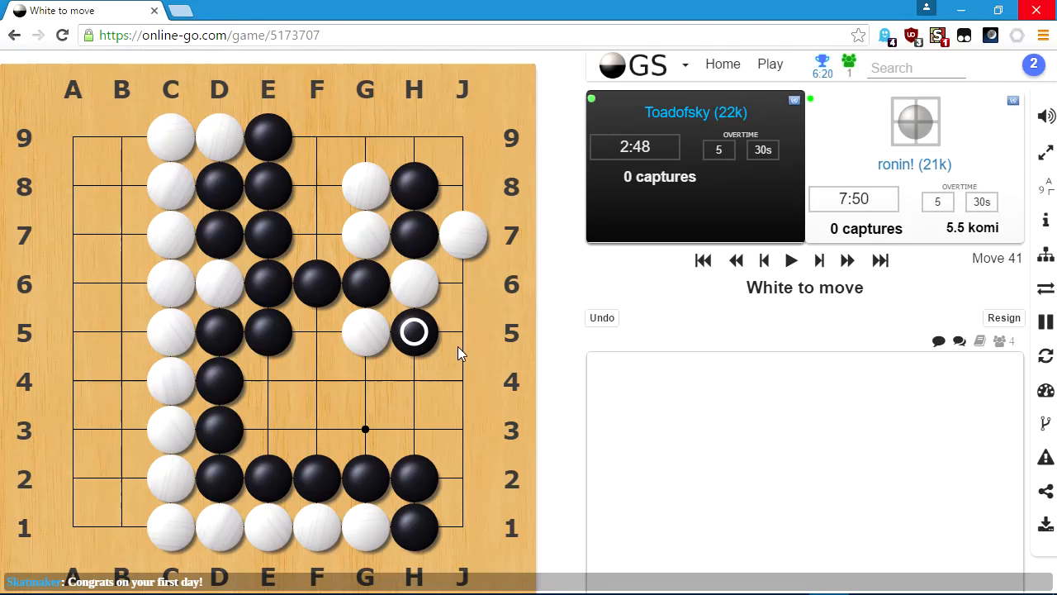
pyautogui.moveTo(466, 370)
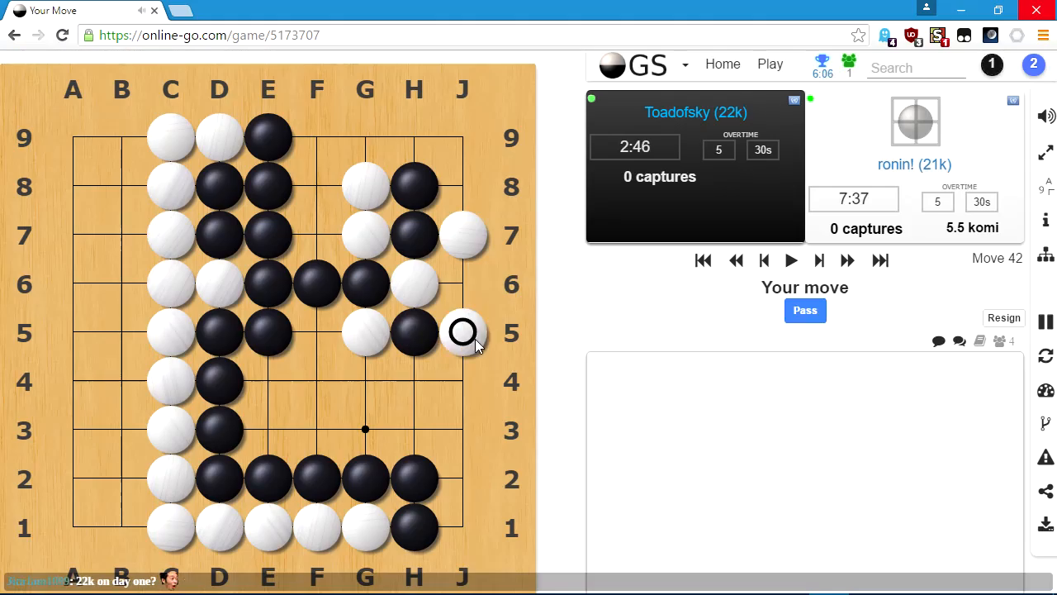
pyautogui.moveTo(463, 284)
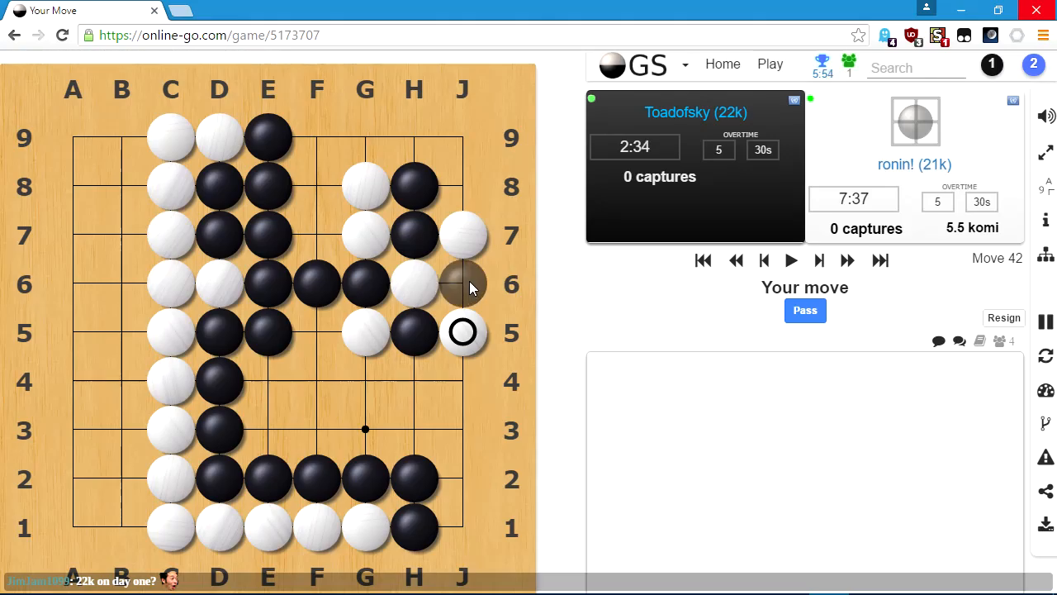
pyautogui.moveTo(462, 185)
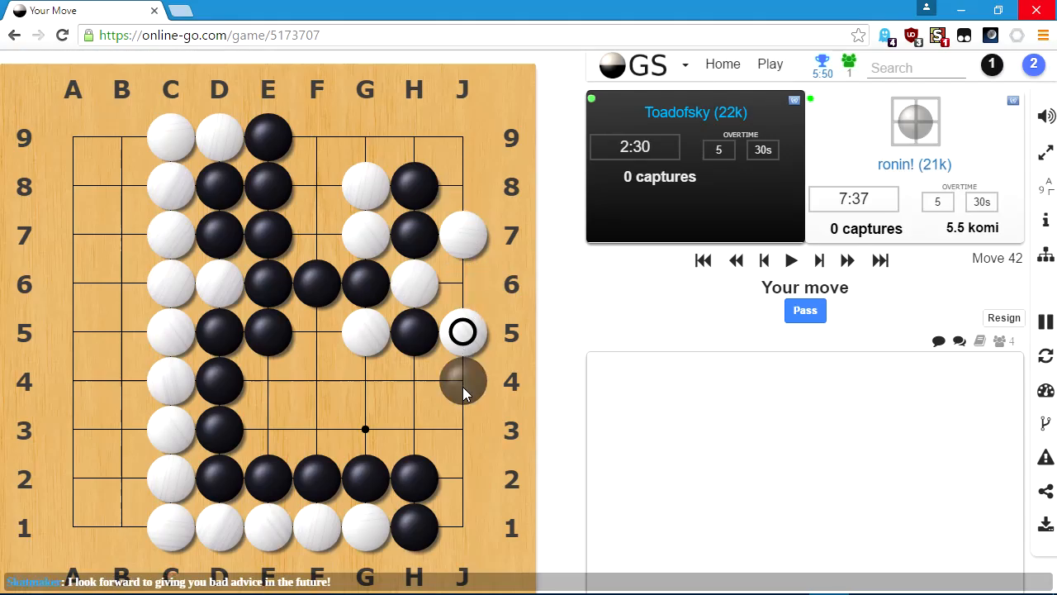
pyautogui.moveTo(463, 185)
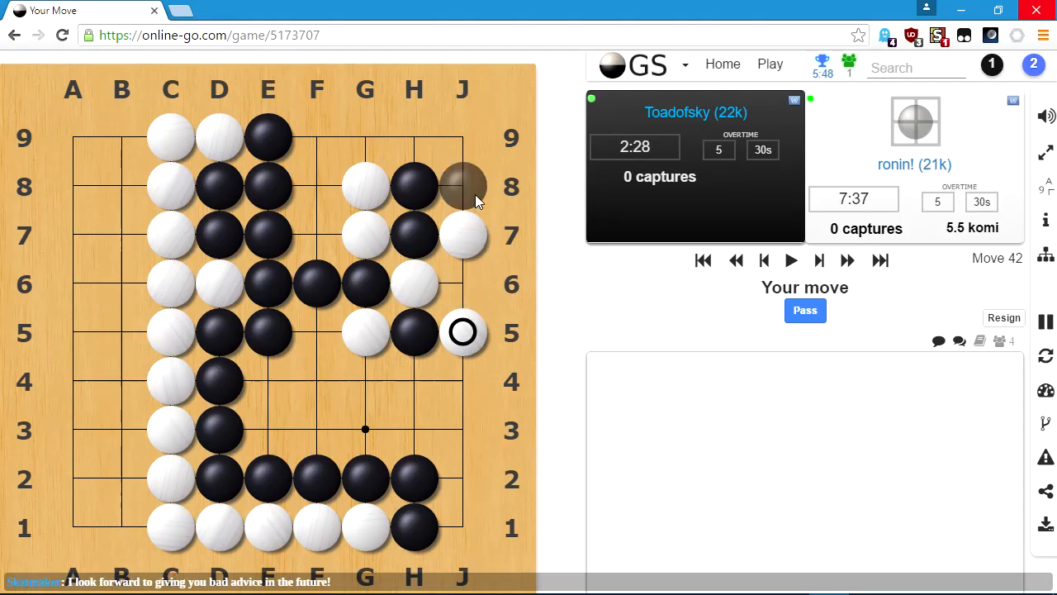
pyautogui.moveTo(442, 248)
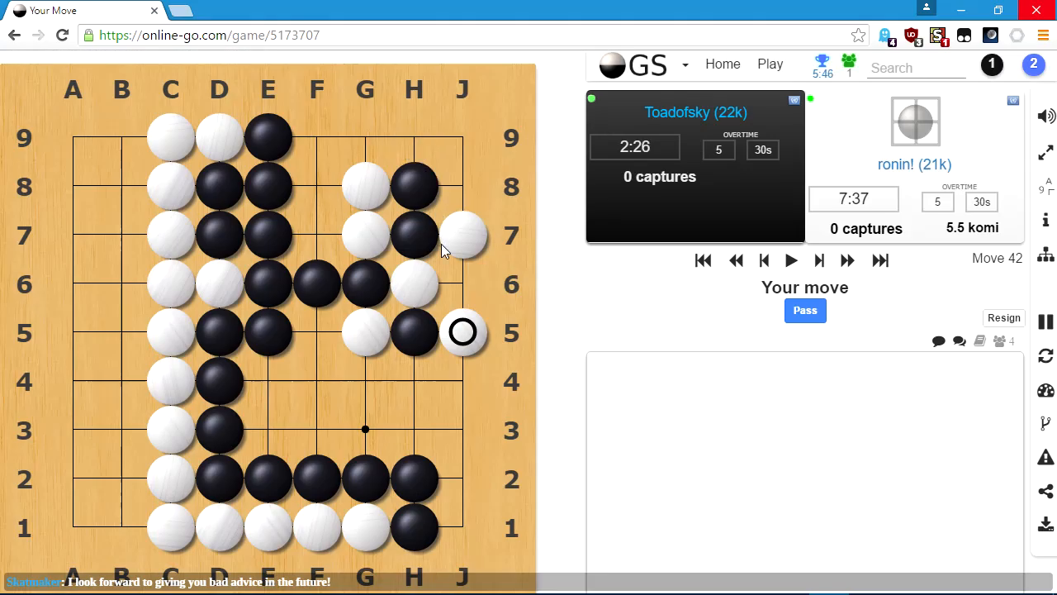
pyautogui.moveTo(462, 137)
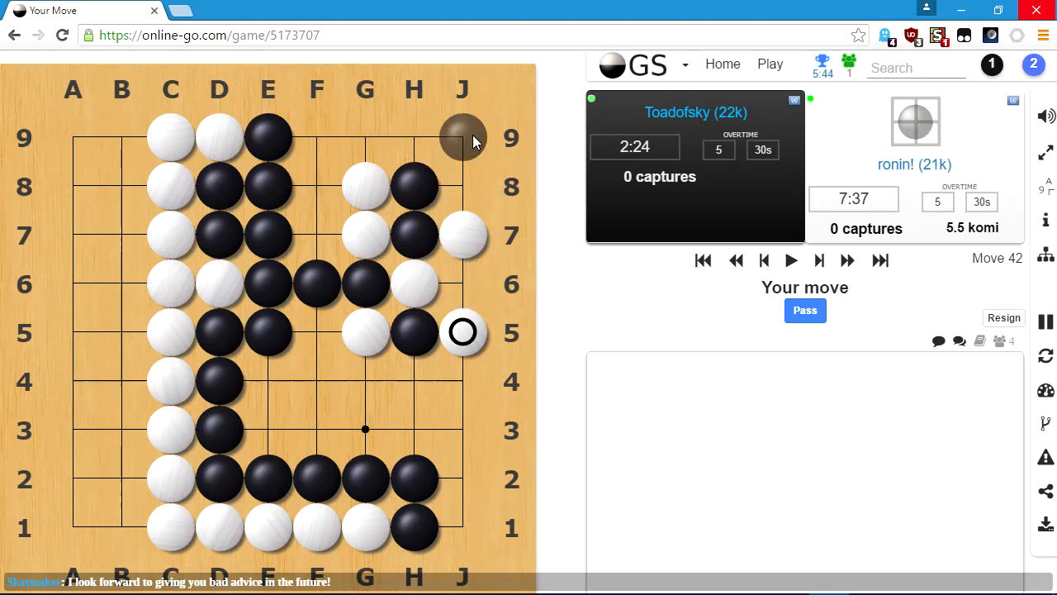
pyautogui.moveTo(462, 272)
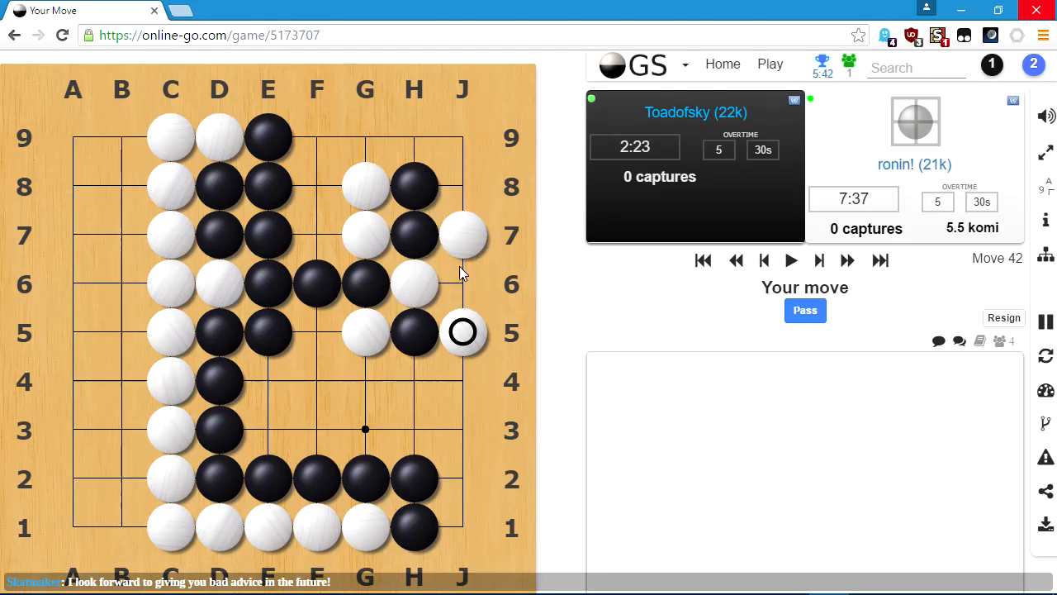
pyautogui.moveTo(463, 284)
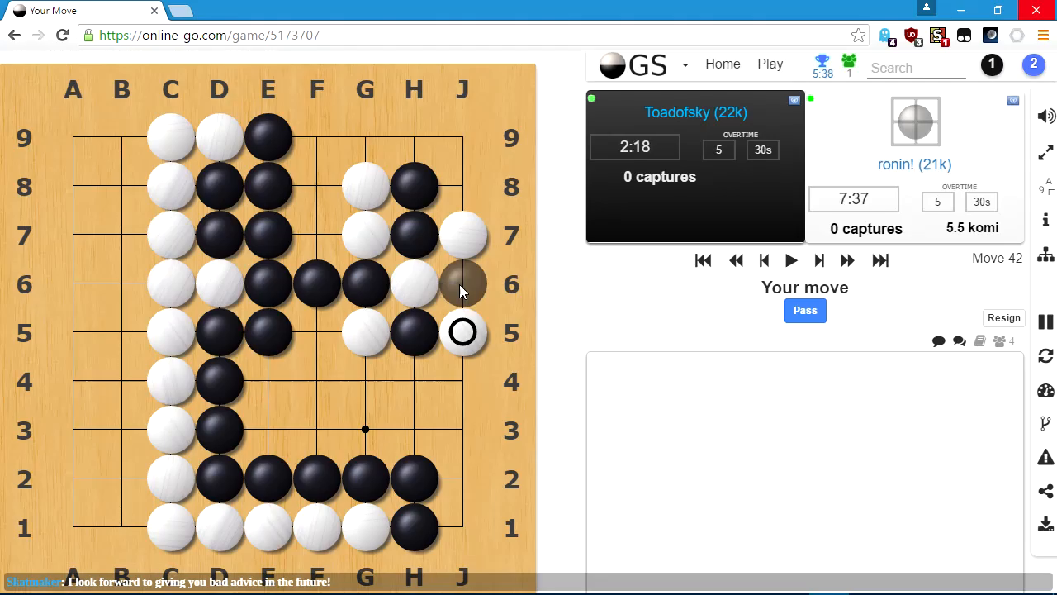
# Answer White's J5 with a black stone at J6, capturing the white stone at H6.
pyautogui.click(463, 284)
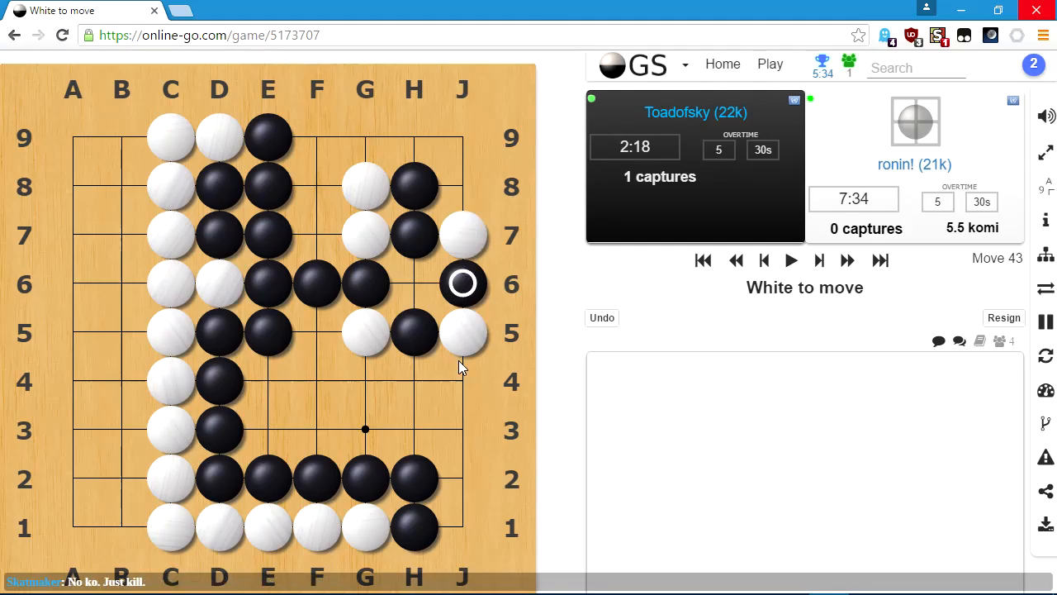
pyautogui.moveTo(442, 367)
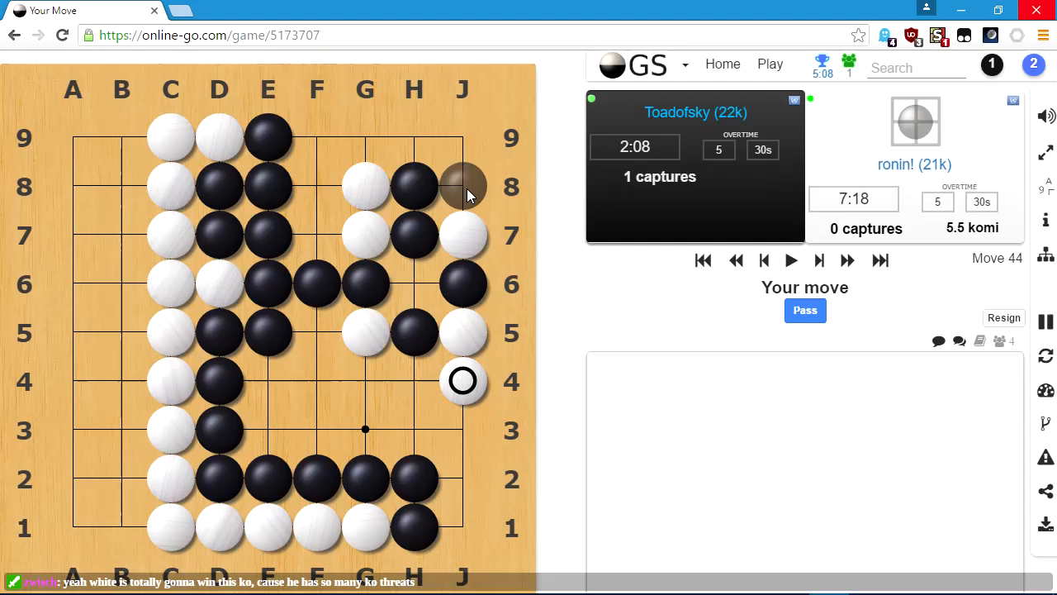
pyautogui.moveTo(413, 284)
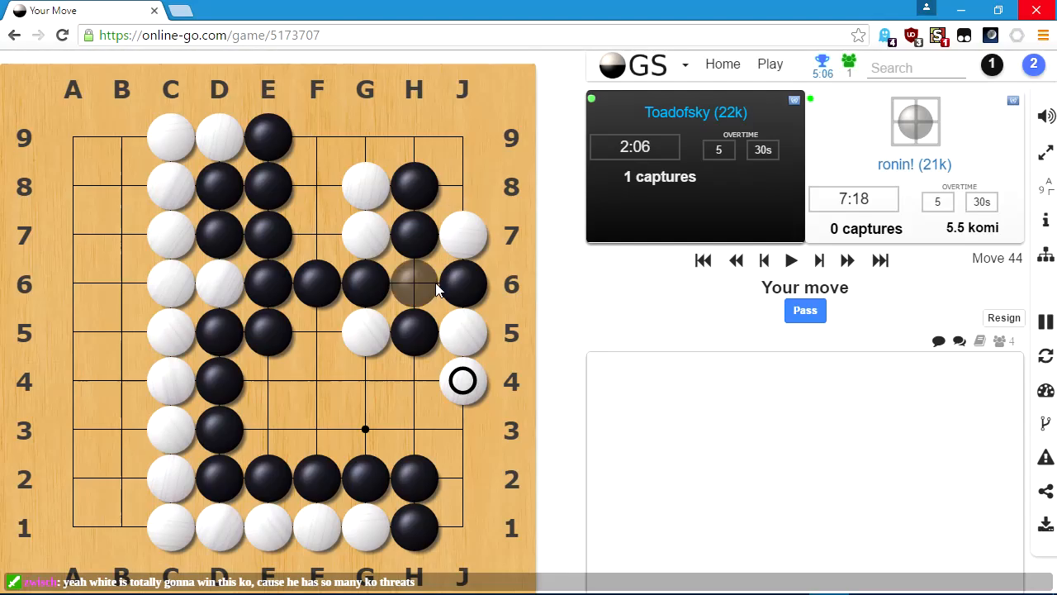
pyautogui.moveTo(469, 225)
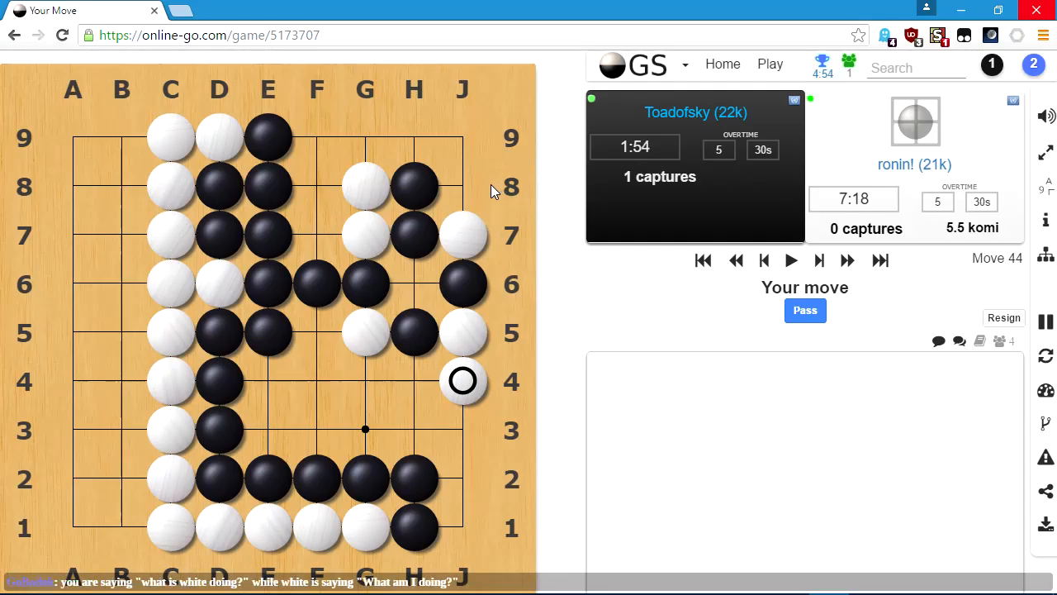
pyautogui.moveTo(469, 185)
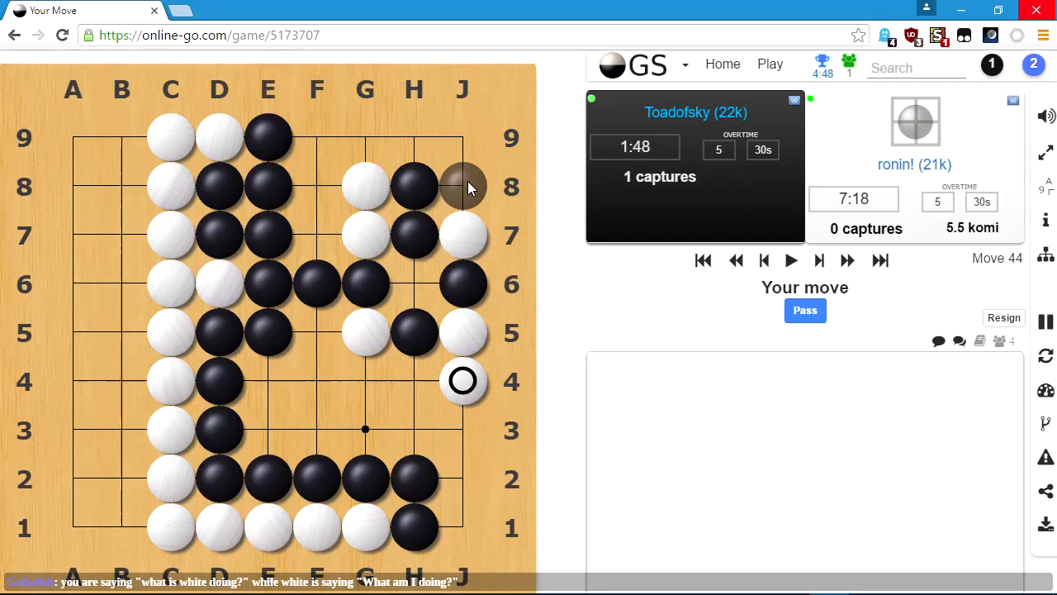
pyautogui.moveTo(416, 278)
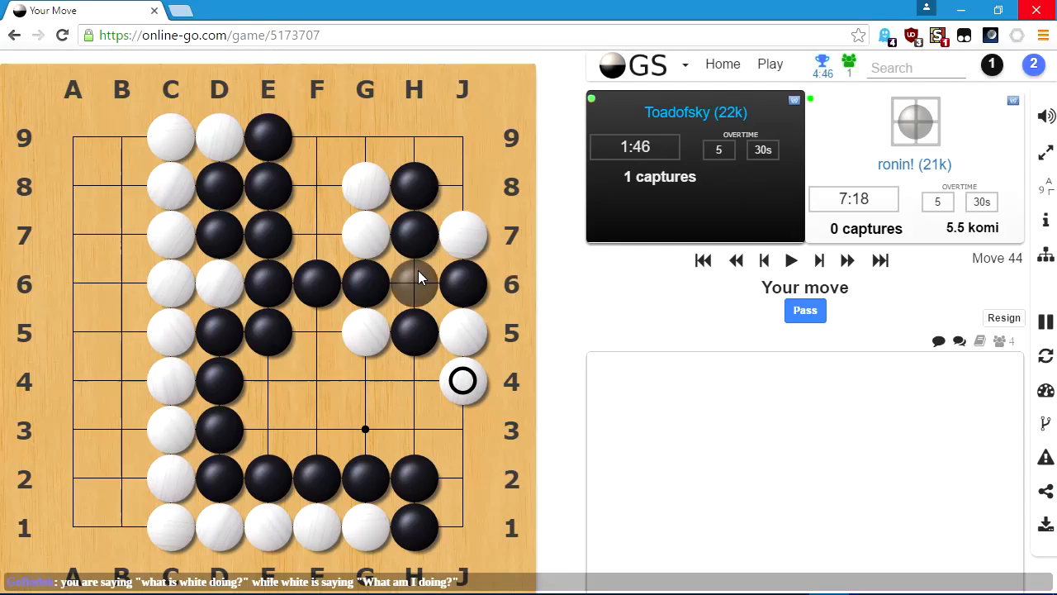
pyautogui.moveTo(463, 185)
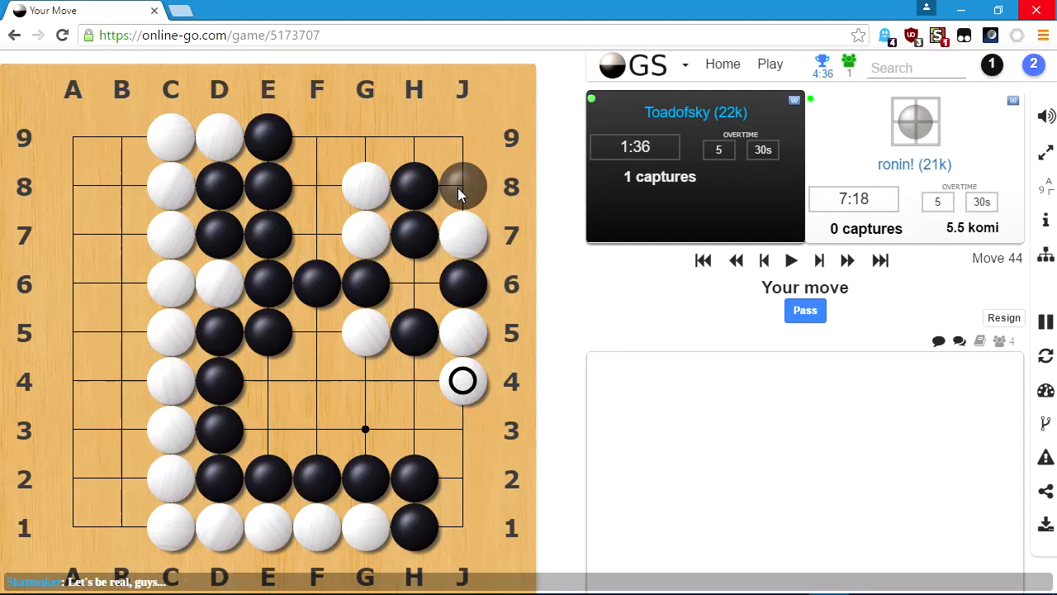
# Play Black at J8 to capture White's J7 stone, bringing Black to 2 captures.
pyautogui.click(463, 185)
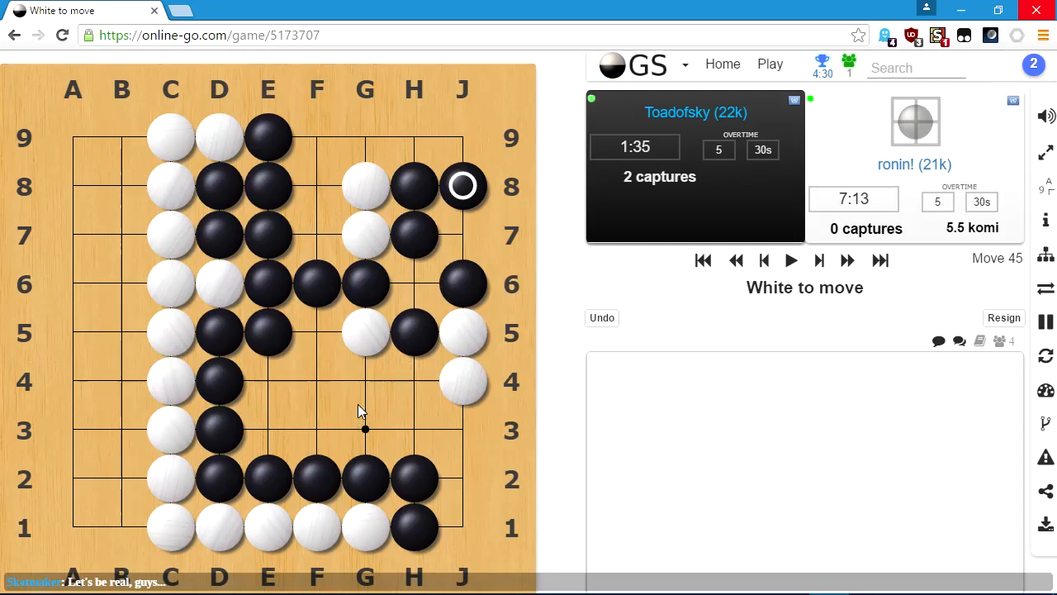
pyautogui.moveTo(413, 289)
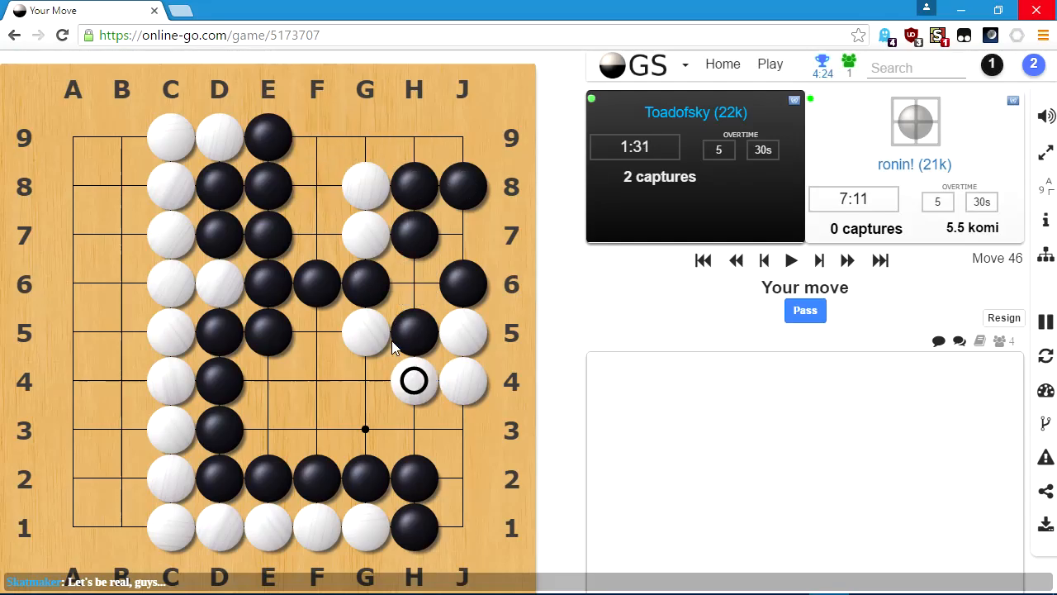
pyautogui.moveTo(421, 314)
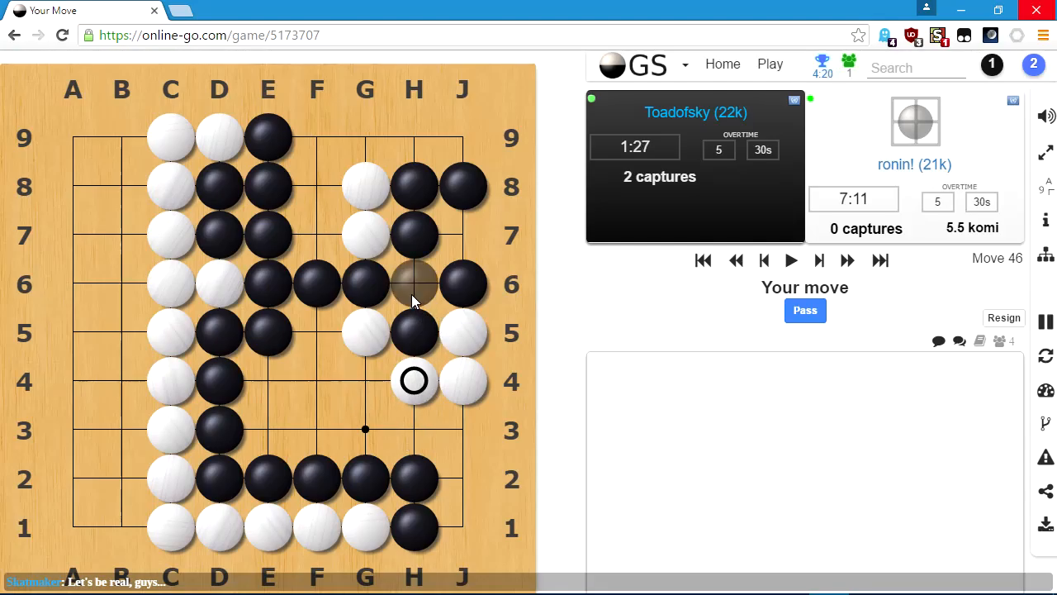
pyautogui.moveTo(365, 379)
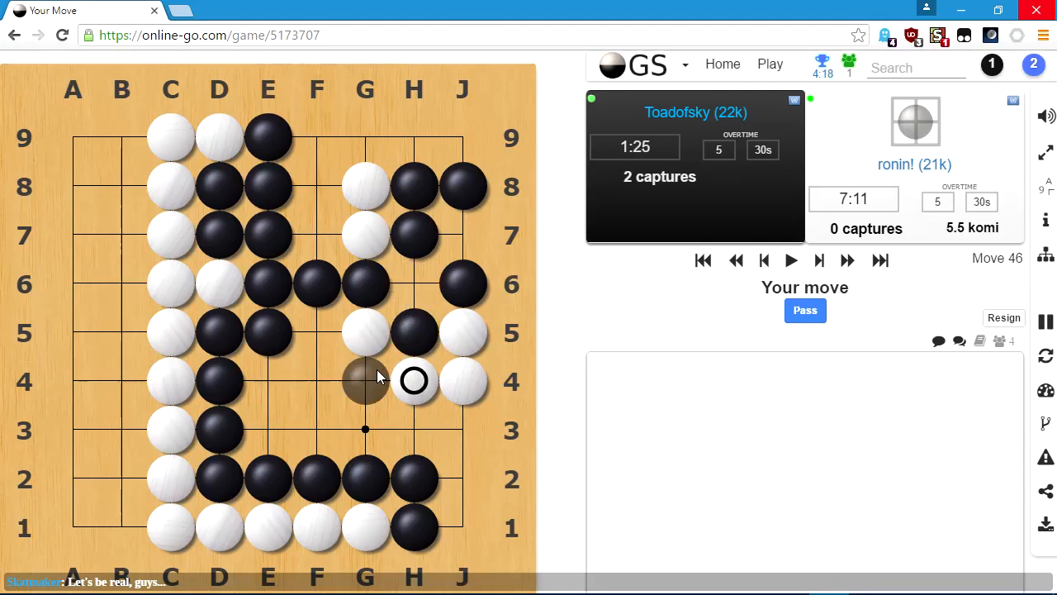
pyautogui.moveTo(412, 289)
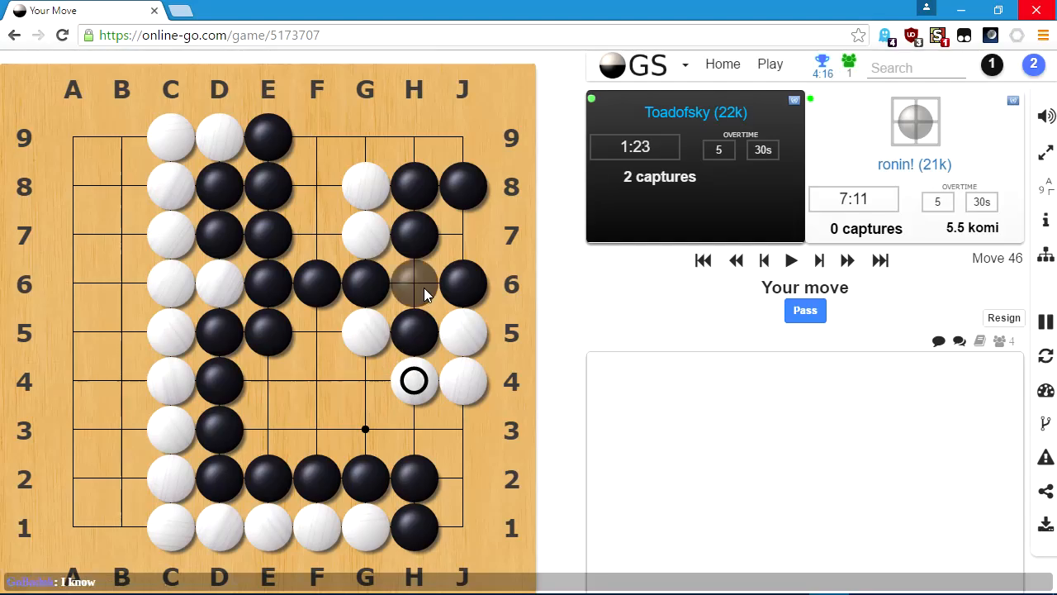
# Play a black stone at H6 after White's H4, then pass once White plays G3.
pyautogui.click(413, 284)
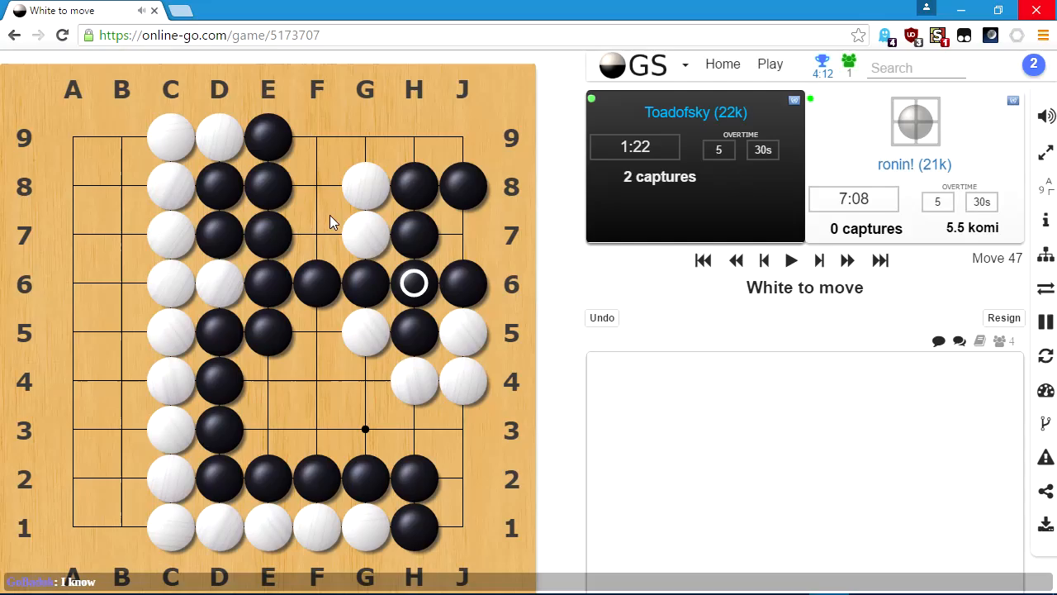
pyautogui.moveTo(312, 416)
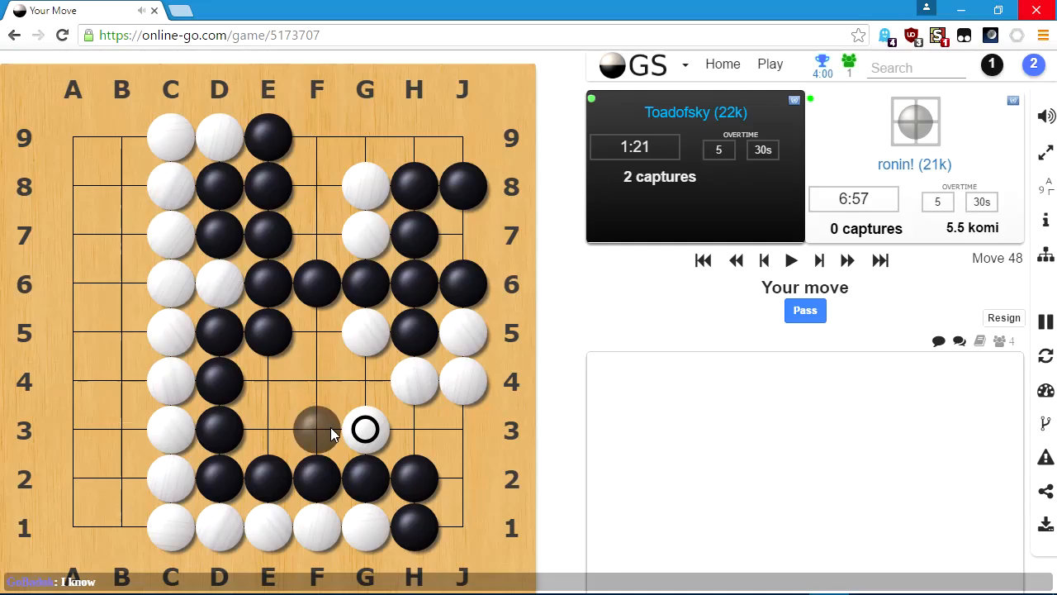
pyautogui.moveTo(317, 380)
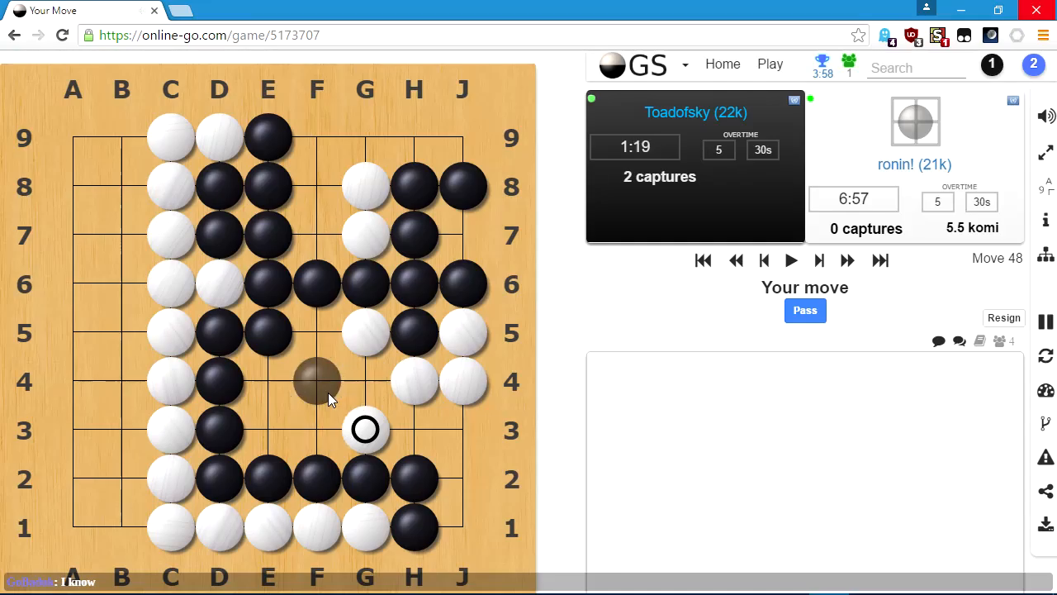
pyautogui.moveTo(421, 431)
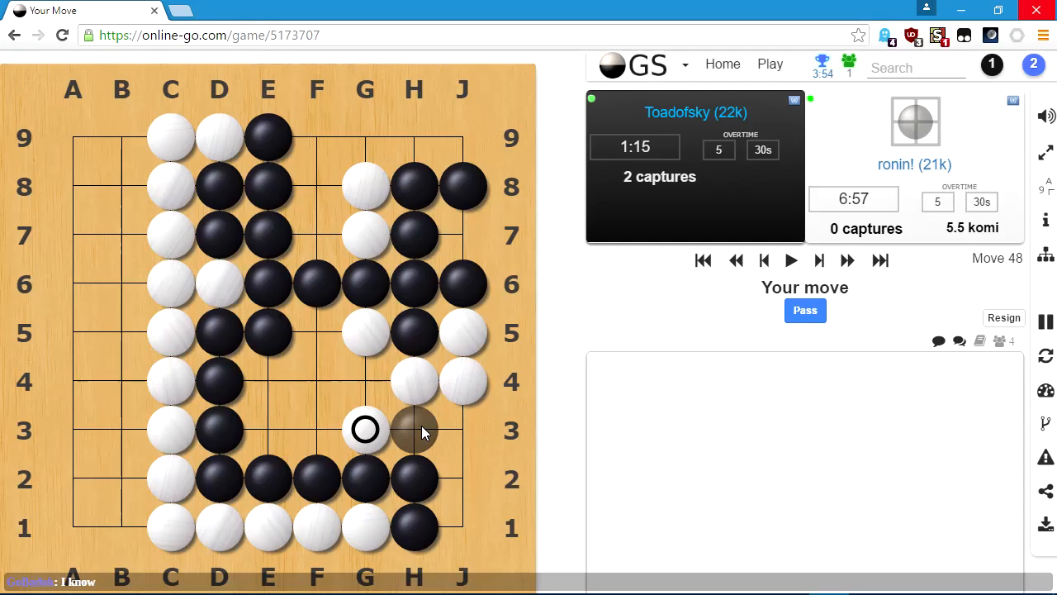
pyautogui.moveTo(400, 454)
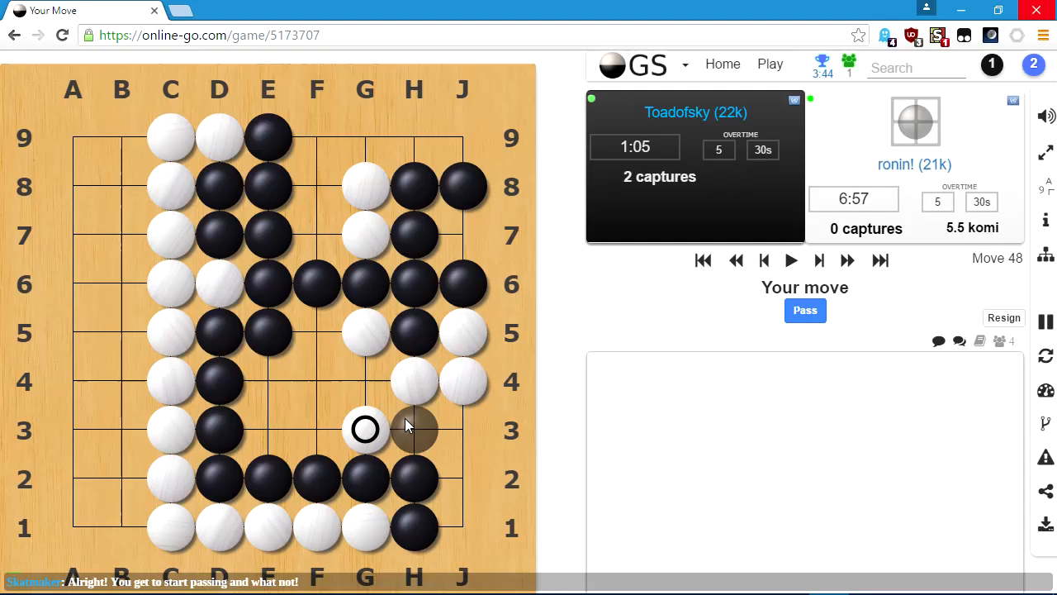
pyautogui.moveTo(413, 436)
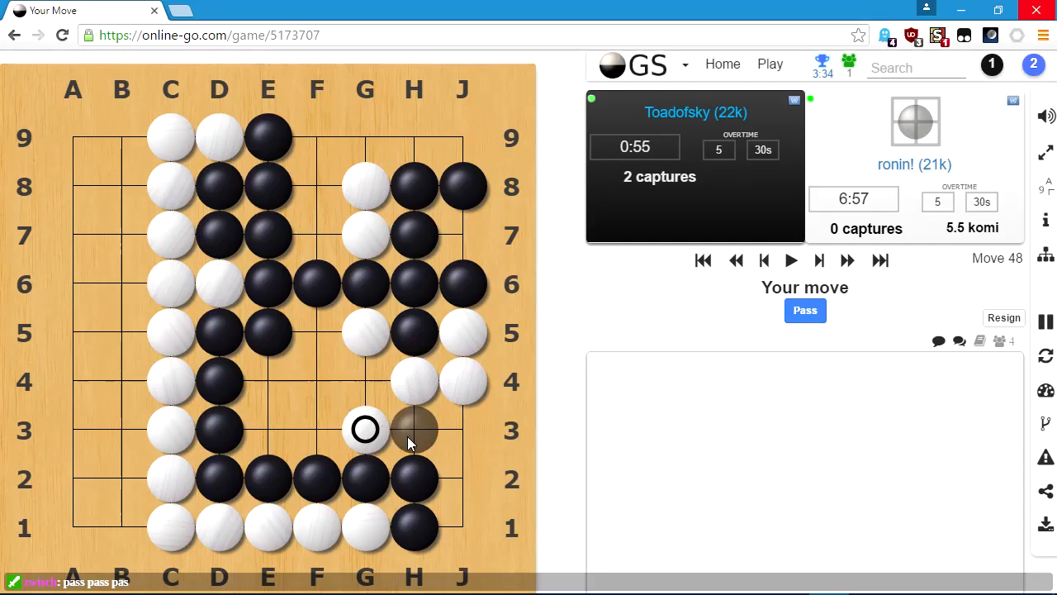
pyautogui.moveTo(380, 429)
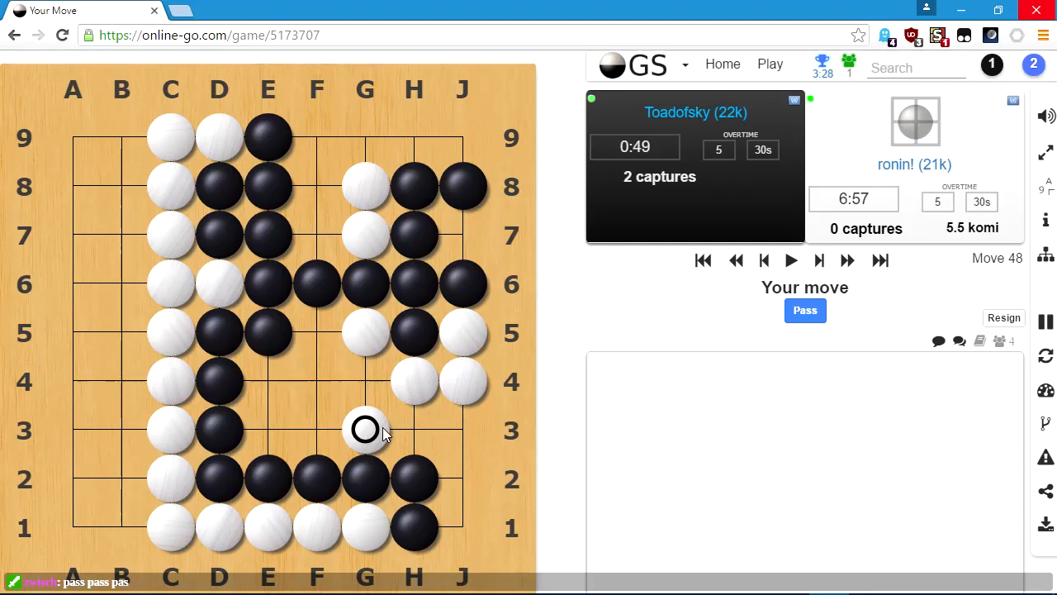
pyautogui.moveTo(365, 381)
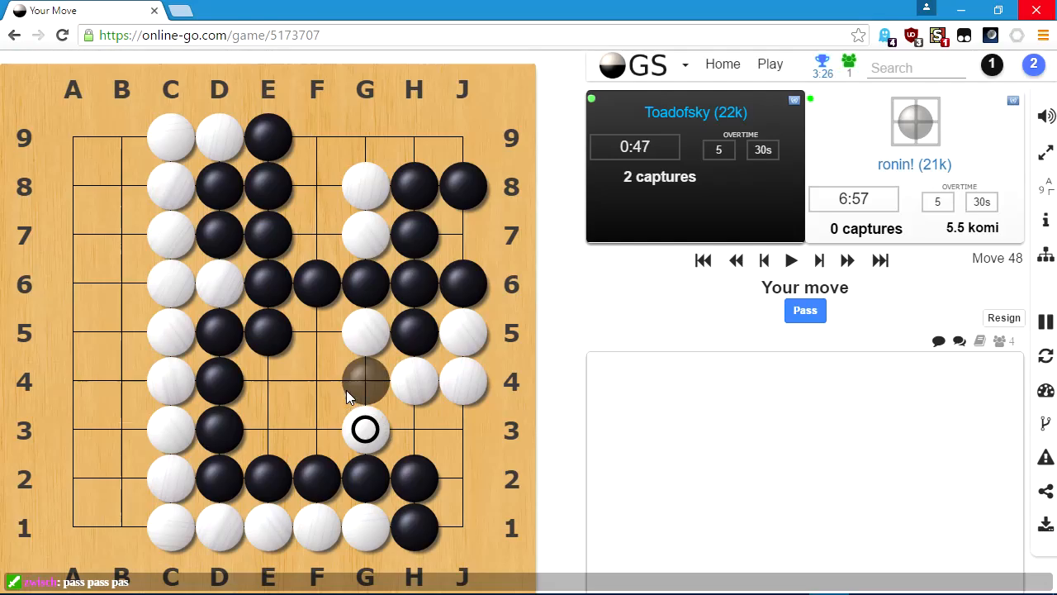
pyautogui.moveTo(317, 388)
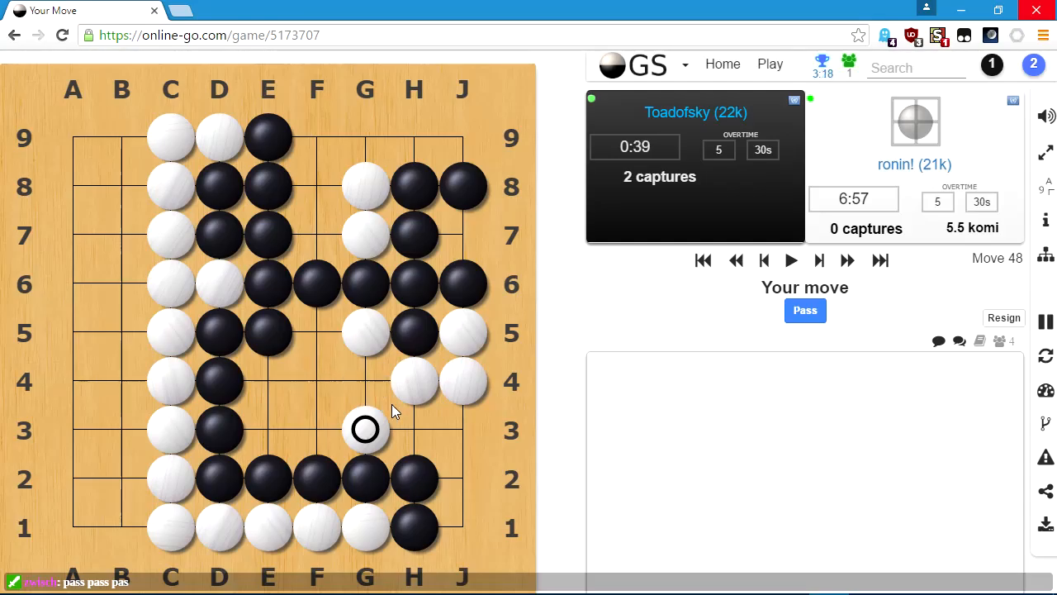
pyautogui.moveTo(413, 429)
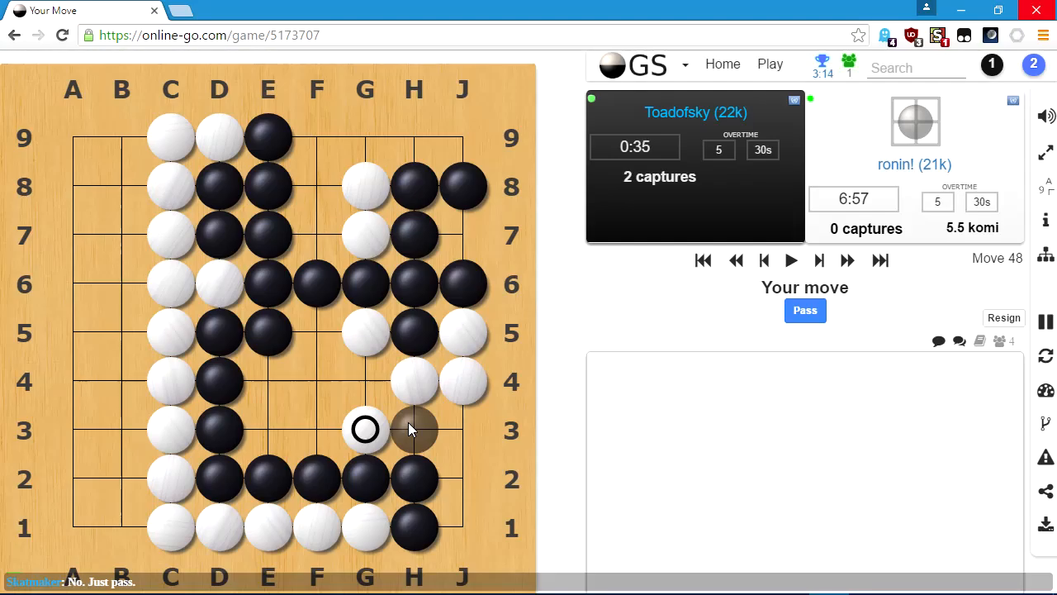
pyautogui.moveTo(483, 454)
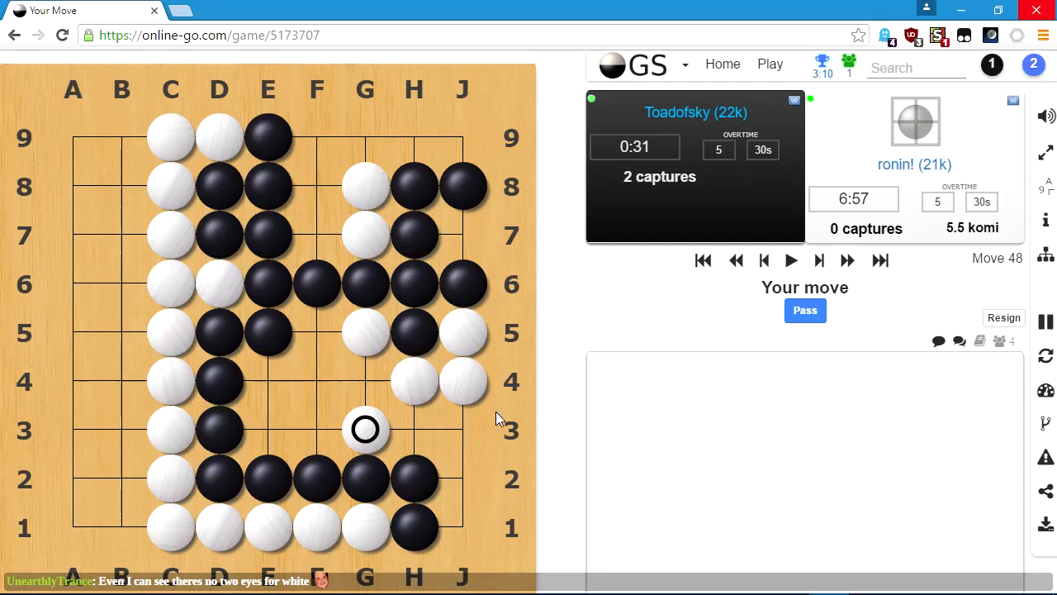
pyautogui.moveTo(509, 449)
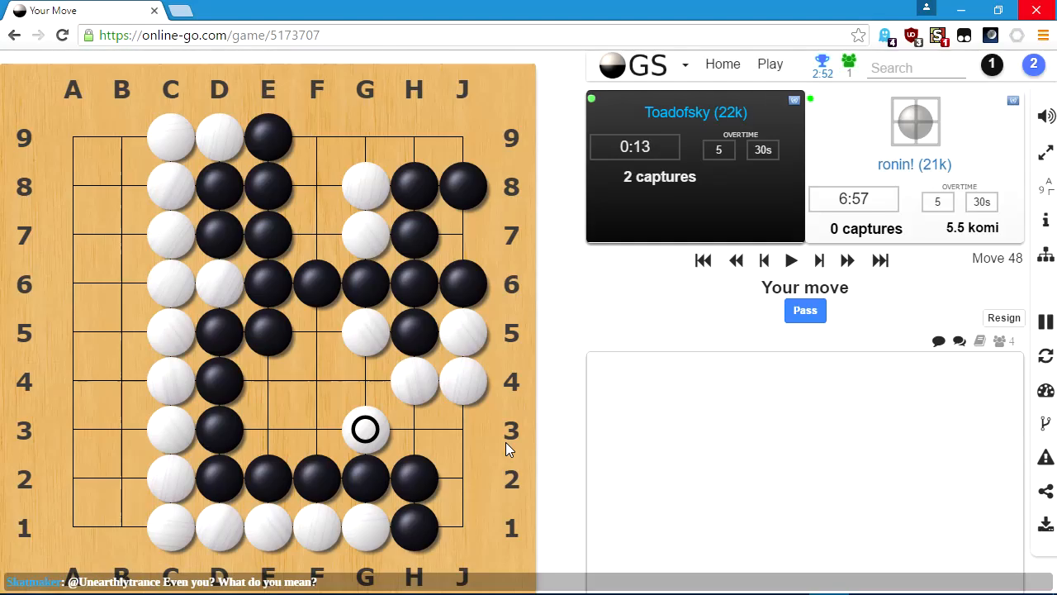
pyautogui.moveTo(463, 403)
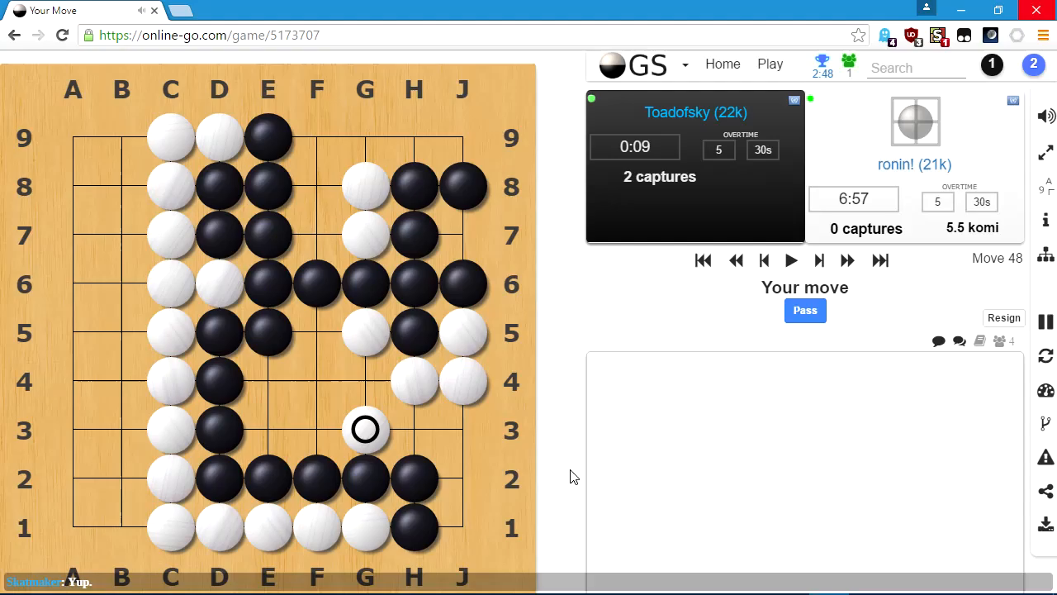
pyautogui.moveTo(588, 436)
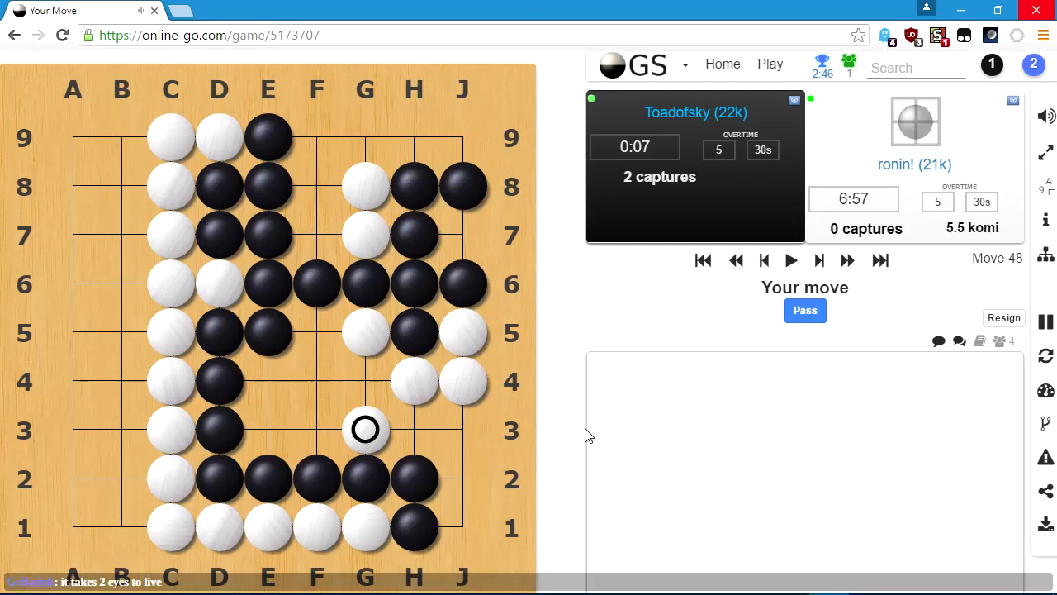
pyautogui.moveTo(680, 337)
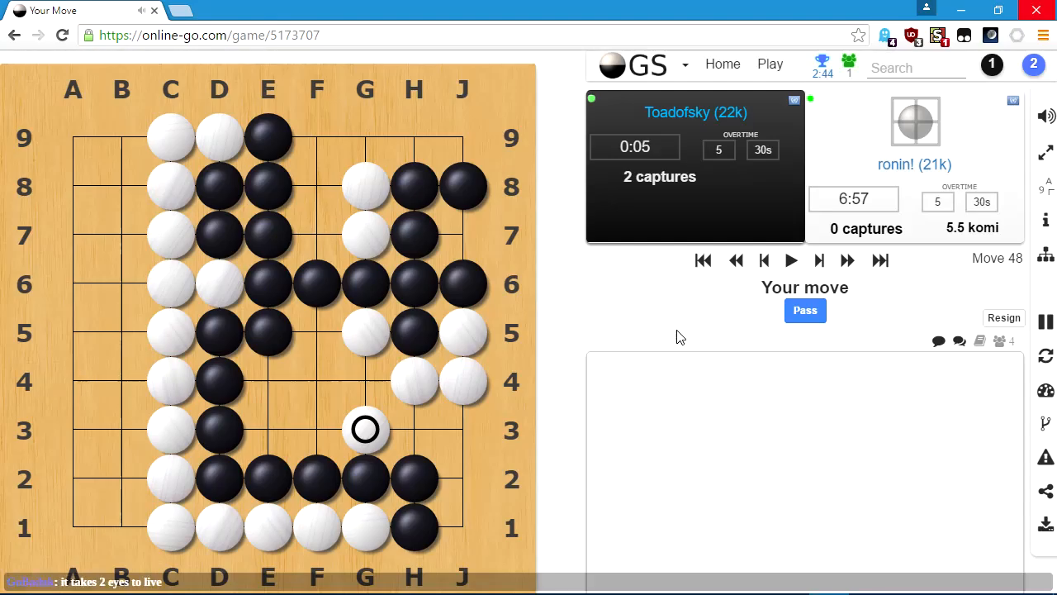
pyautogui.click(365, 430)
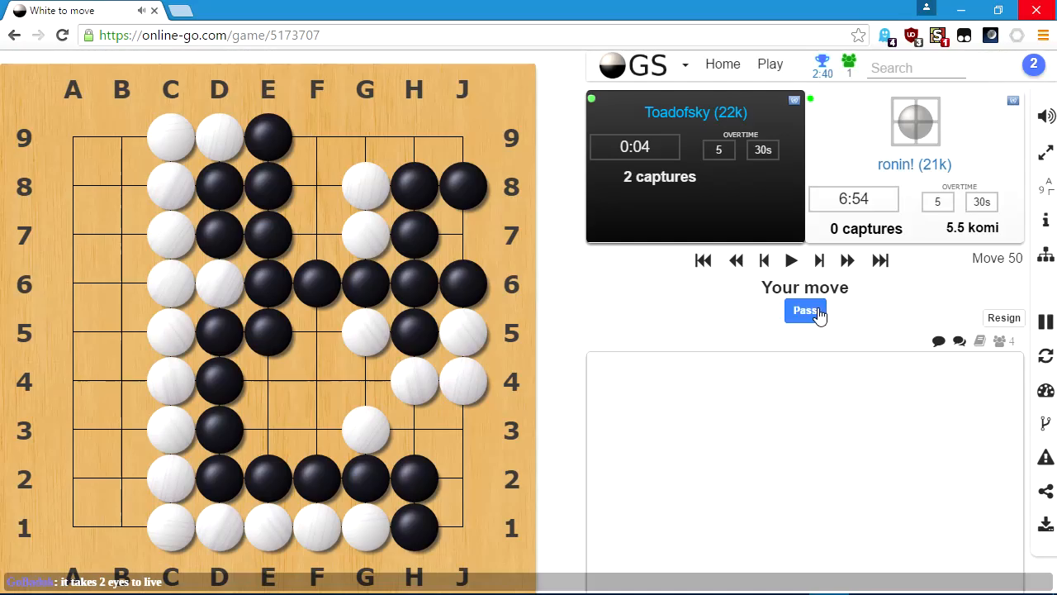
# Pass Black's turns while White plays F5, F4 and J3, reaching move 54.
pyautogui.click(317, 332)
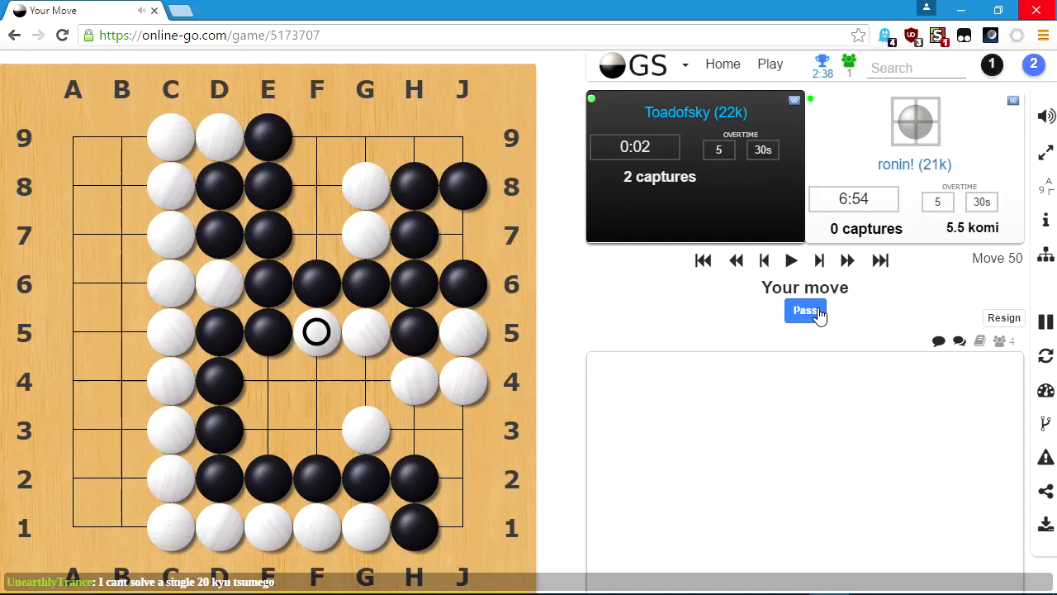
pyautogui.click(804, 310)
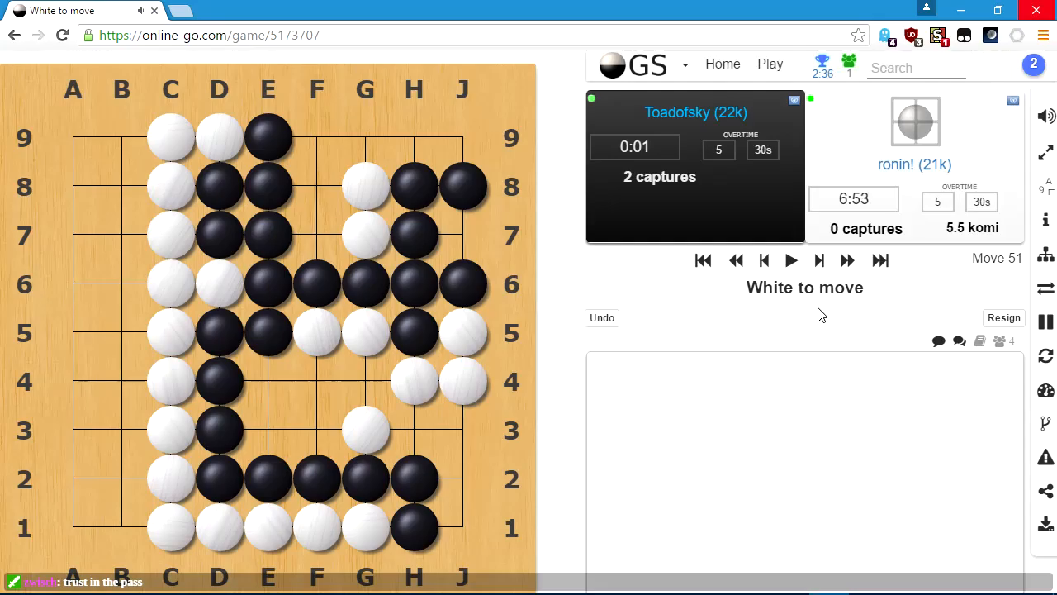
pyautogui.click(317, 380)
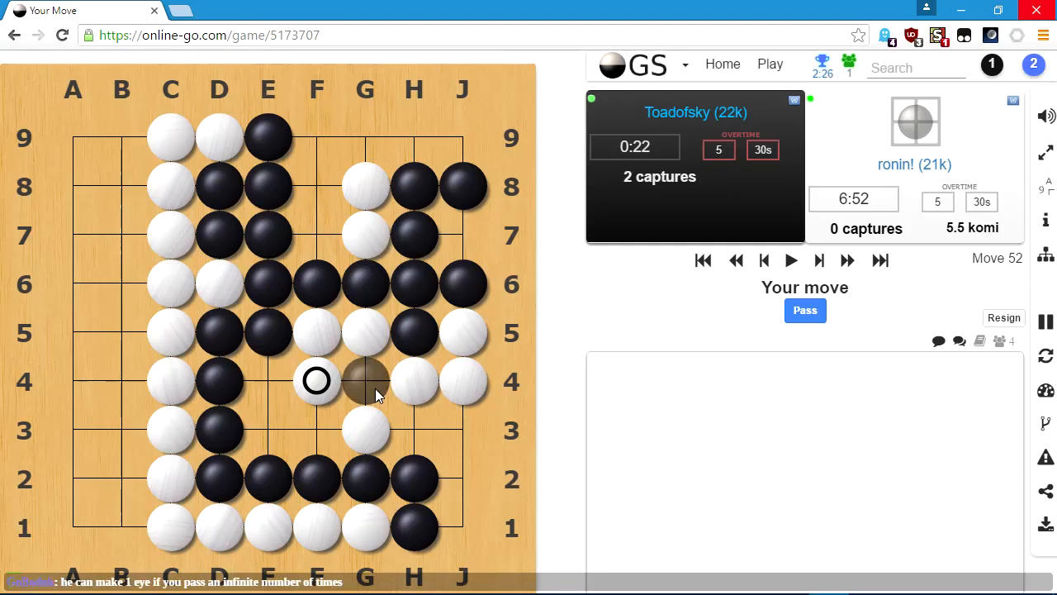
pyautogui.moveTo(477, 469)
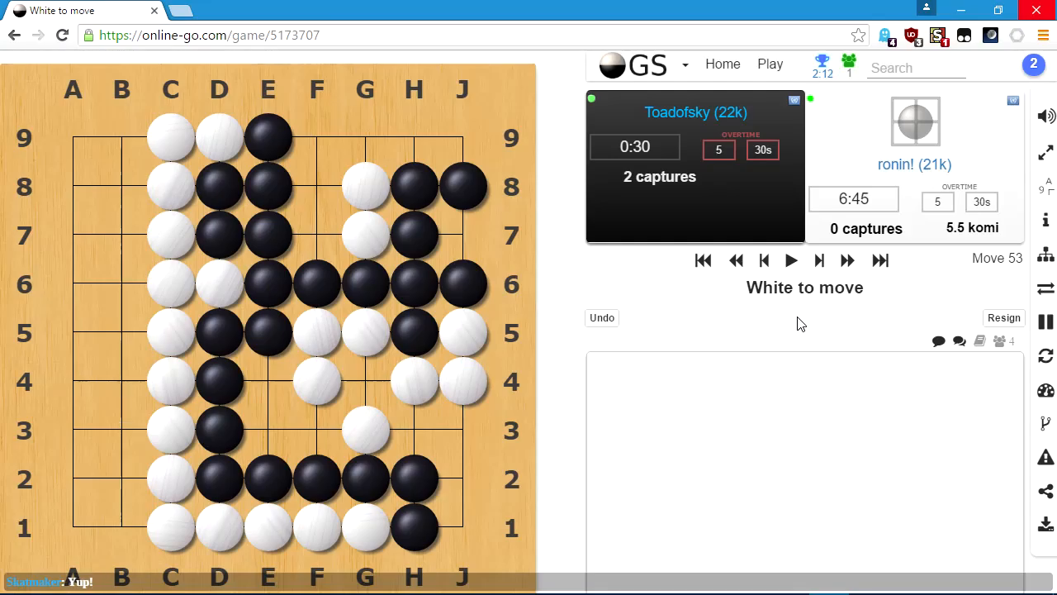
pyautogui.click(462, 430)
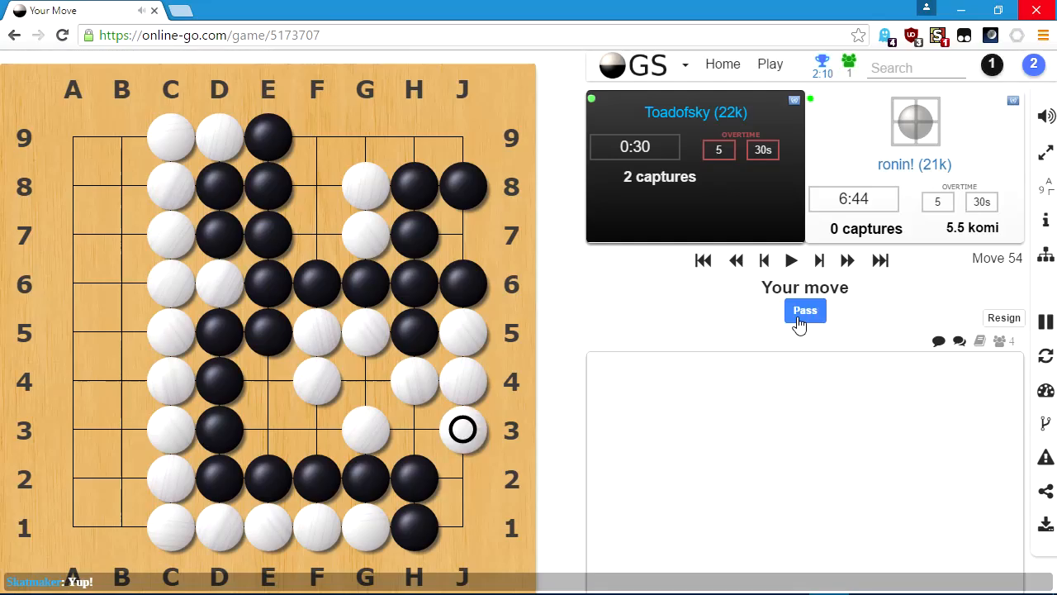
# Keep passing Black's turns as White fills in its own stones through the early sequence.
pyautogui.click(805, 310)
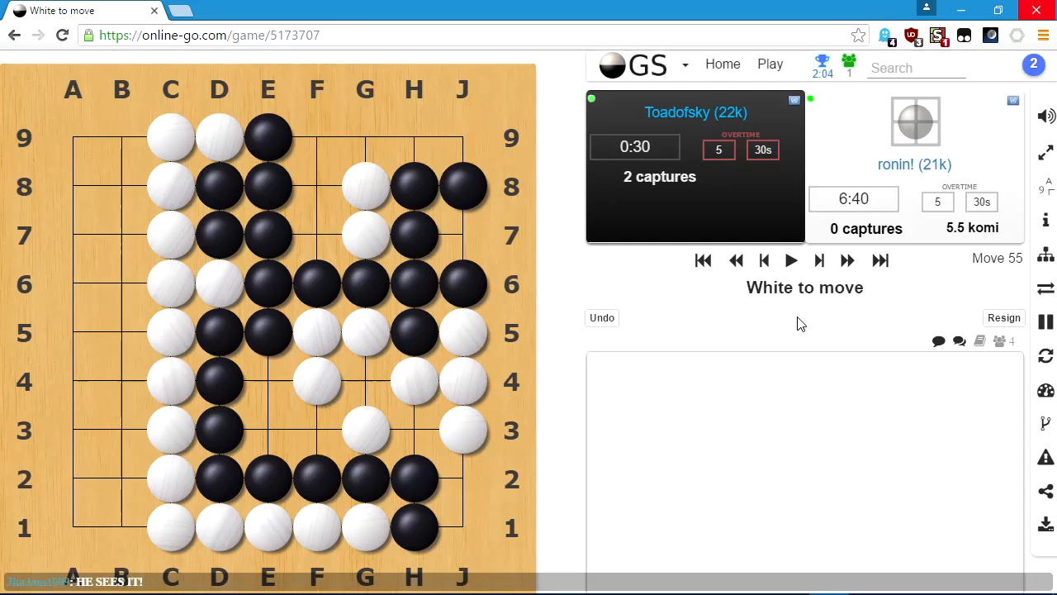
pyautogui.click(462, 477)
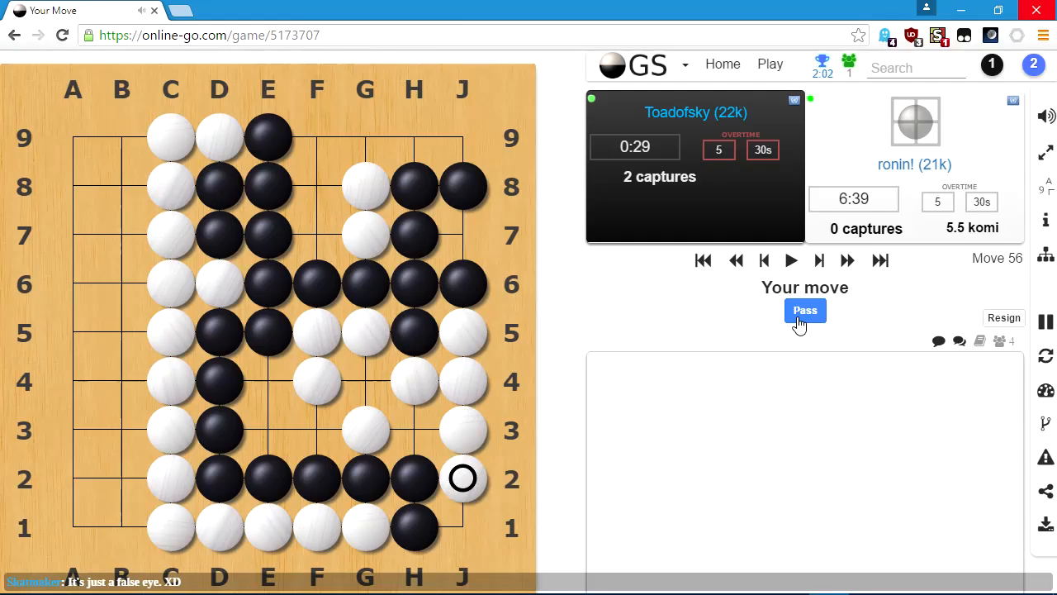
pyautogui.click(805, 311)
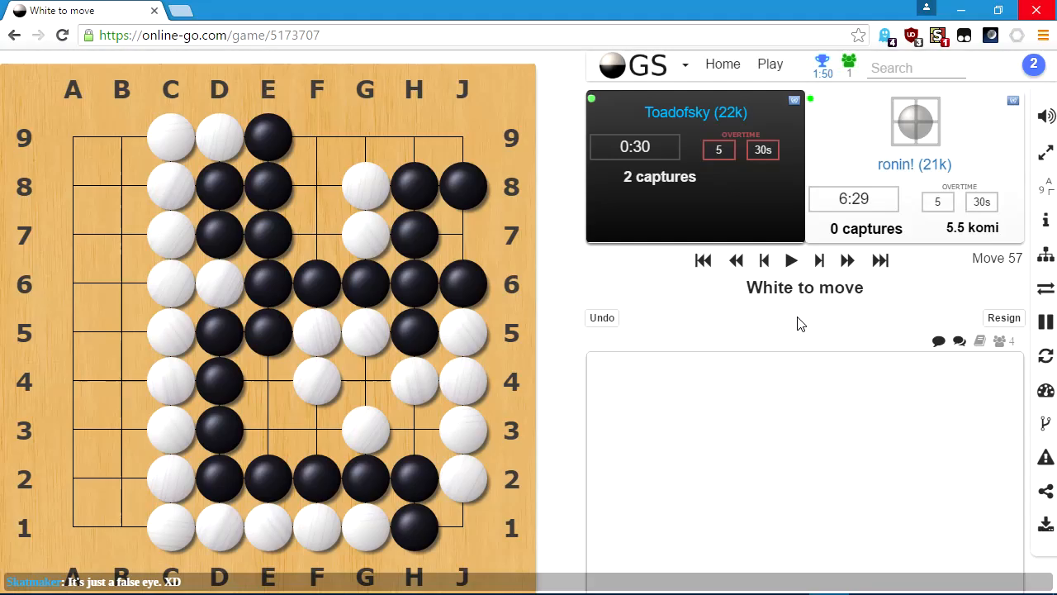
pyautogui.click(317, 185)
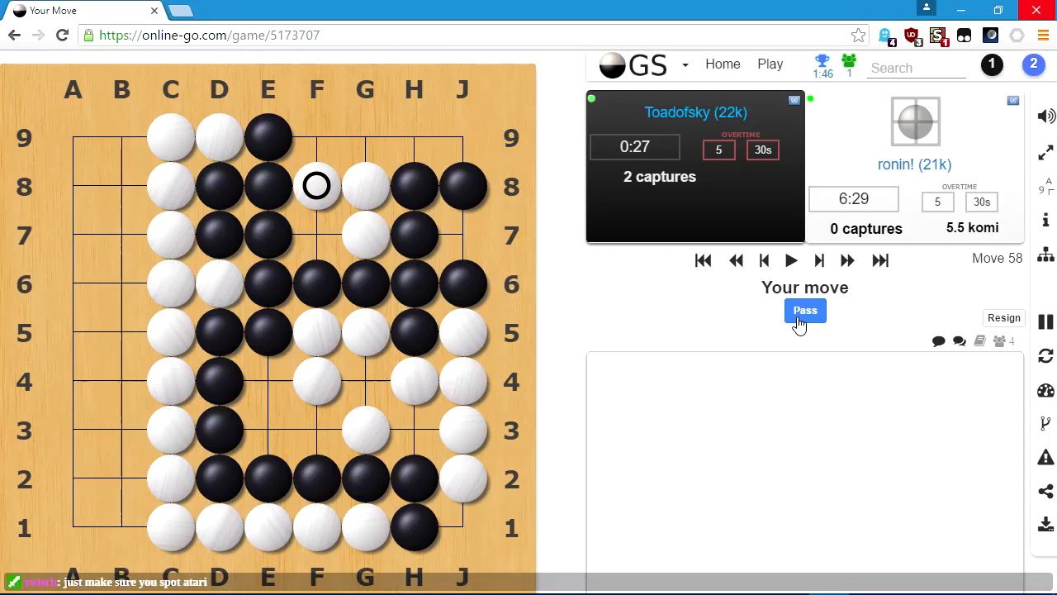
pyautogui.click(804, 310)
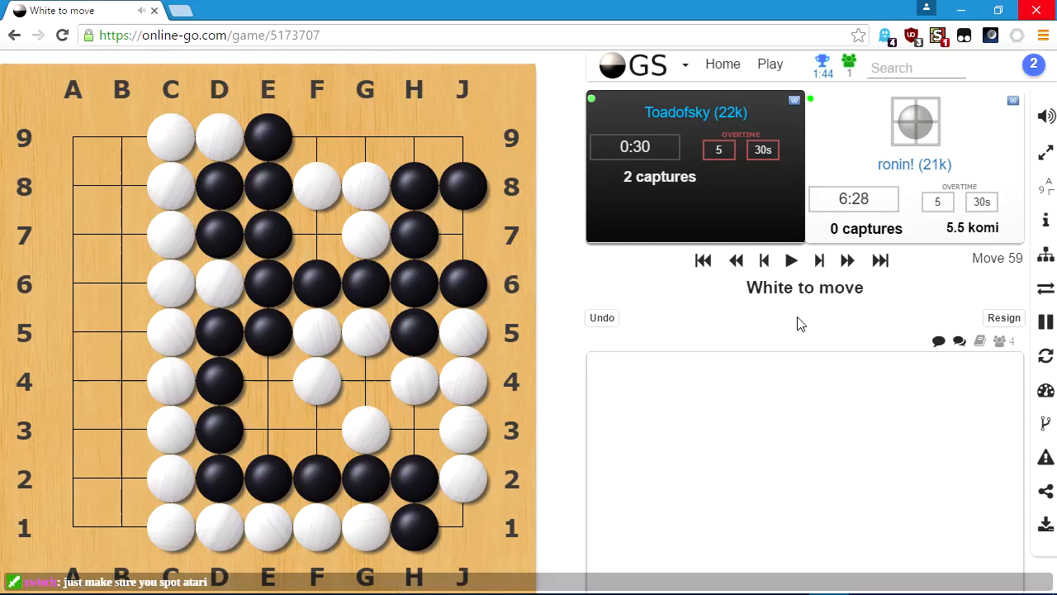
pyautogui.click(365, 137)
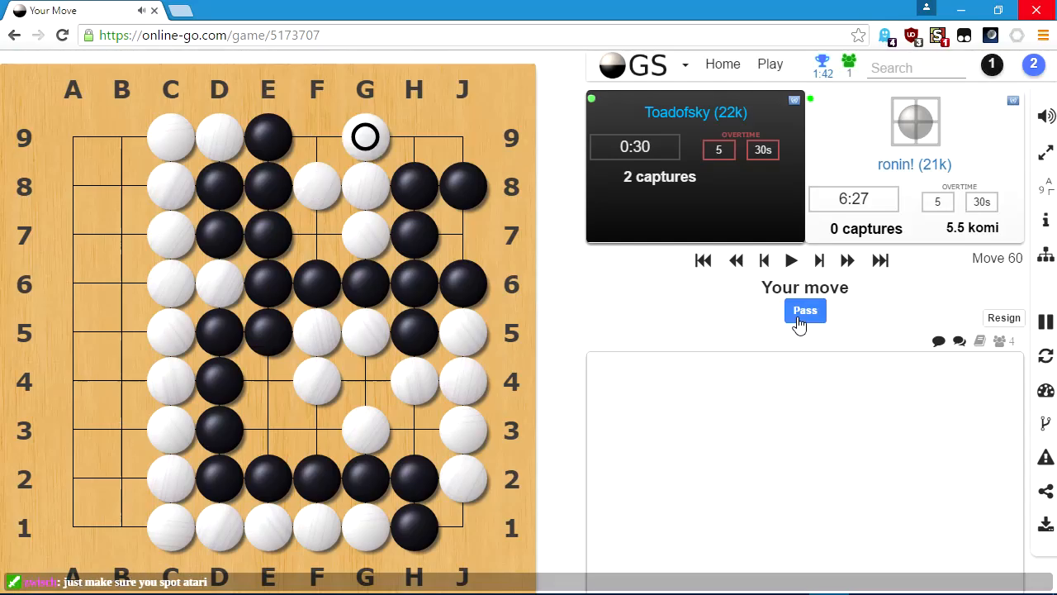
pyautogui.click(805, 310)
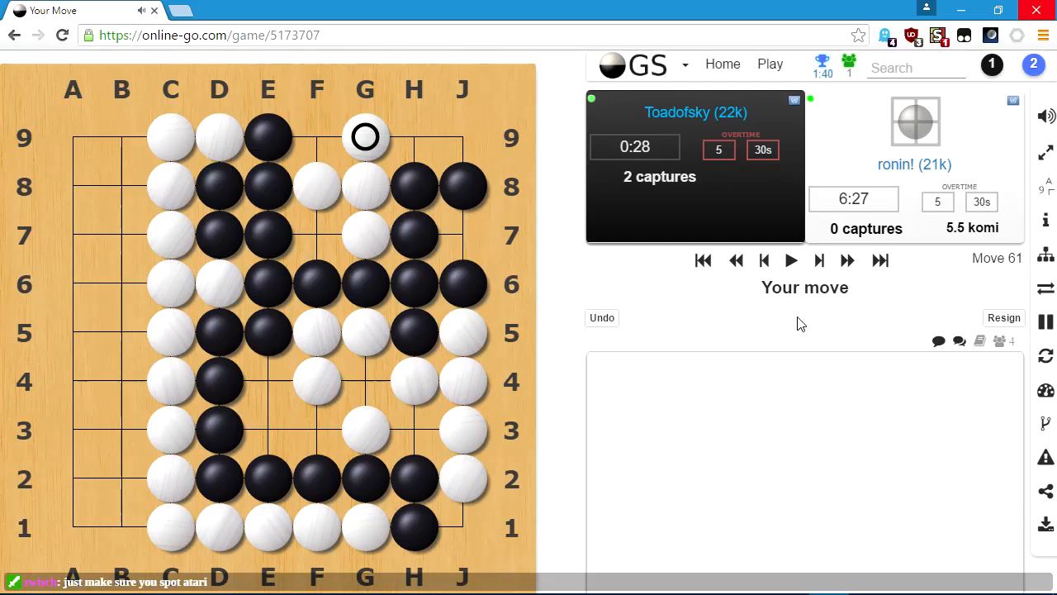
pyautogui.click(365, 137)
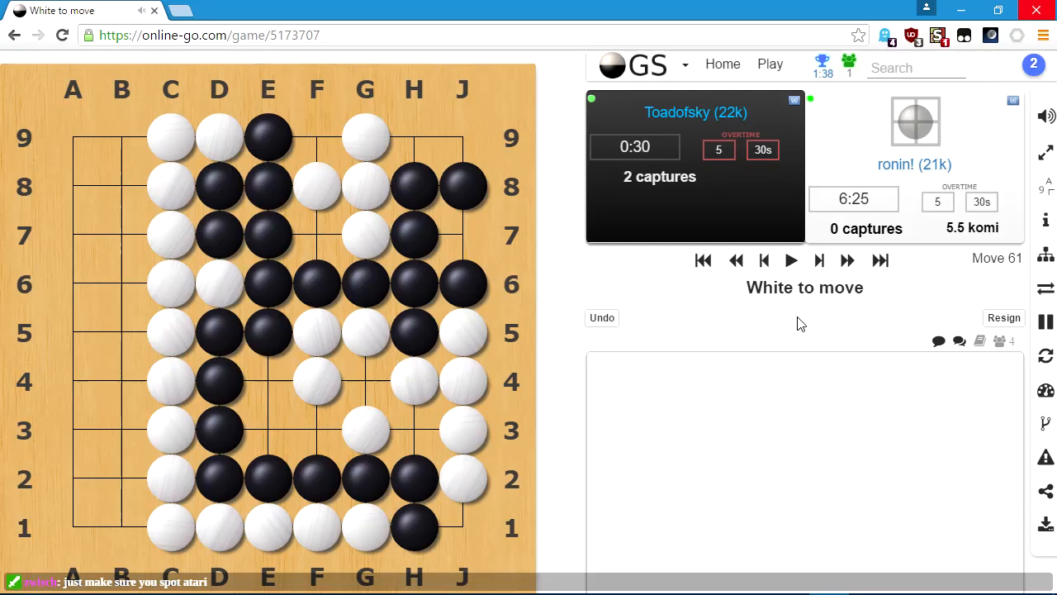
pyautogui.click(413, 138)
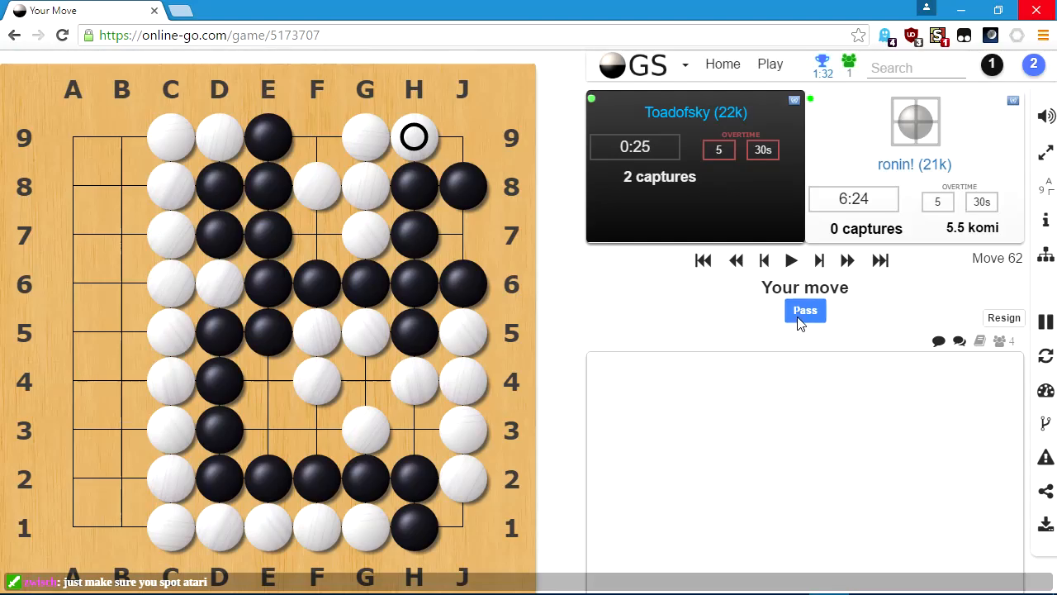
# Continue passing until move 74, when White's stone at H3 leads into stone-removal scoring.
pyautogui.click(804, 311)
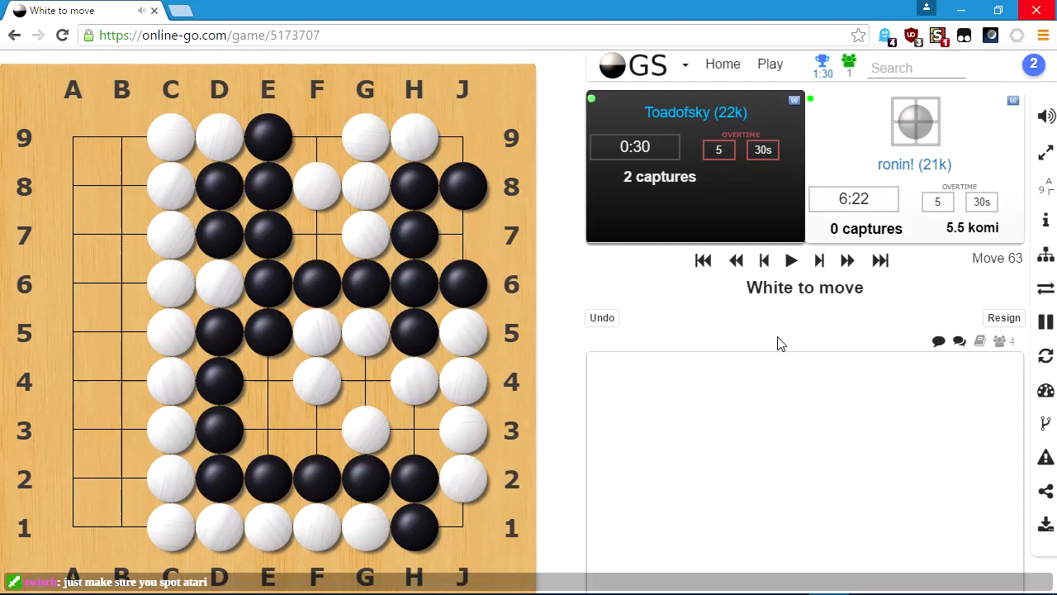
pyautogui.click(268, 429)
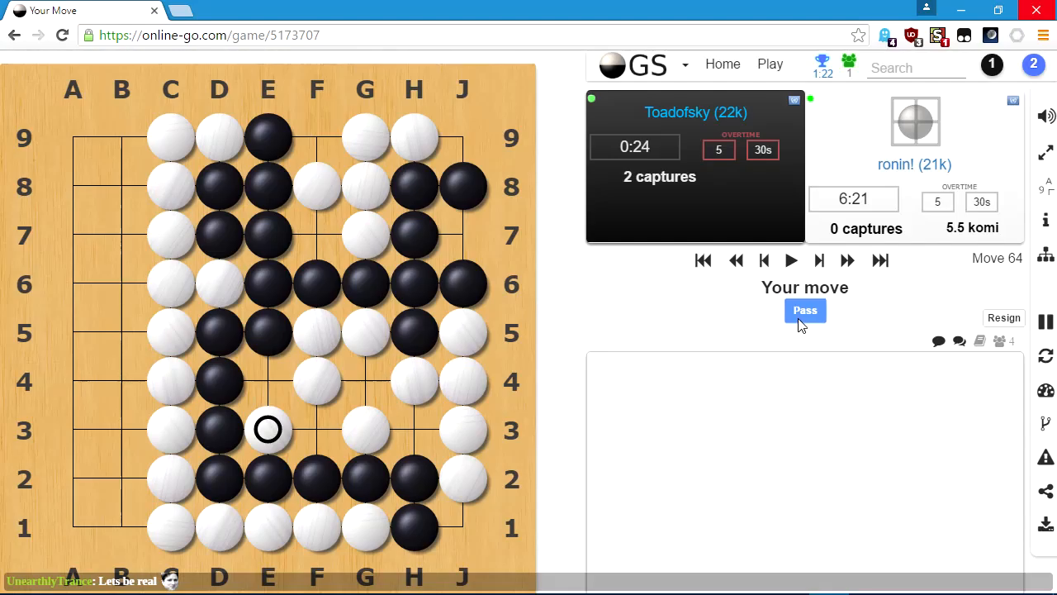
pyautogui.click(806, 311)
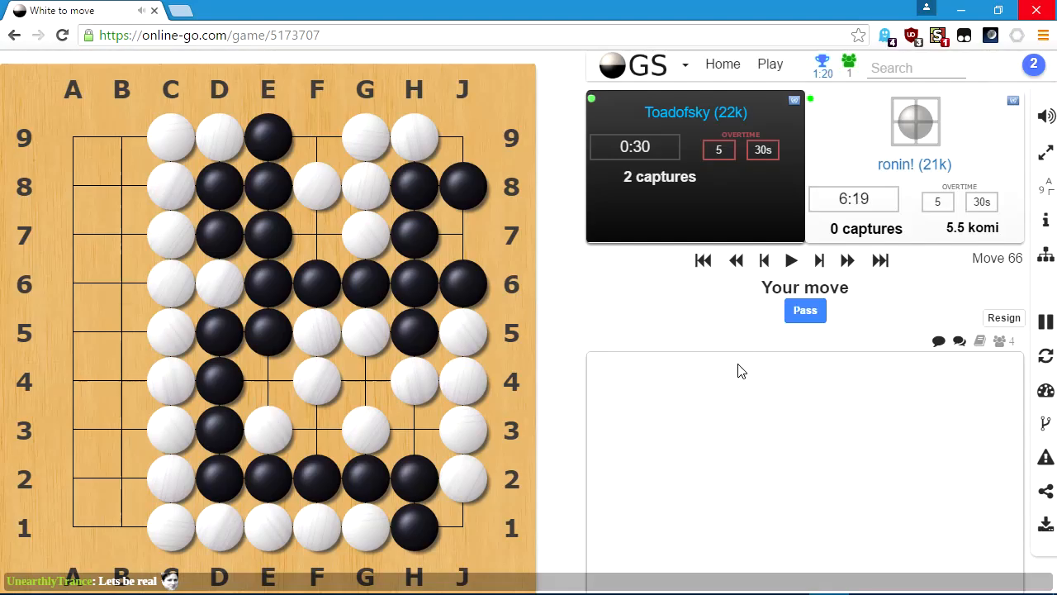
pyautogui.click(268, 380)
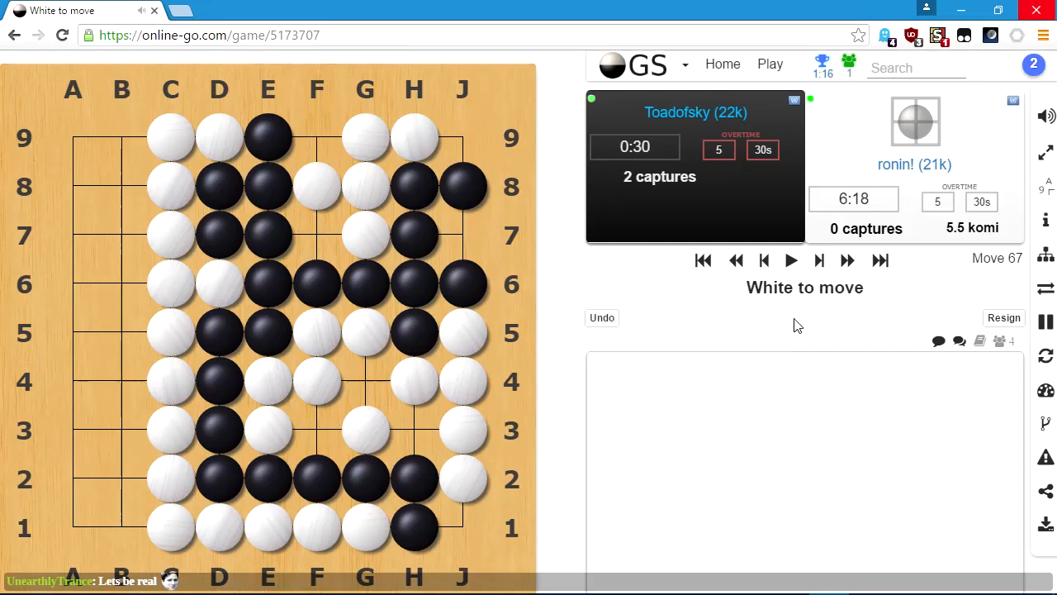
pyautogui.click(317, 429)
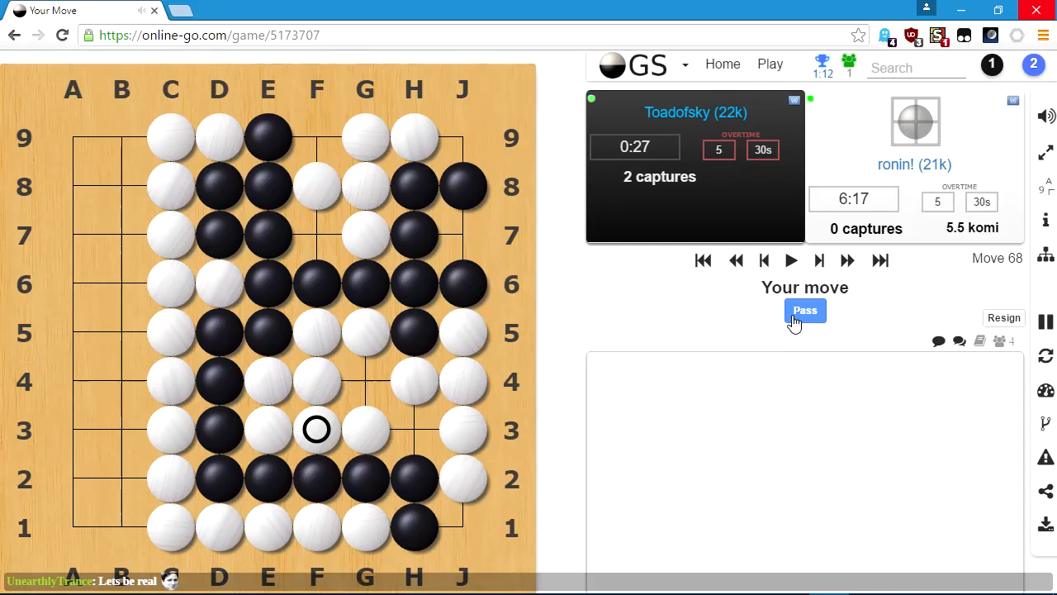
pyautogui.click(805, 311)
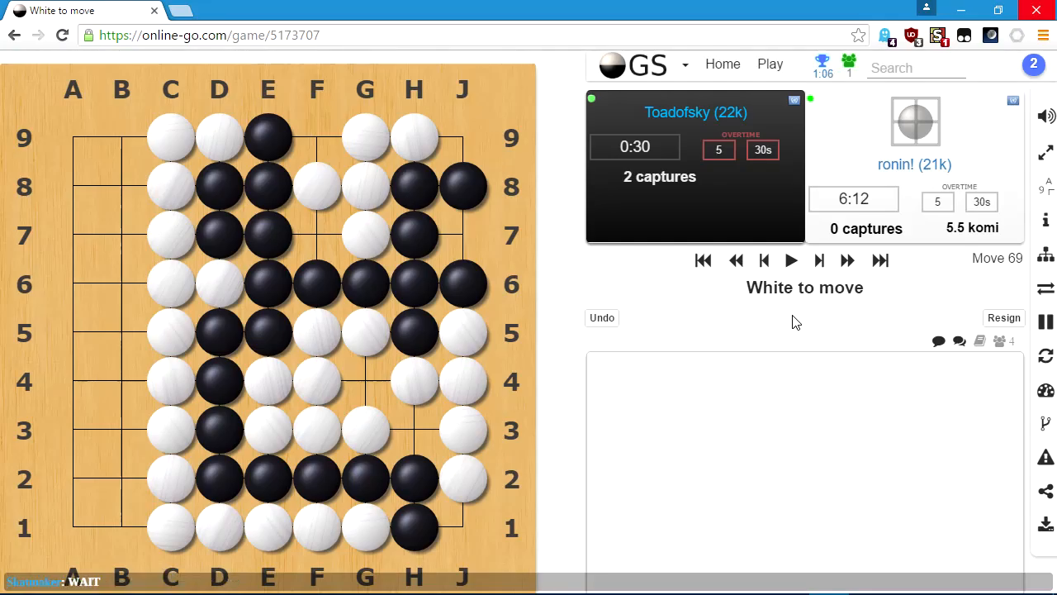
pyautogui.click(317, 235)
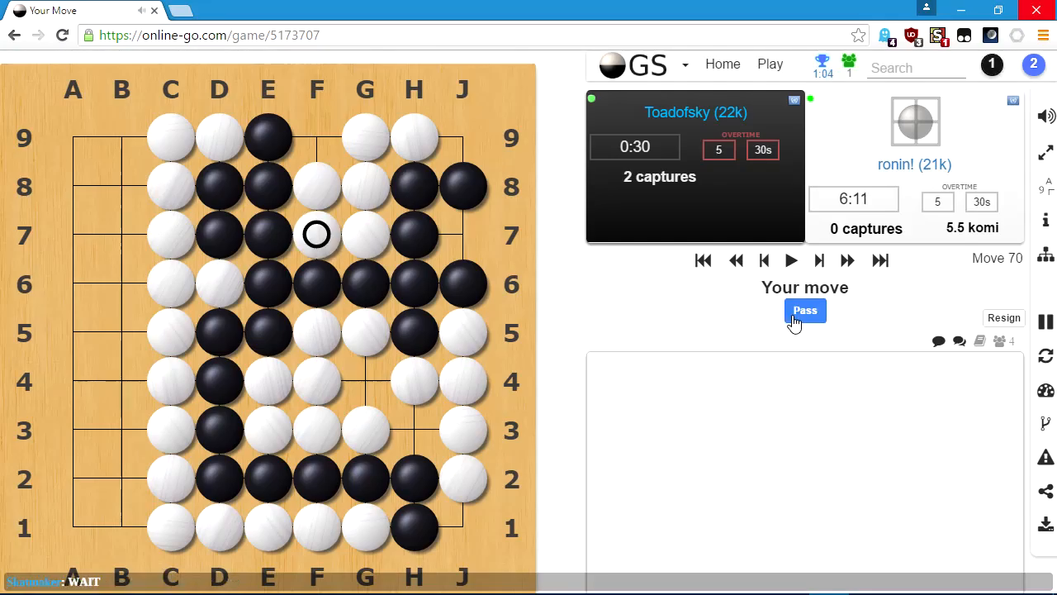
pyautogui.click(805, 311)
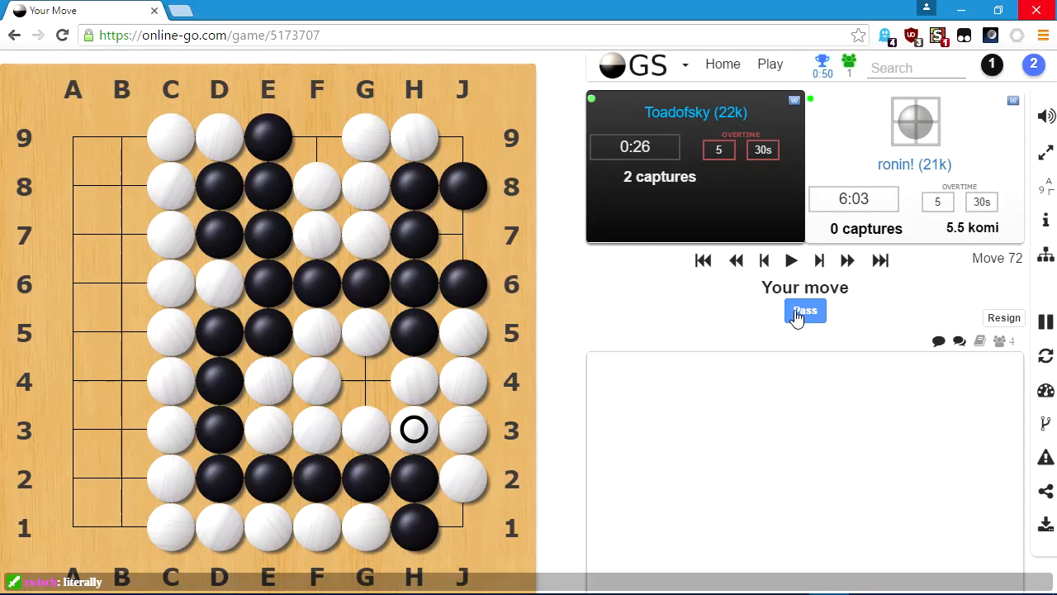
pyautogui.click(804, 310)
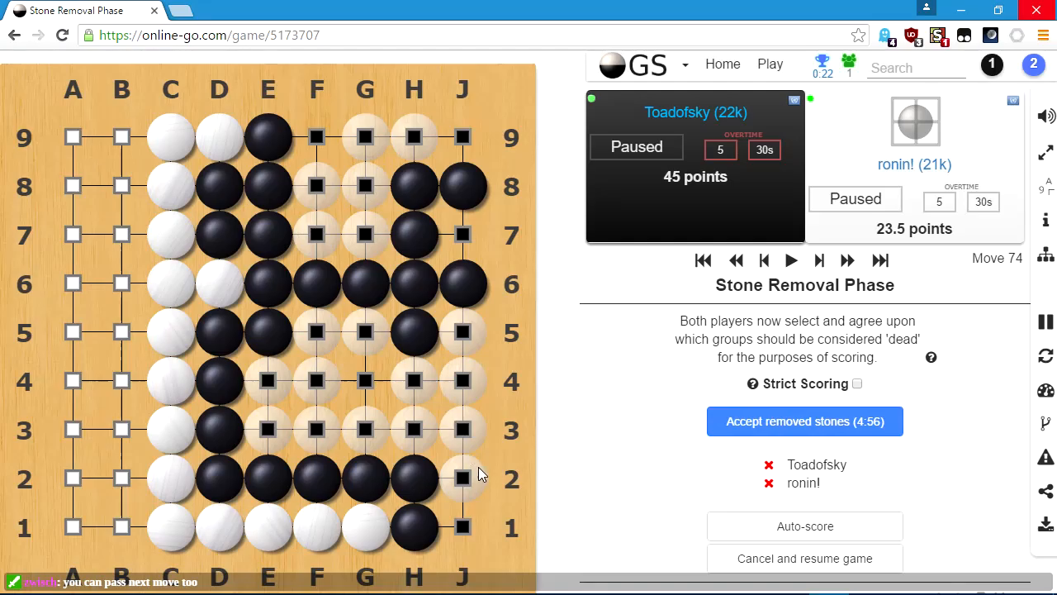
# Accept the marked dead stones in the Stone Removal Phase, Black 45 versus White 23.5.
pyautogui.click(805, 421)
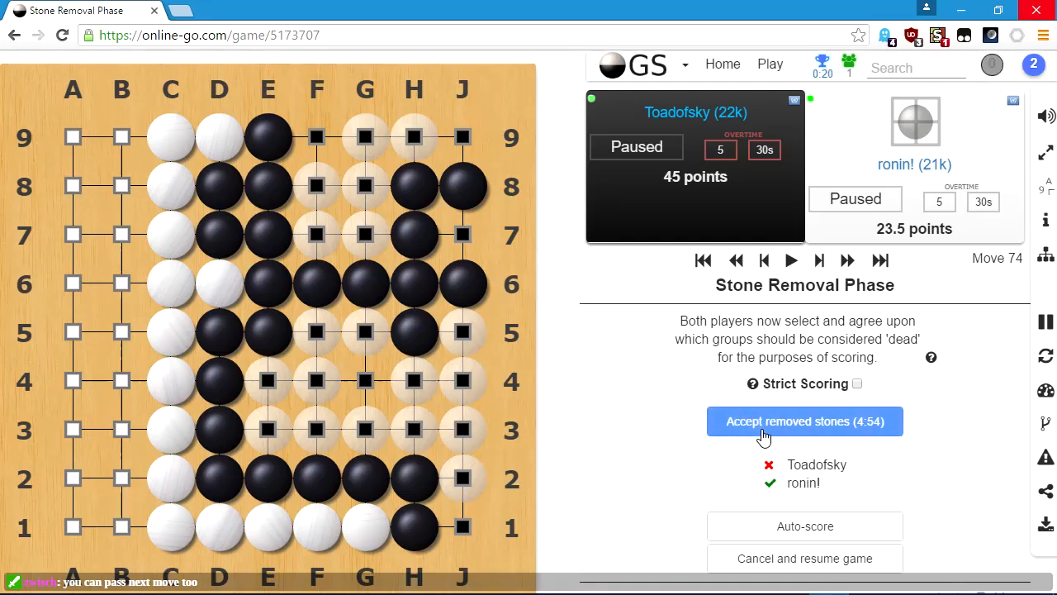
# Confirm the removed stones to finish the game: Black wins by 21.5 points, 45 to 23.5.
pyautogui.click(805, 421)
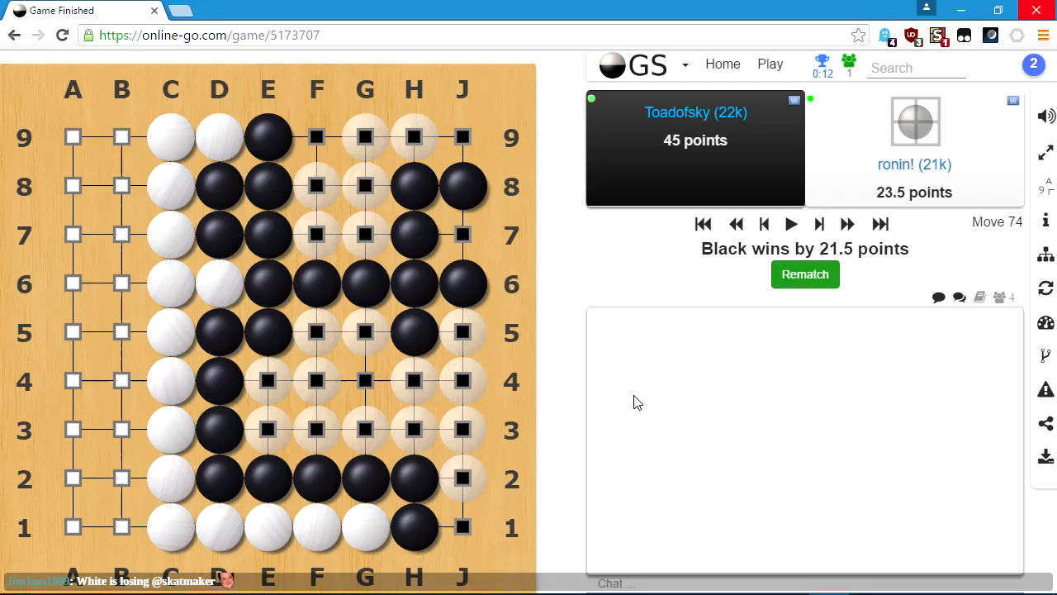
pyautogui.moveTo(81, 129)
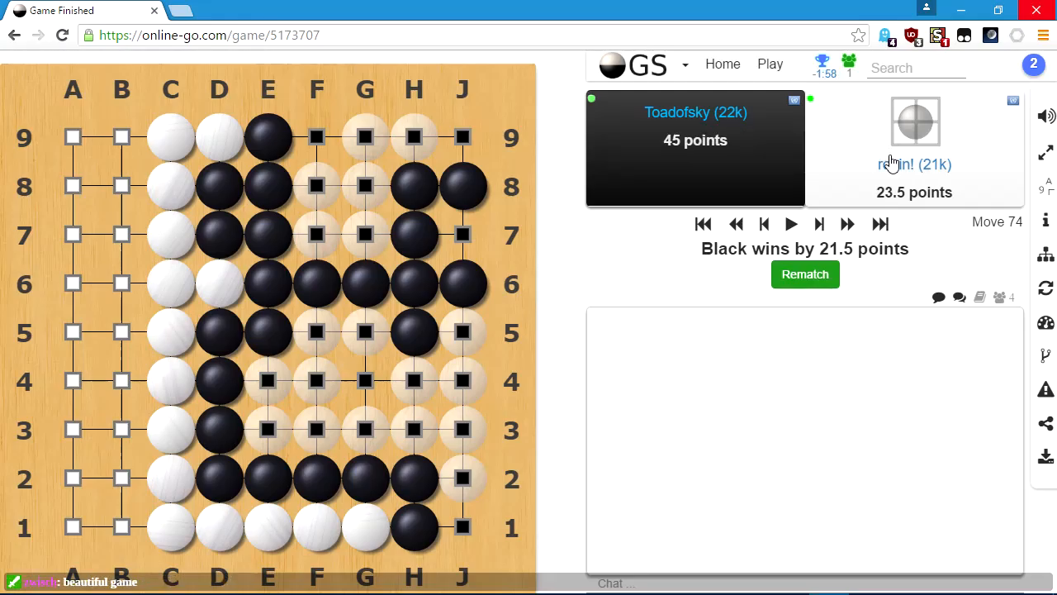
pyautogui.moveTo(892, 191)
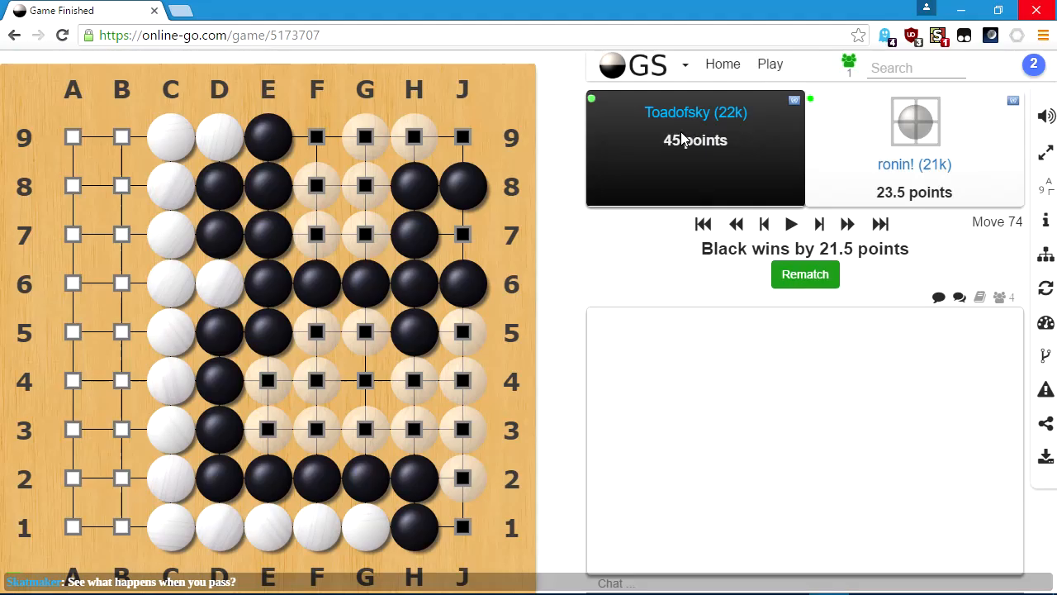
pyautogui.moveTo(856, 174)
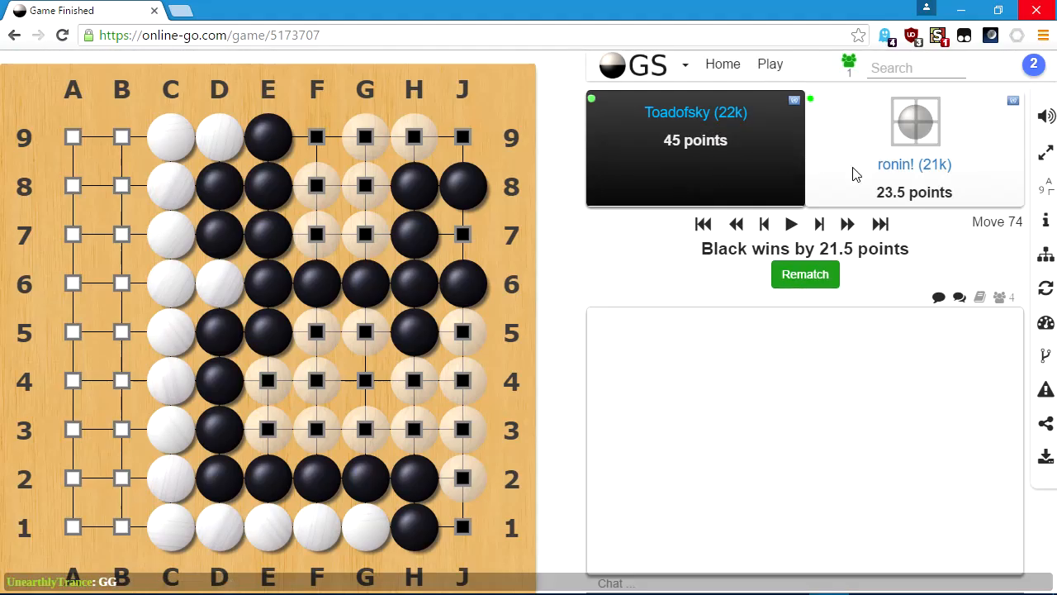
pyautogui.moveTo(898, 206)
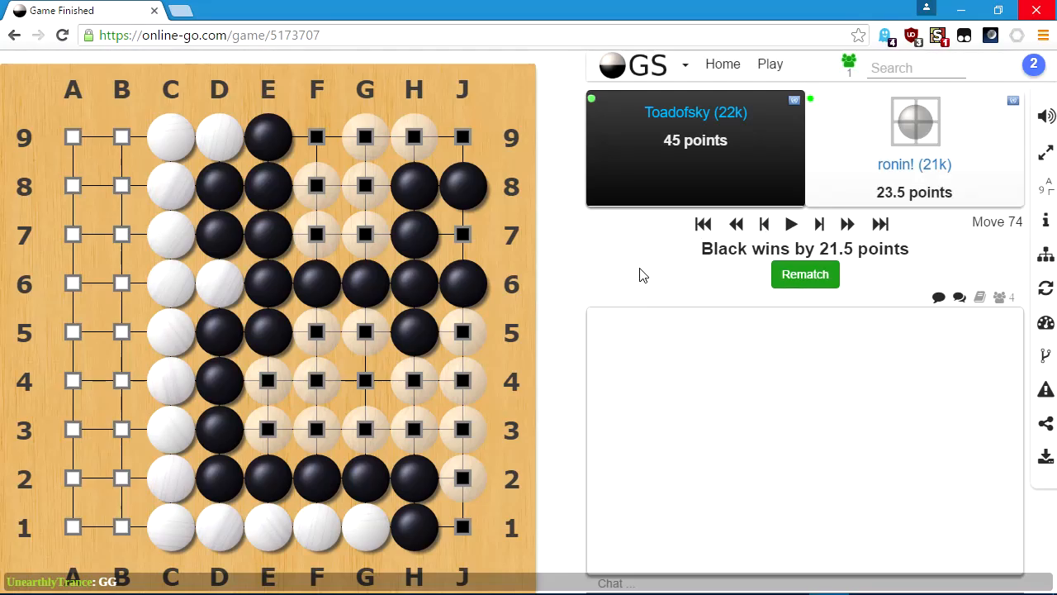
pyautogui.moveTo(625, 281)
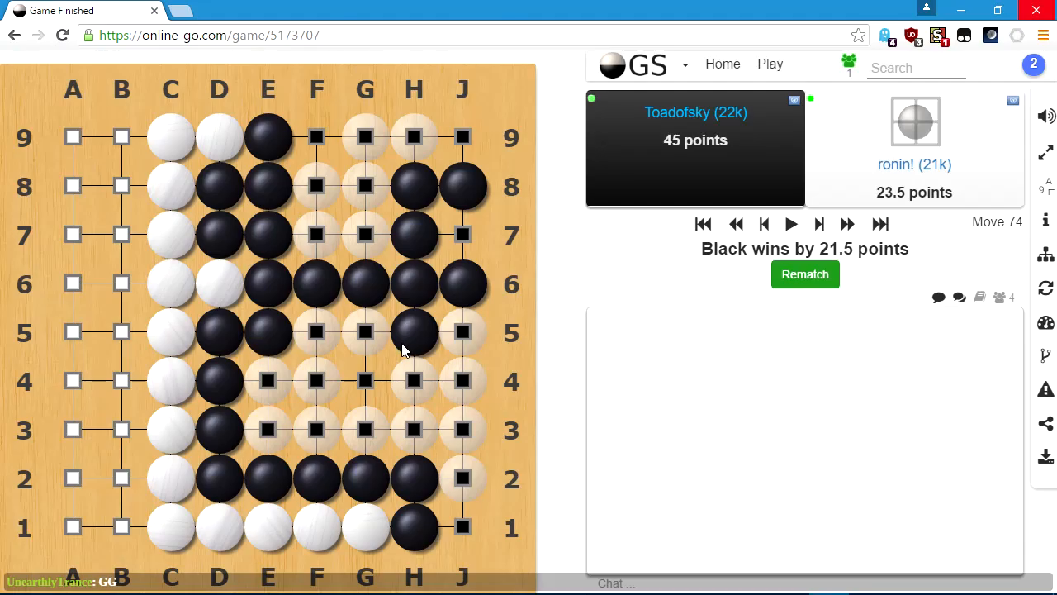
pyautogui.moveTo(235, 211)
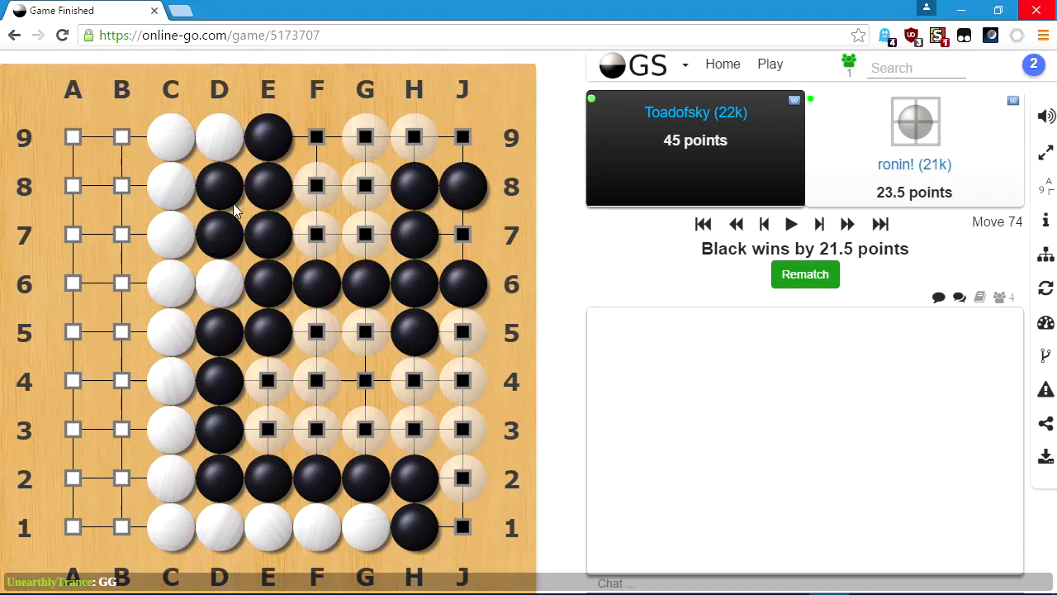
pyautogui.moveTo(396, 216)
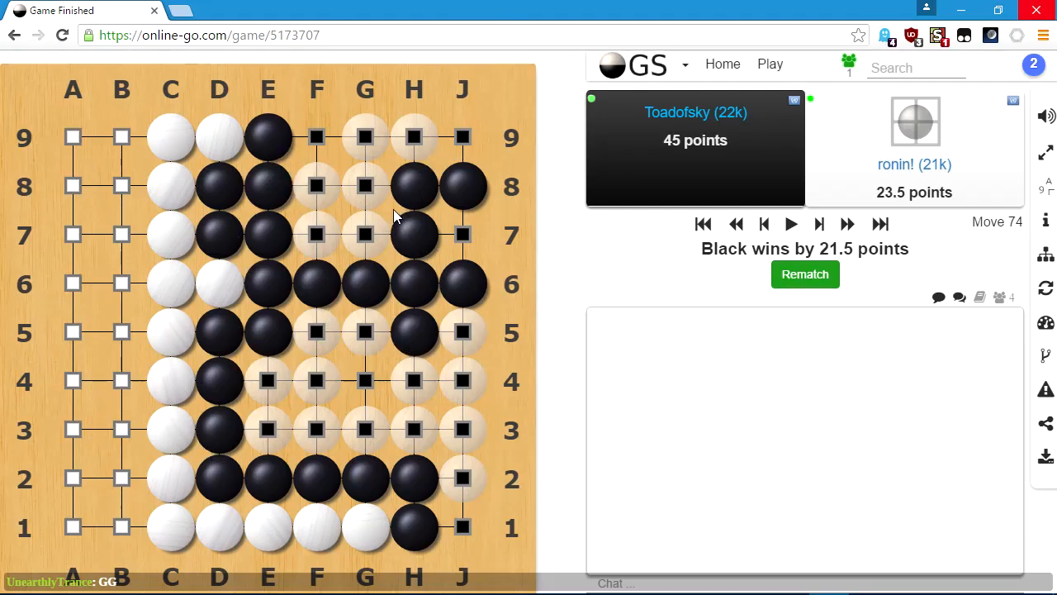
pyautogui.moveTo(440, 281)
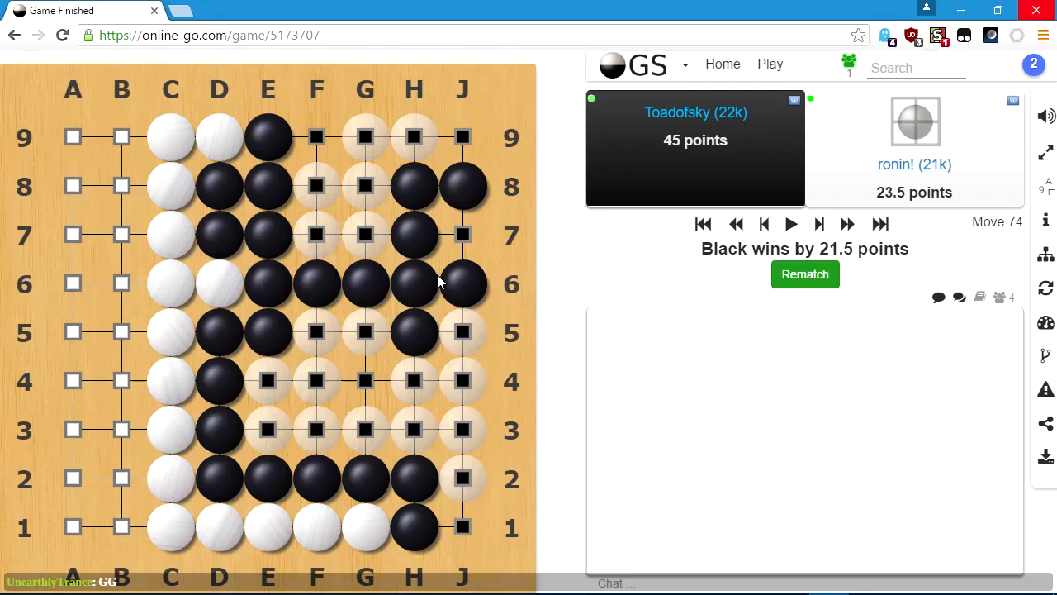